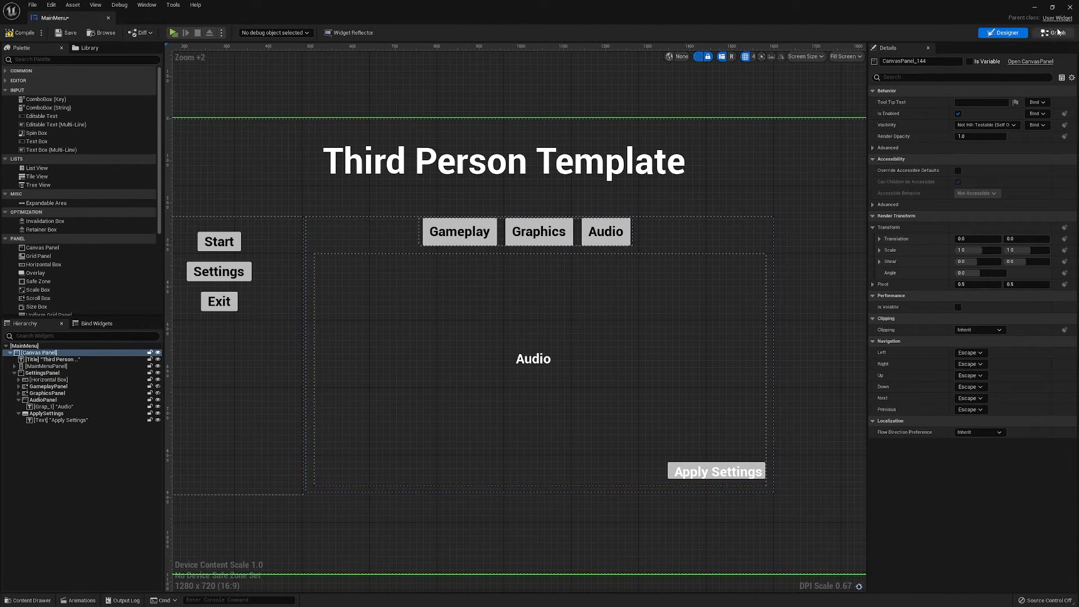
Step: Switch MainMenu to its Event Graph and review the available sound mix modifiers
click(1053, 33)
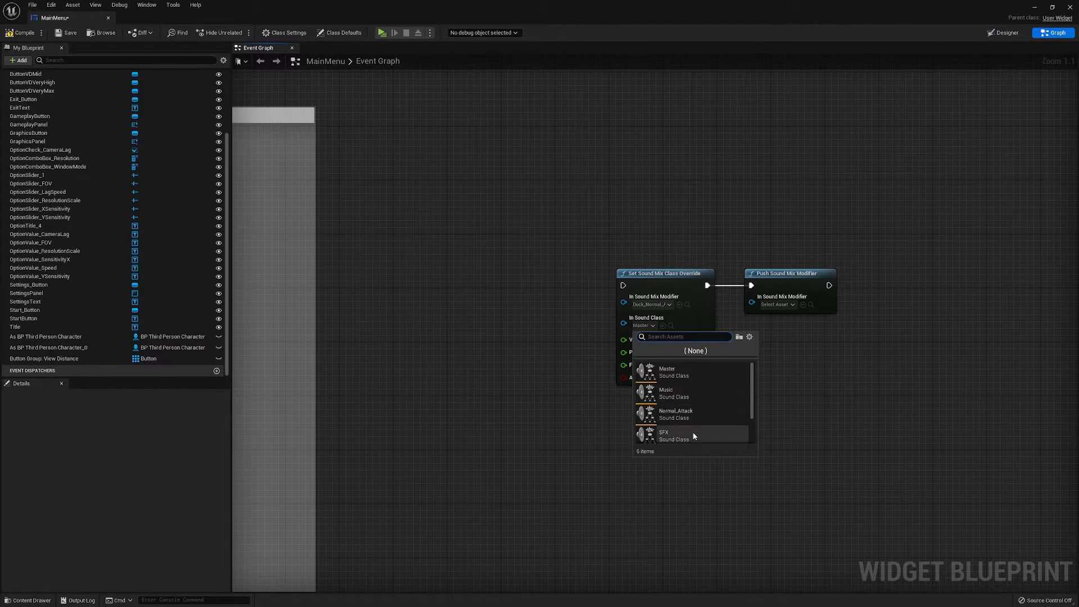
mouse_move(690, 374)
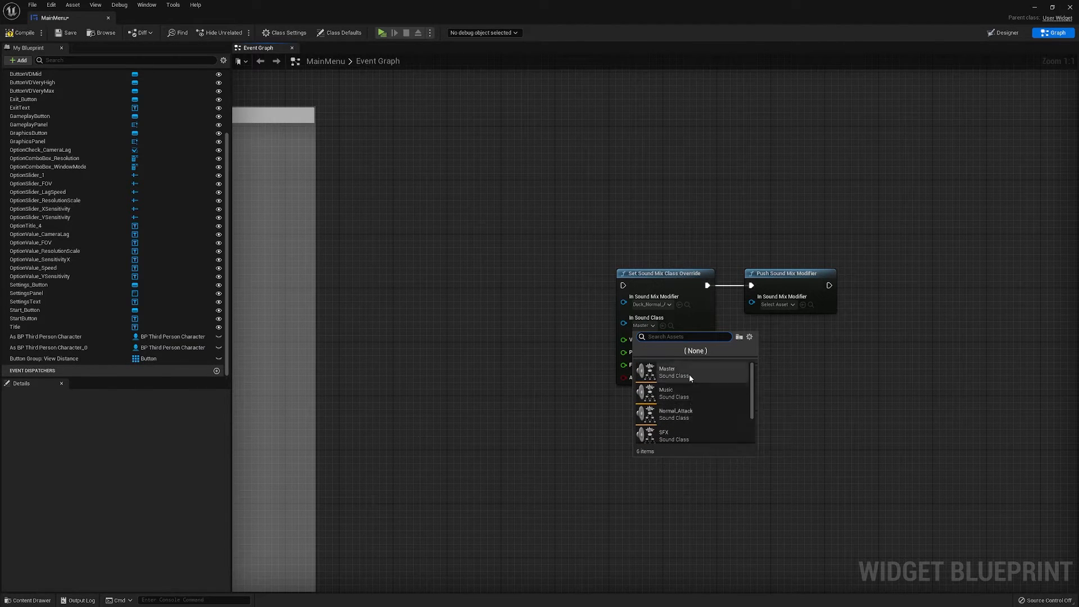
mouse_move(699, 393)
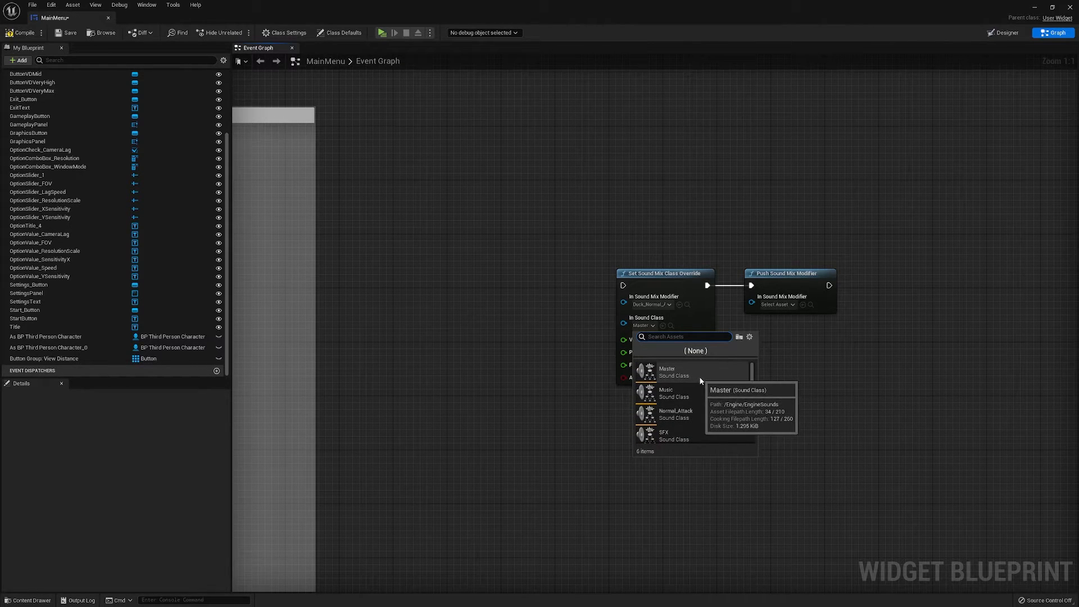
mouse_move(542, 372)
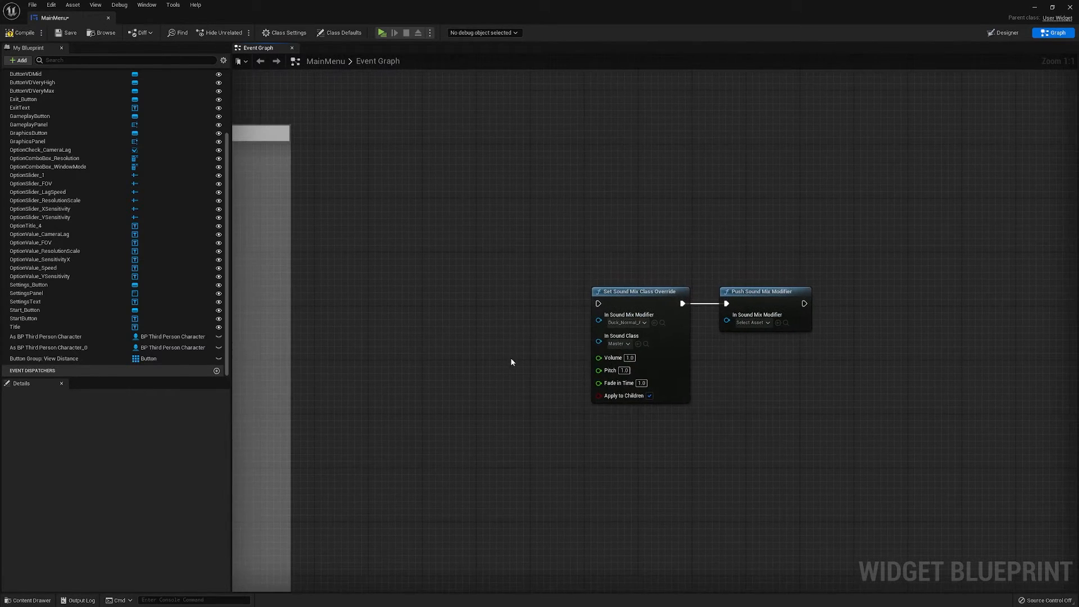
mouse_move(687, 327)
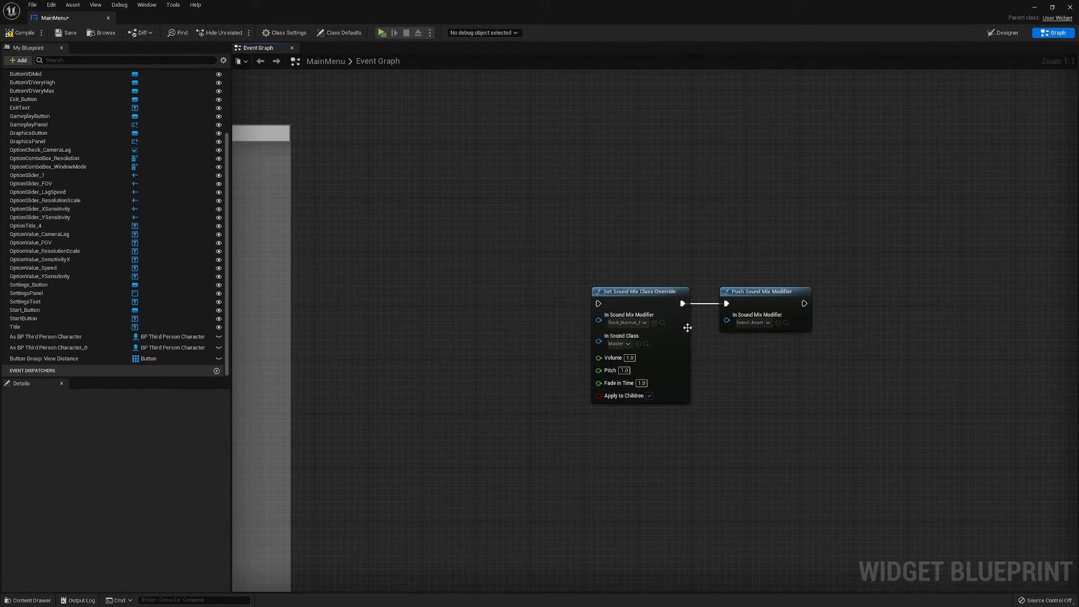
mouse_move(628, 318)
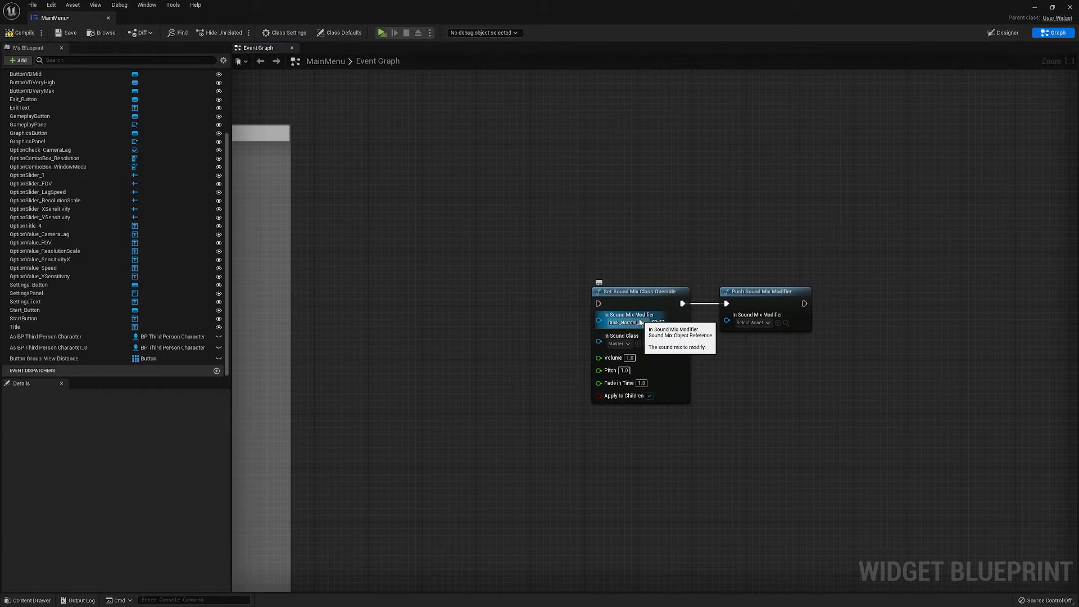
click(636, 323)
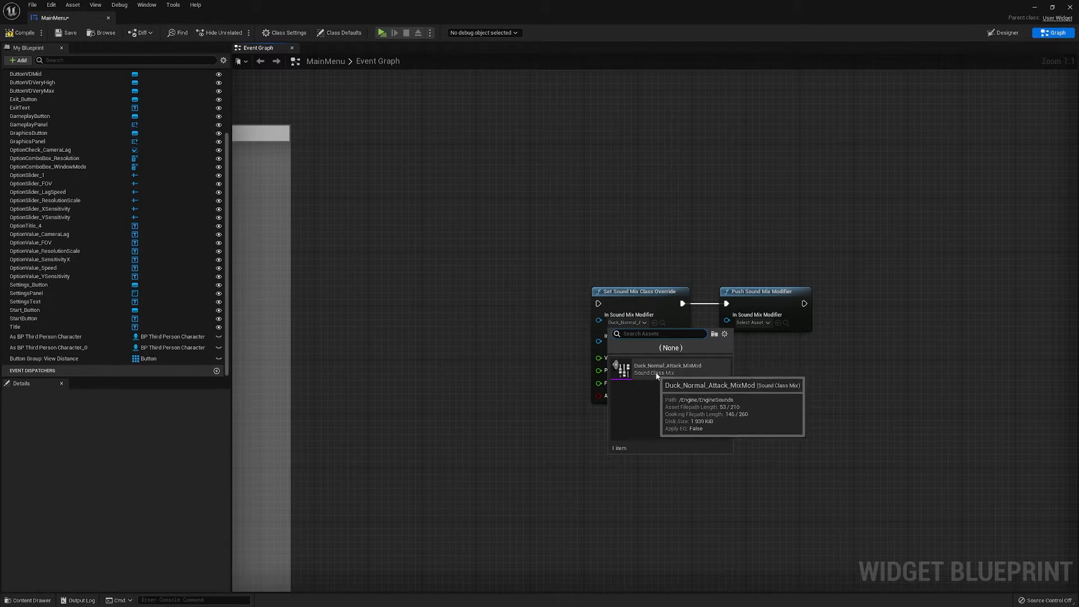
mouse_move(828, 379)
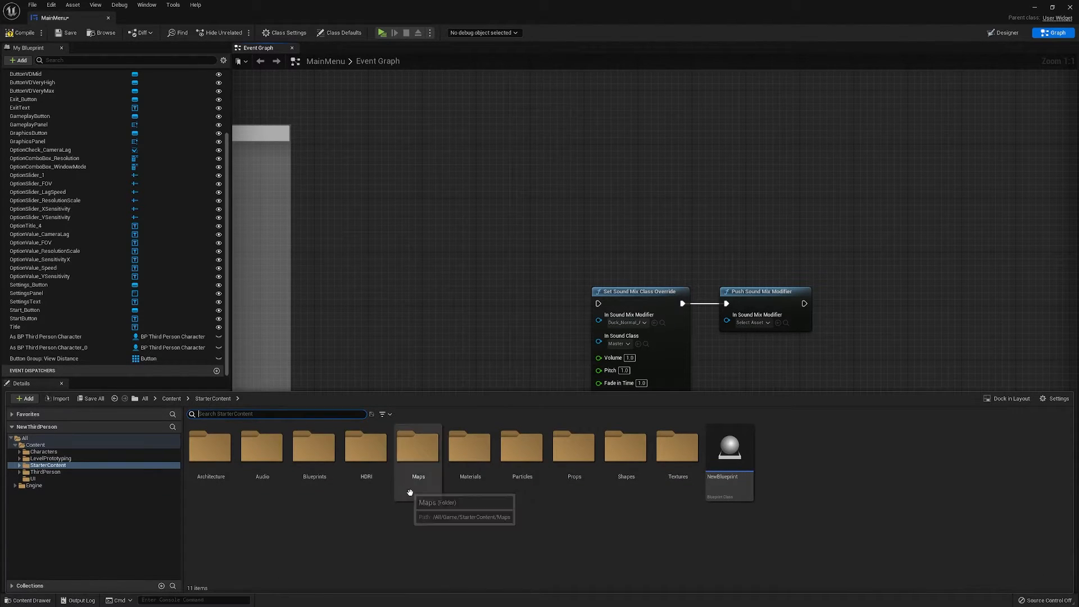
Step: Create a Sounds folder under Content with a Sound Class Mix named MasterMix, and open it
click(35, 445)
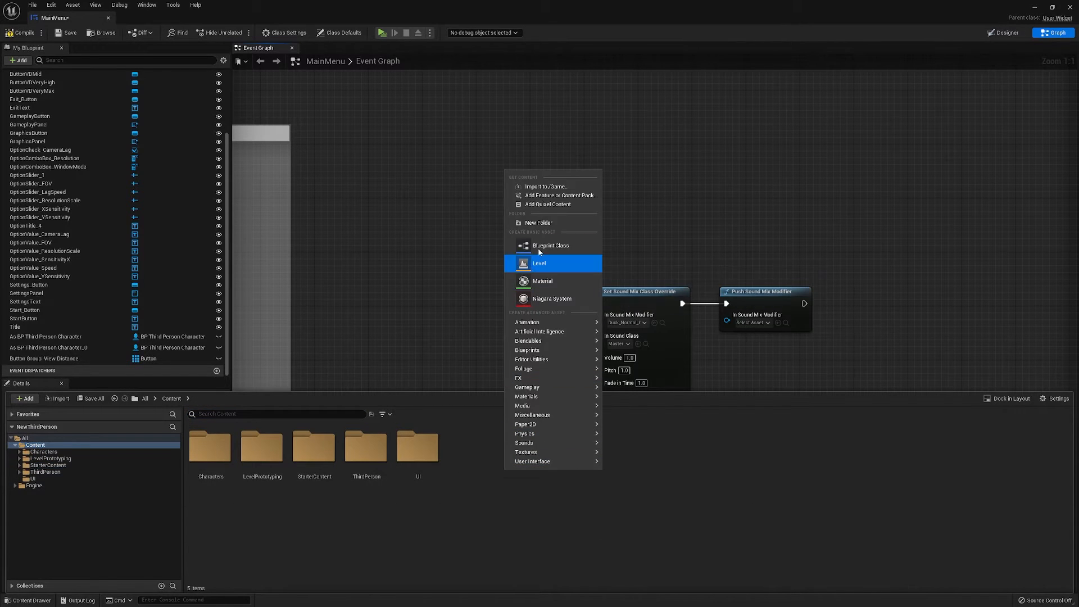
click(540, 222)
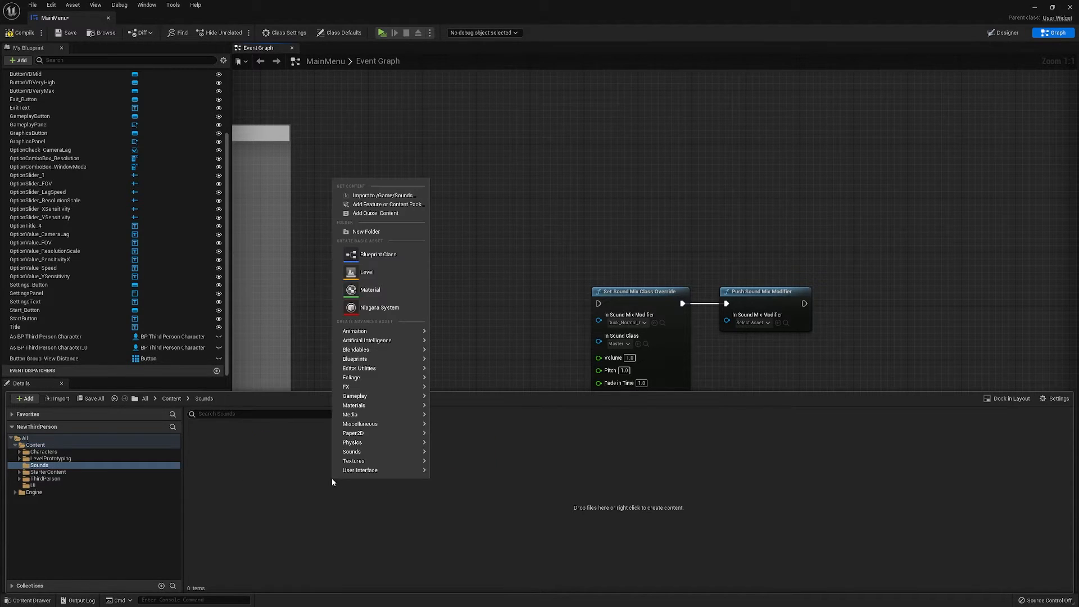
mouse_move(351, 452)
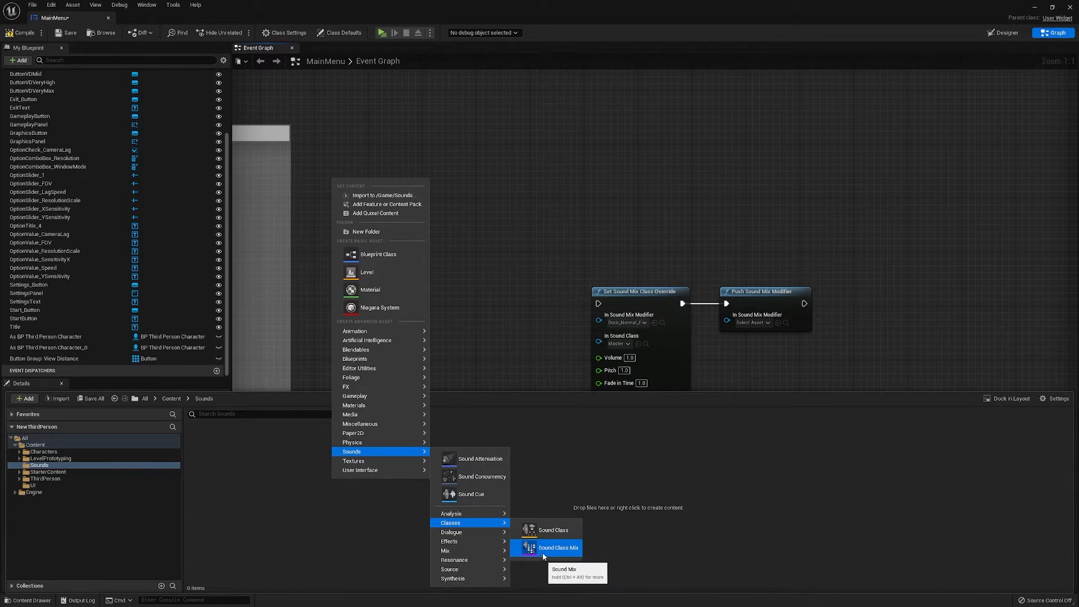
click(558, 547)
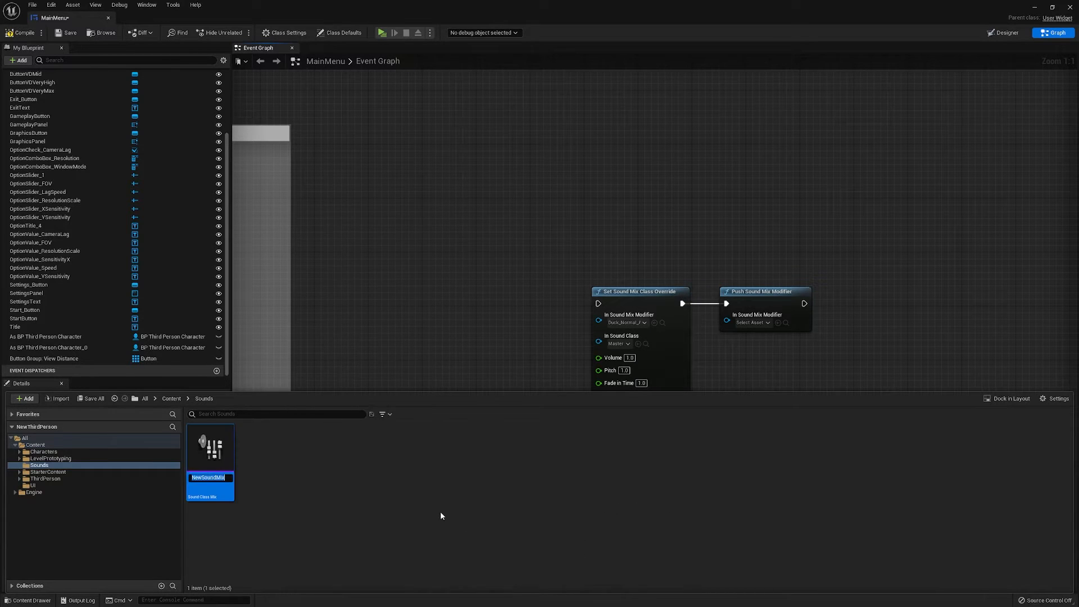
text(MasterMix)
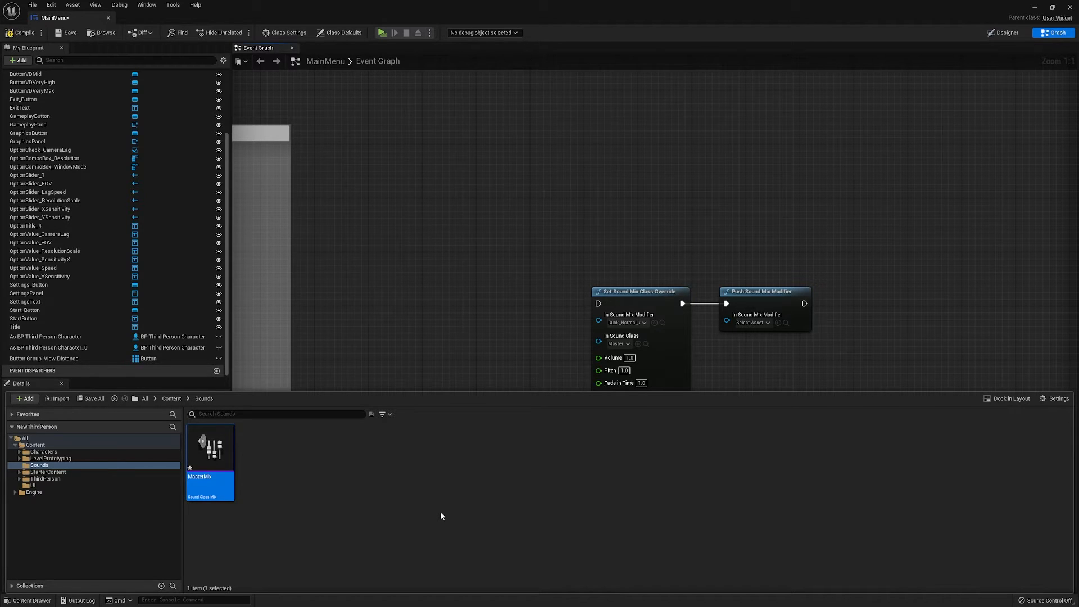
double_click(209, 444)
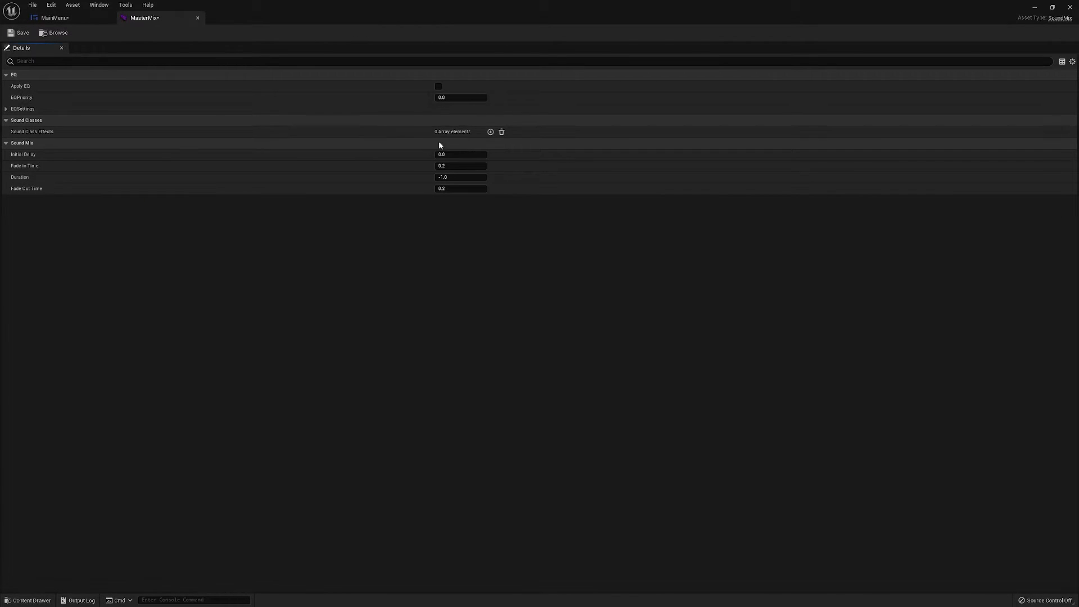
Step: Add a Sound Class Effects entry to MasterMix targeting the Master sound class
click(490, 132)
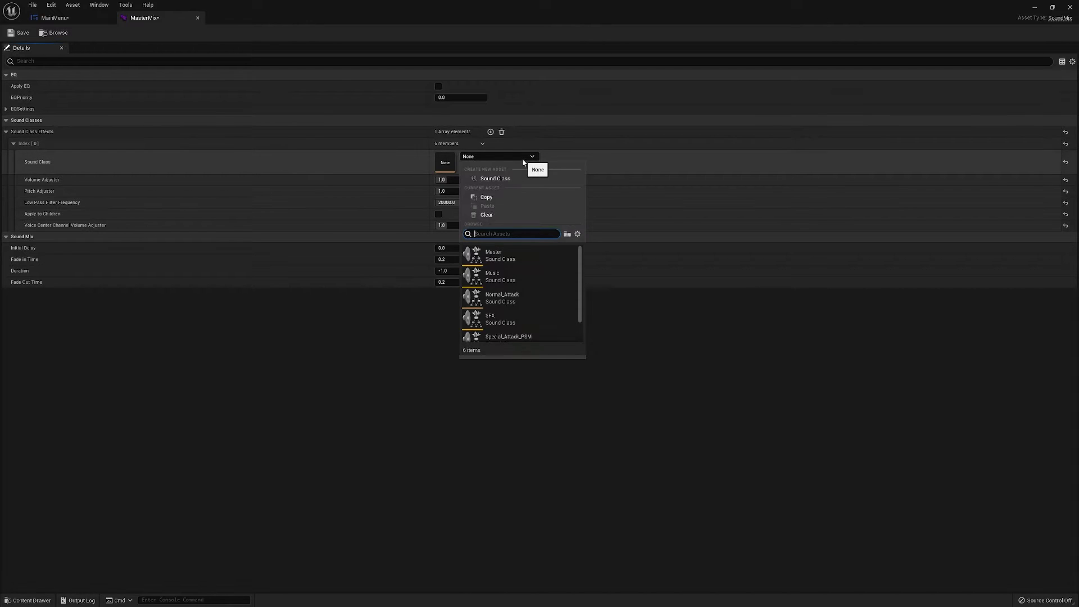
mouse_move(521, 254)
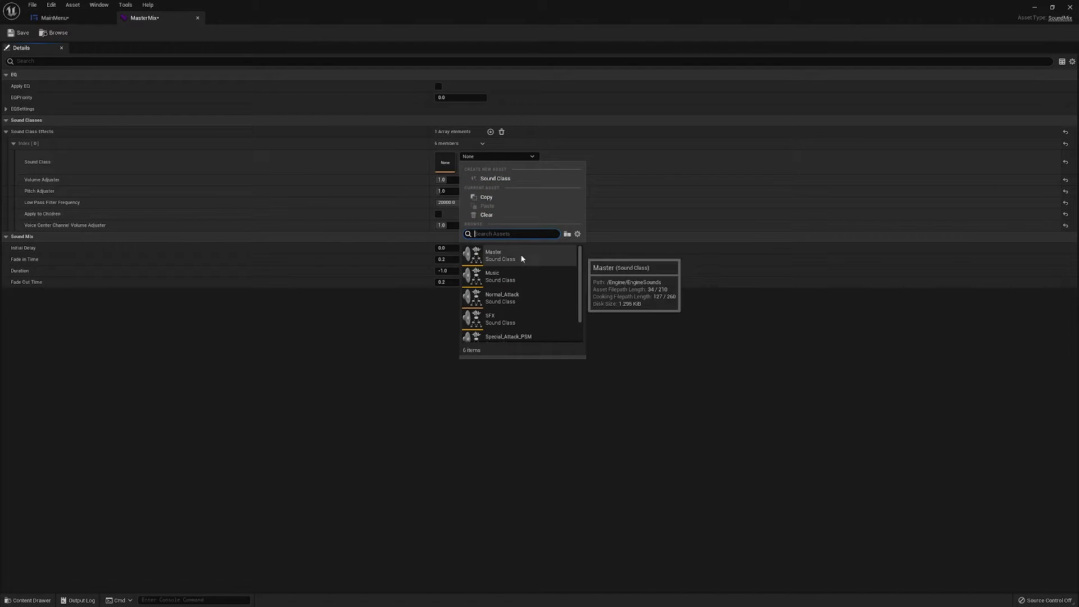
click(493, 253)
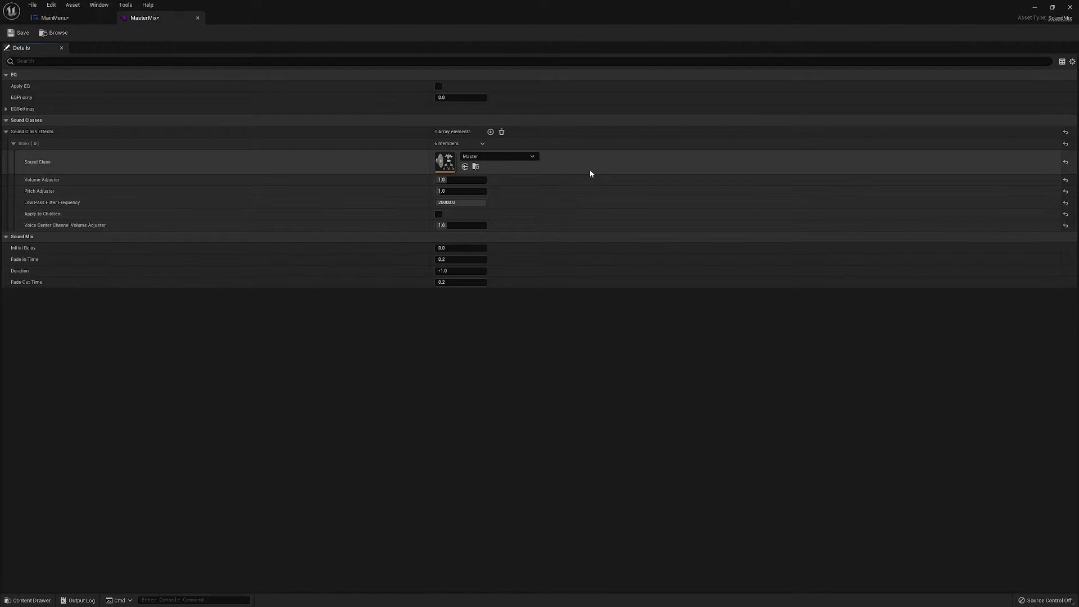
click(531, 156)
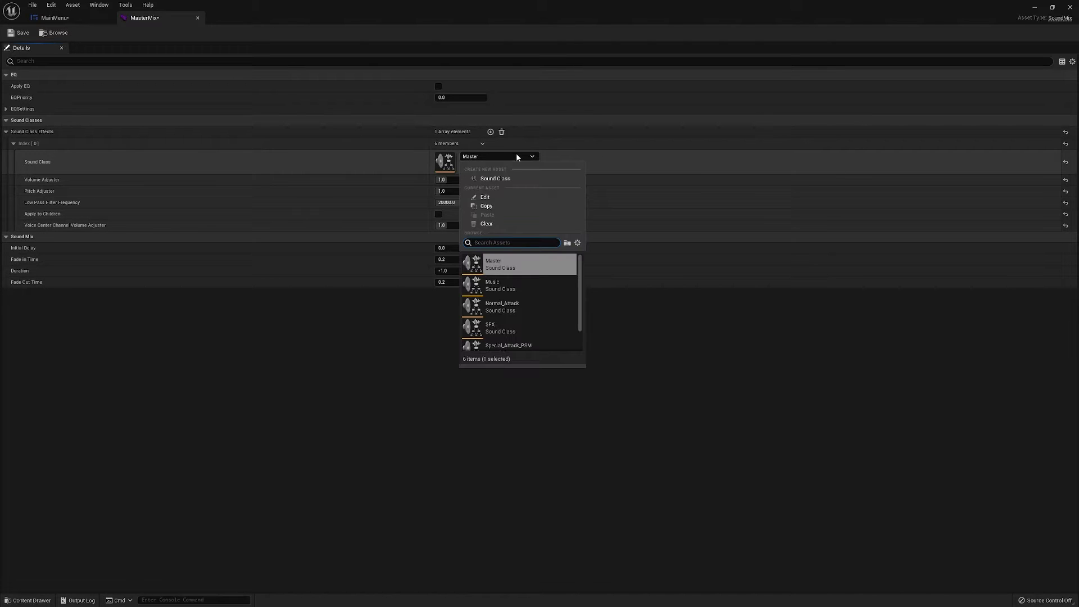
mouse_move(512, 264)
text(Music)
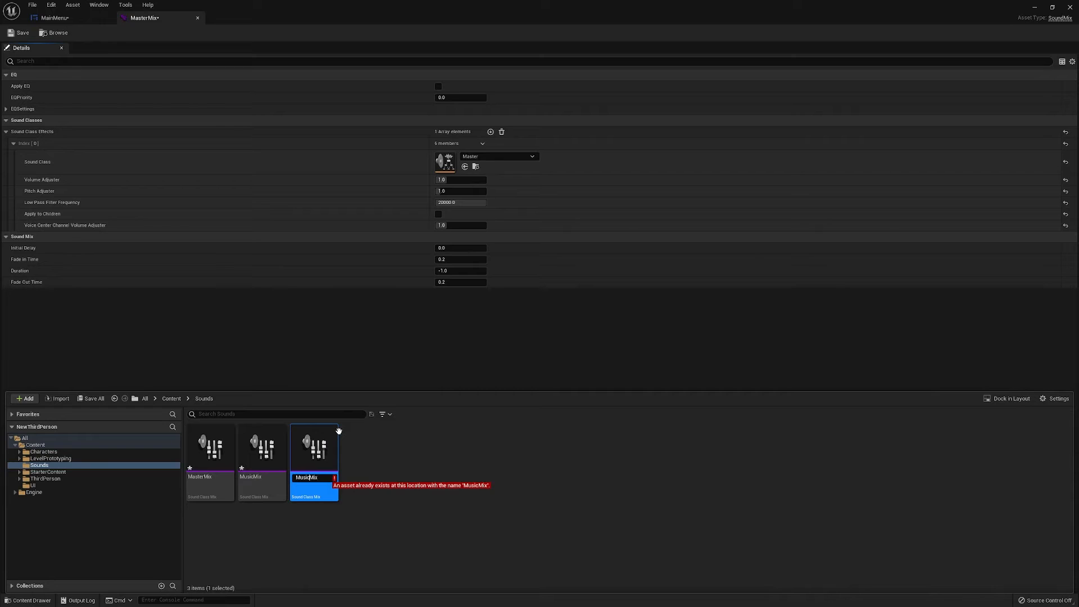
Step: Create the MusicMix, SFXMix and VoiceMix sound class mix assets
text(Mix)
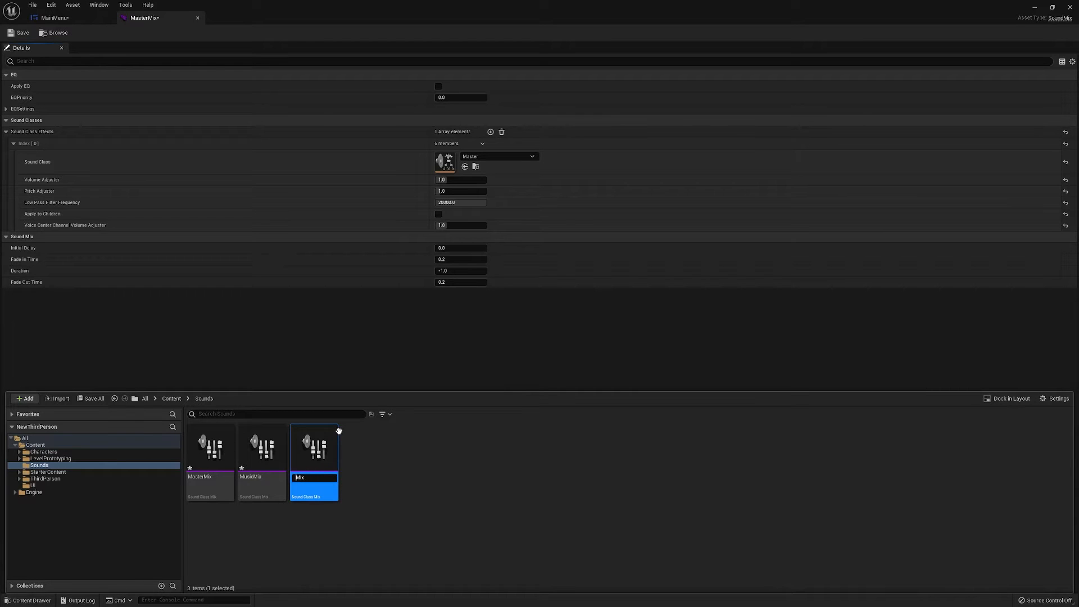
text(VoiceMix)
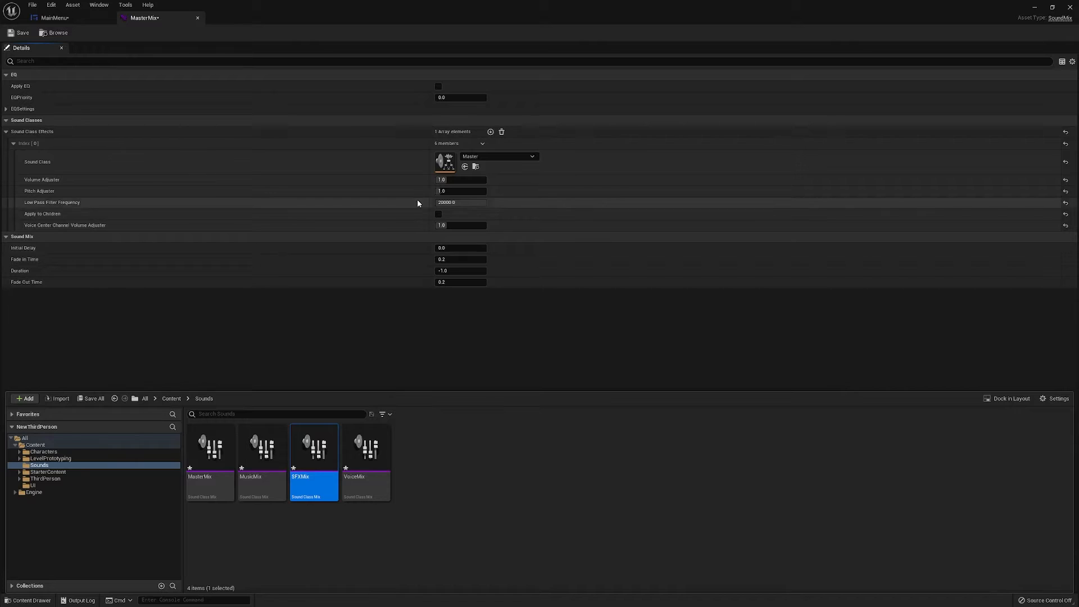
click(531, 156)
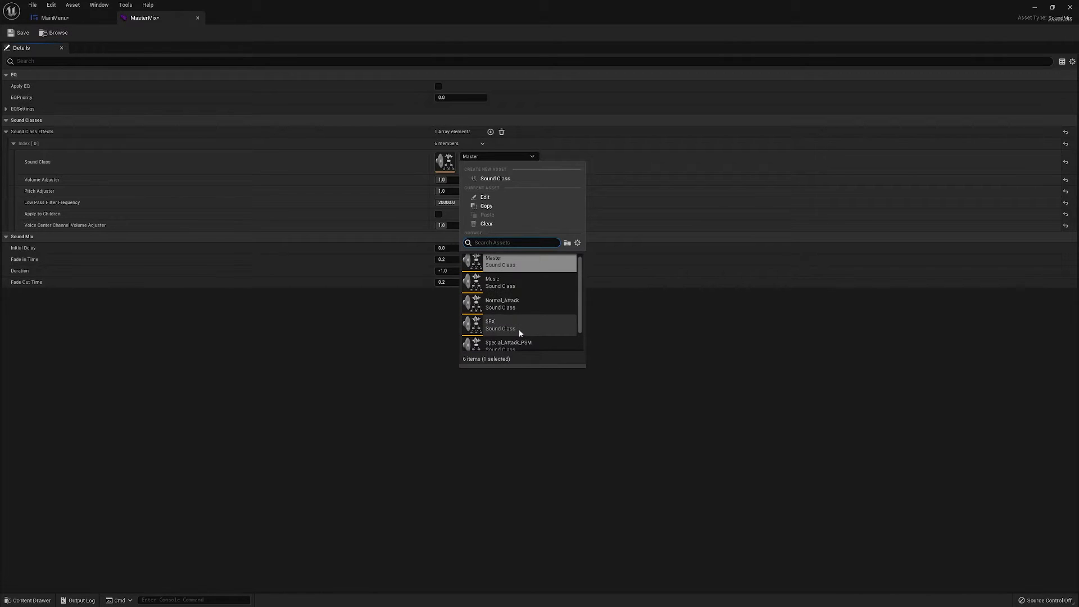
click(500, 261)
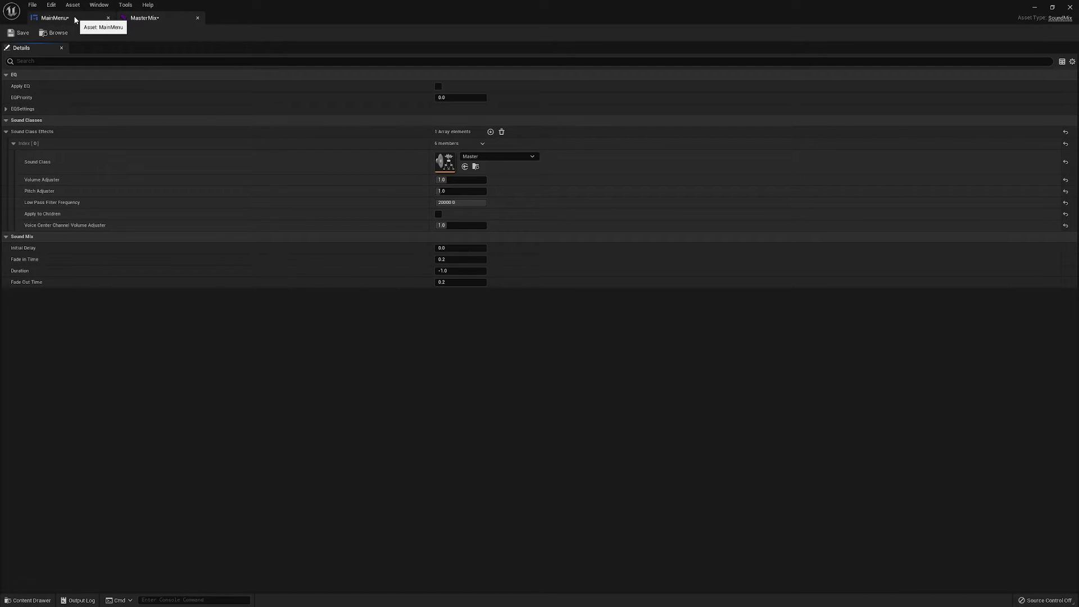
Step: Set SFXMix and the SFX class on the fourth override node, then view all four pairs
click(54, 18)
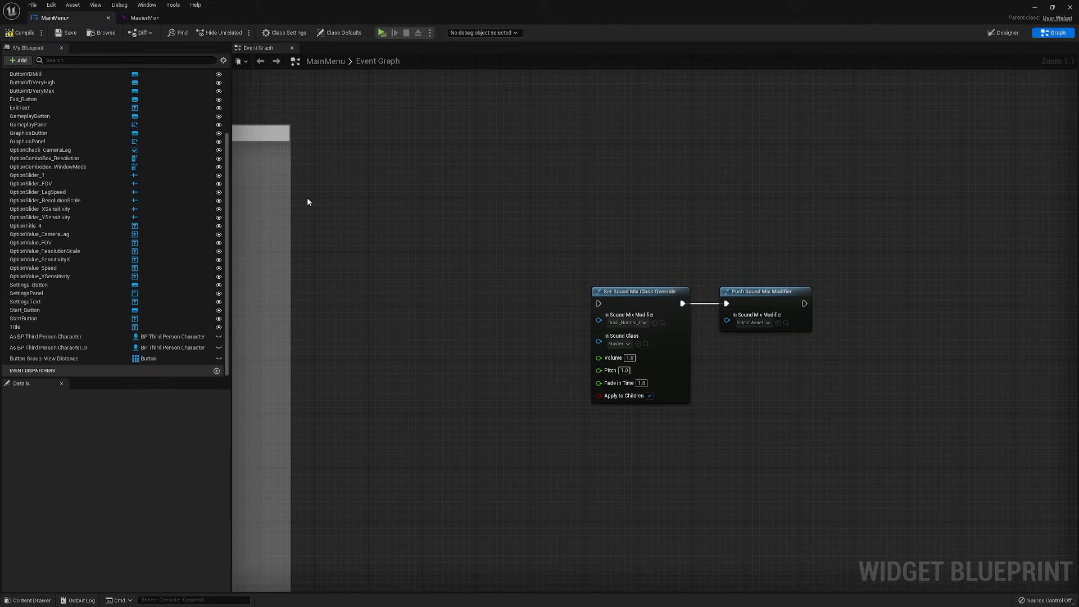
scroll(down, 3)
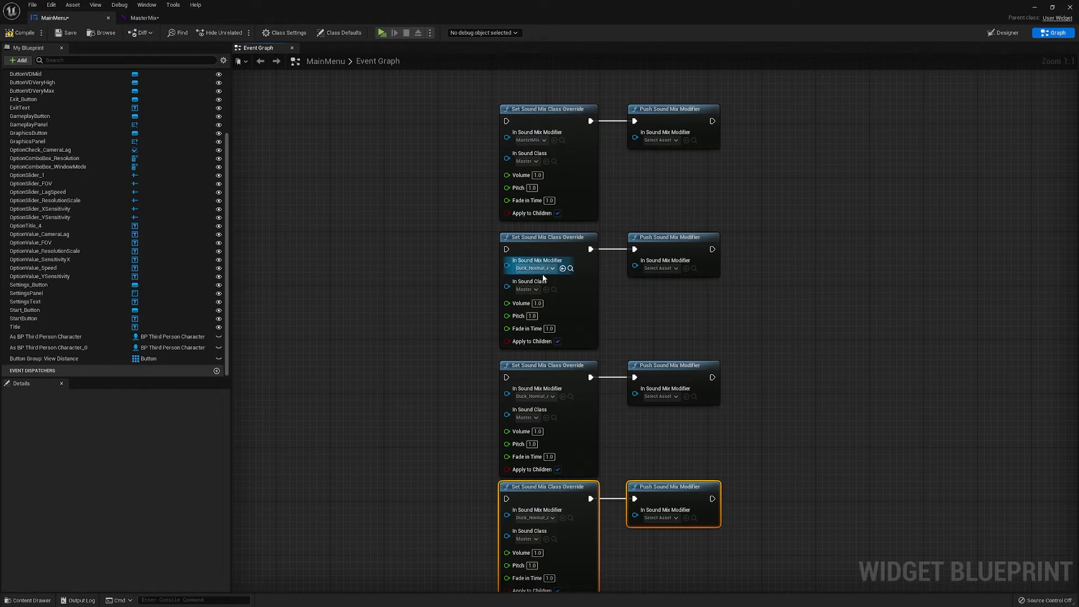
click(532, 268)
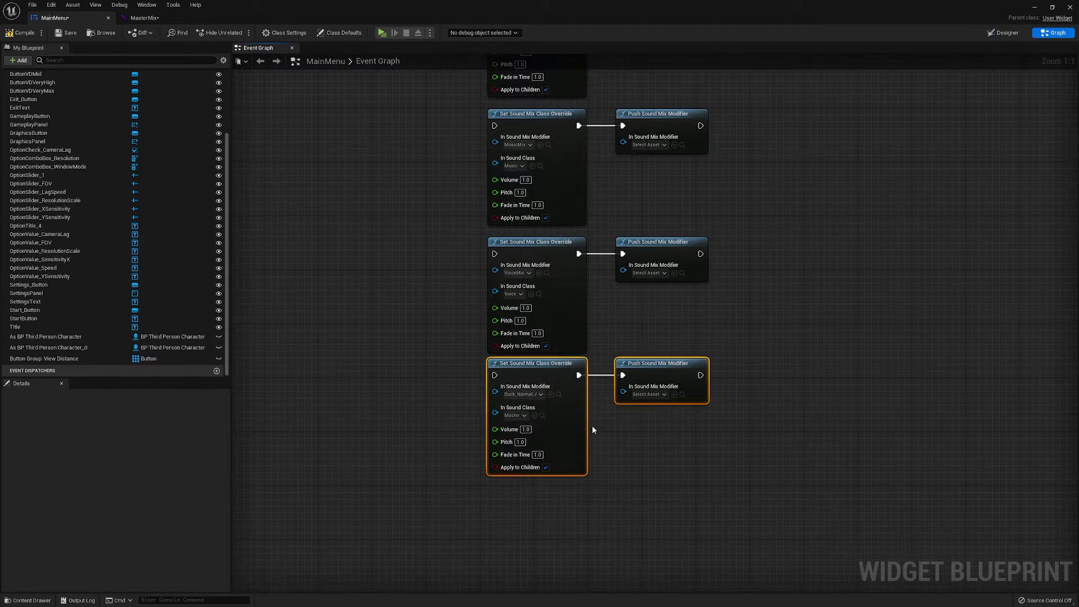
click(662, 393)
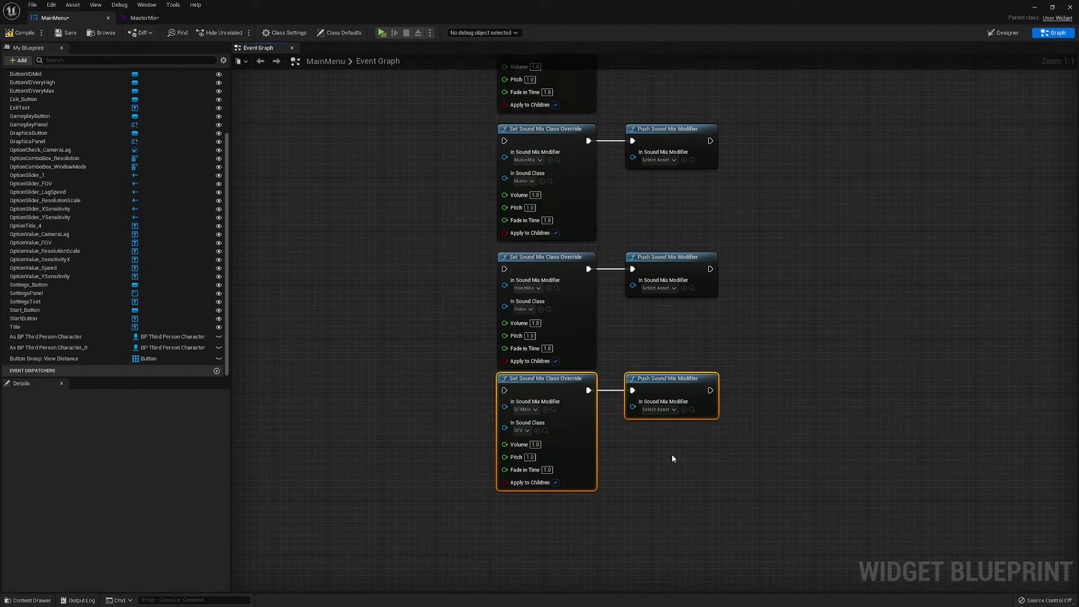
scroll(down, 3)
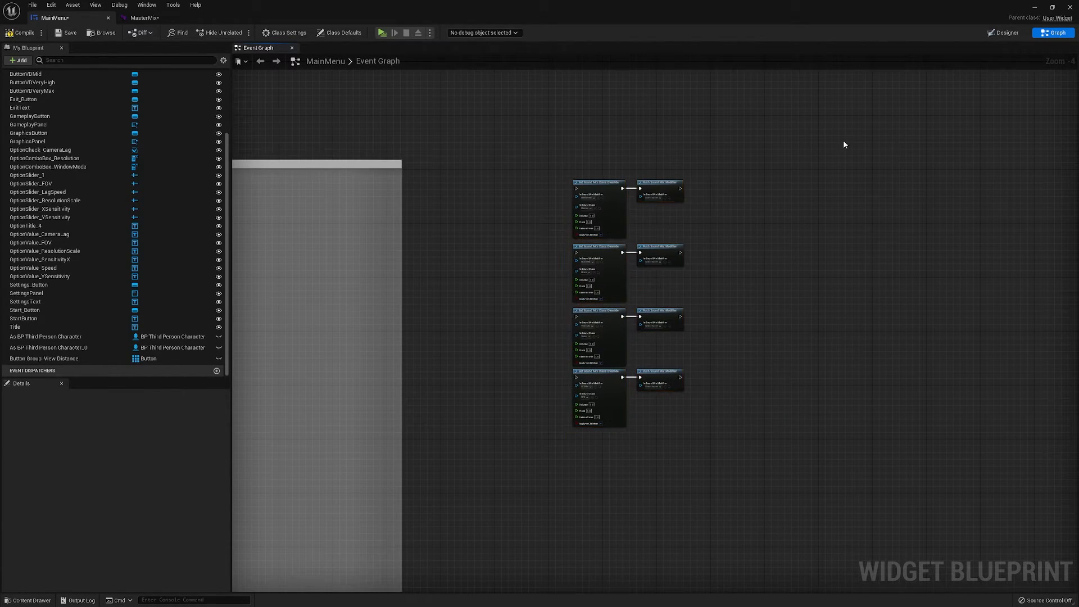
Step: In Designer view, place a Synth Knob from the Palette inside the Audio panel
click(1005, 33)
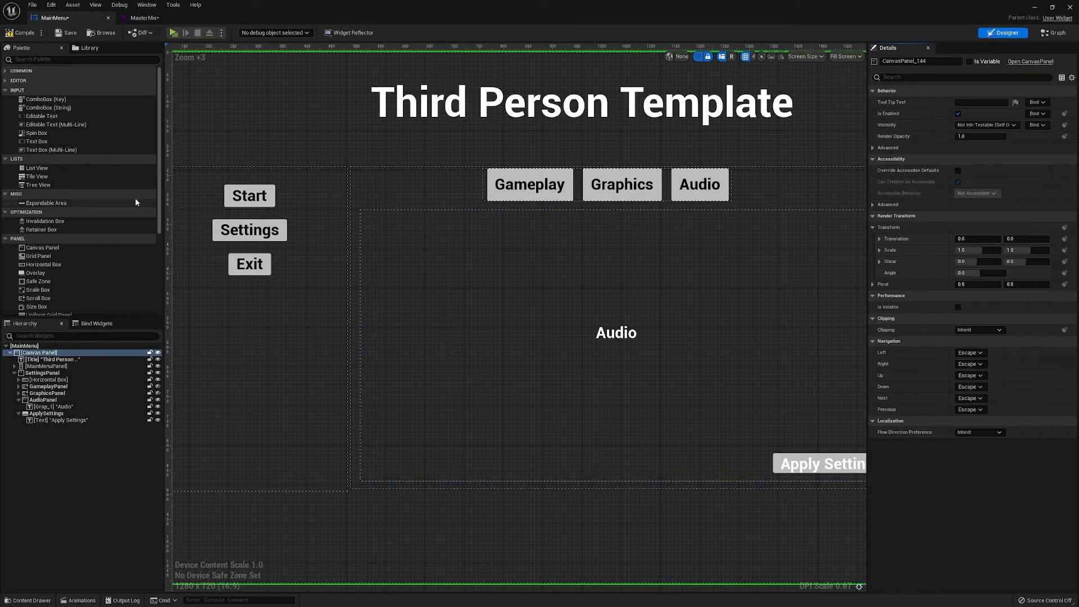
scroll(down, 3)
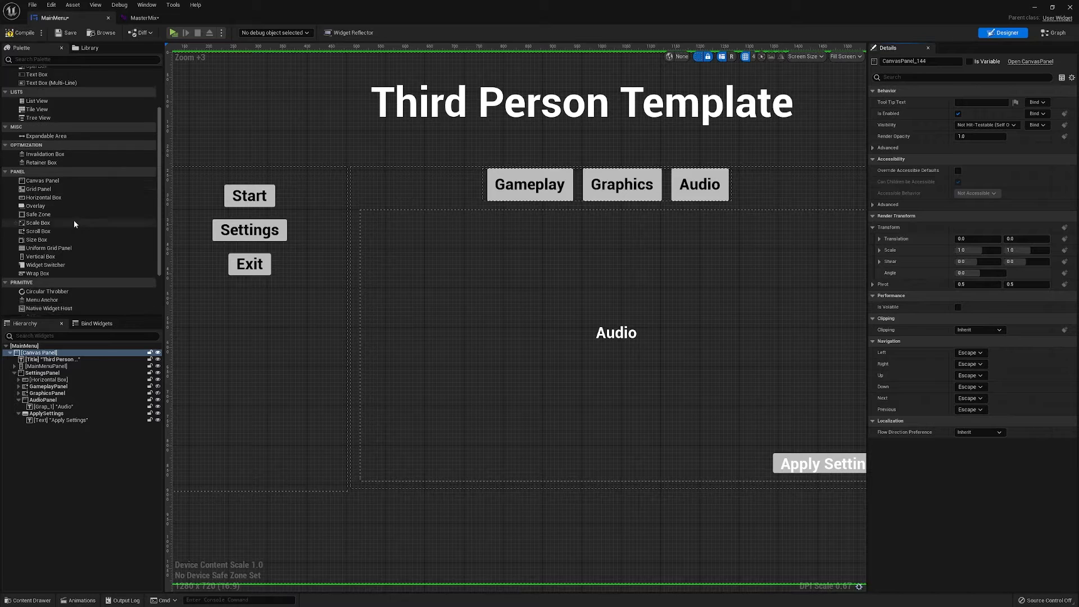
scroll(down, 3)
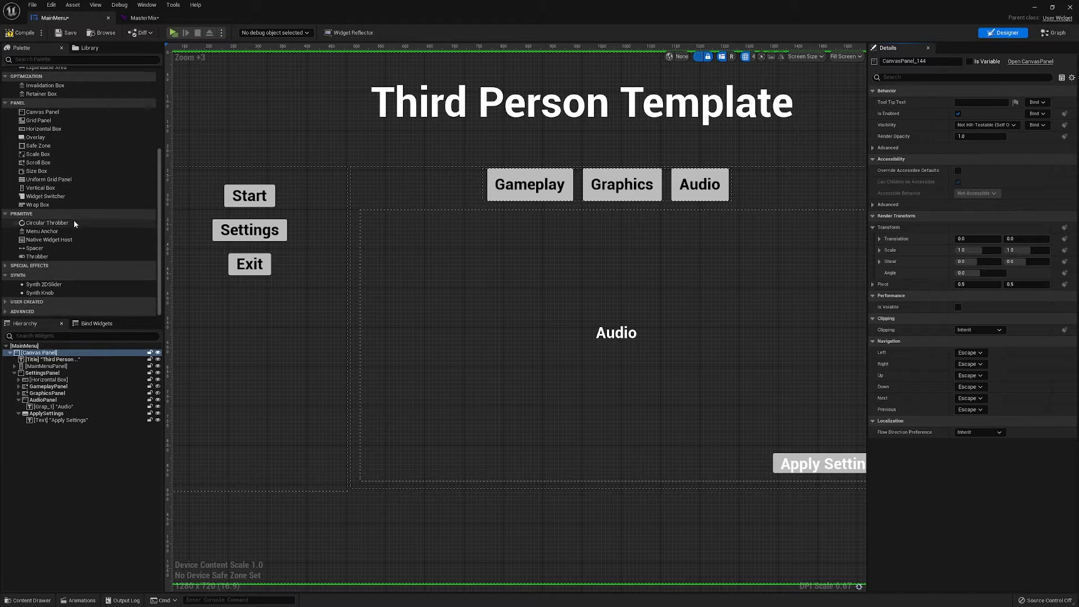
mouse_move(26, 280)
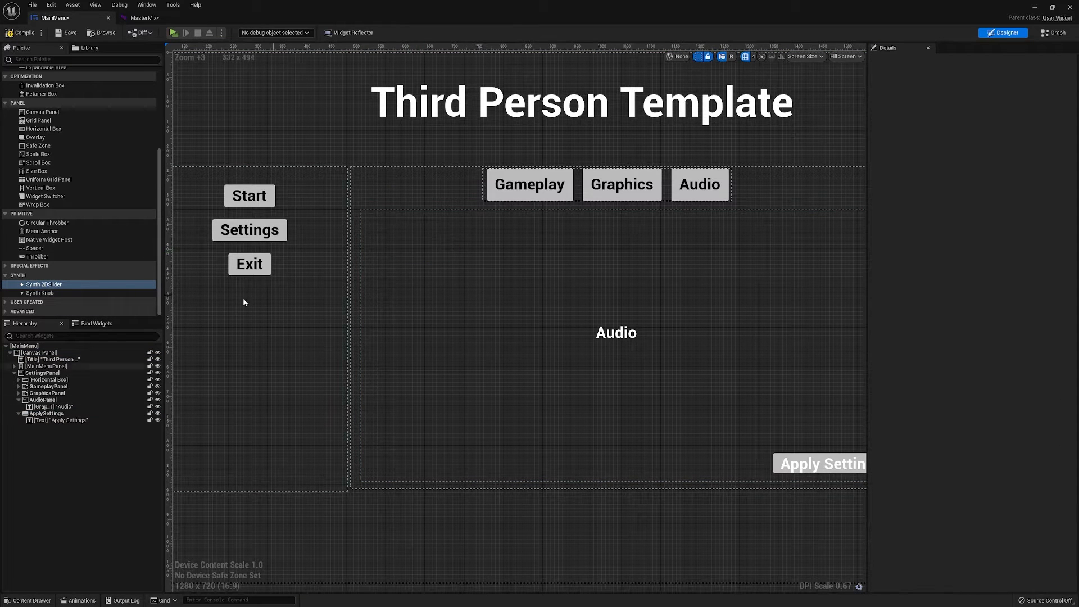
drag(43, 293, 423, 263)
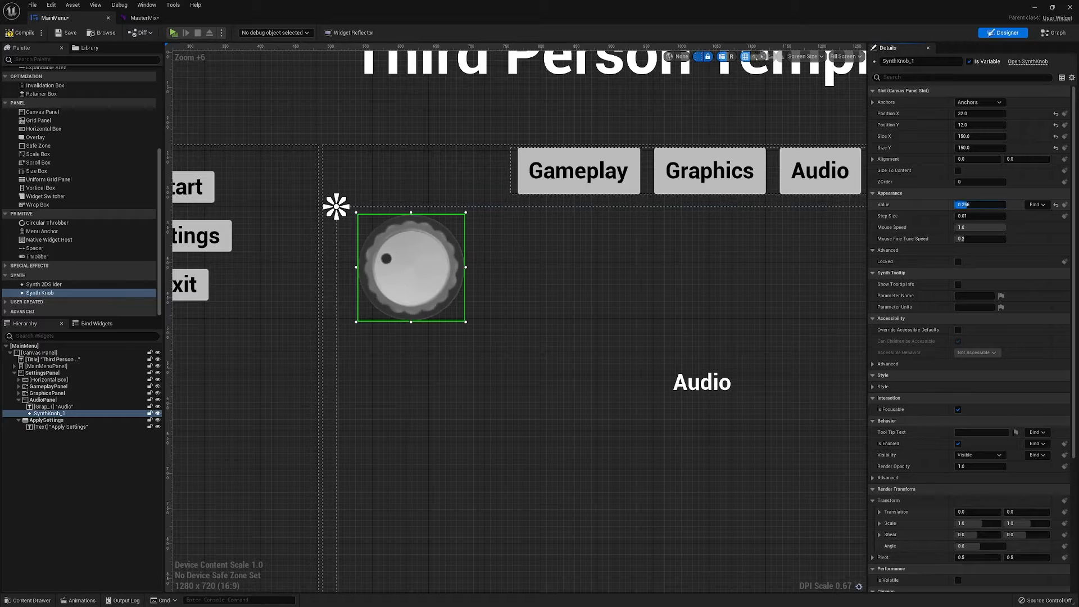
drag(368, 259, 395, 287)
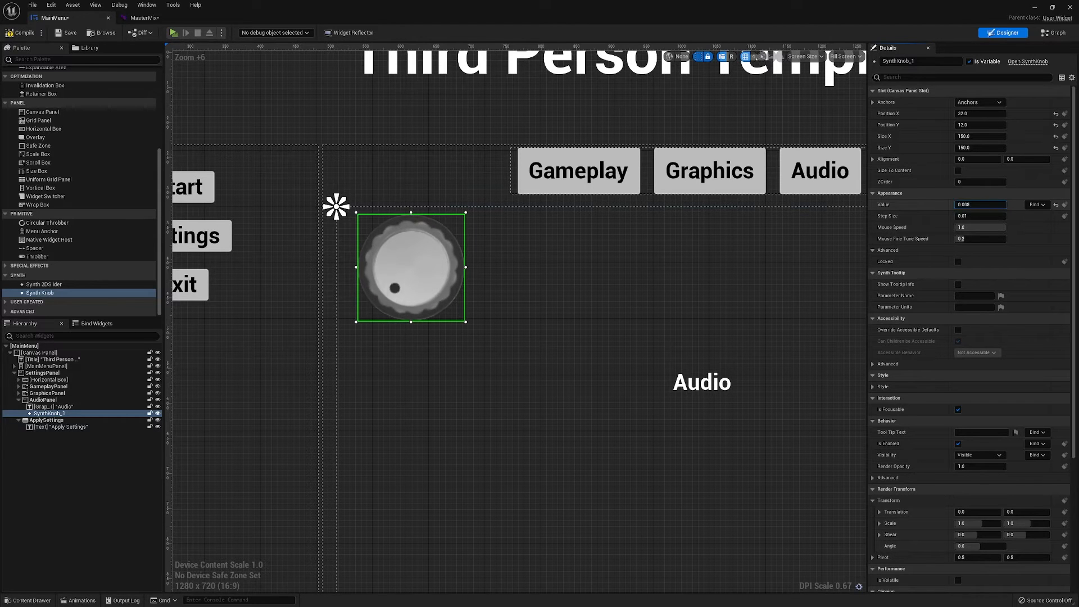
drag(398, 289, 433, 254)
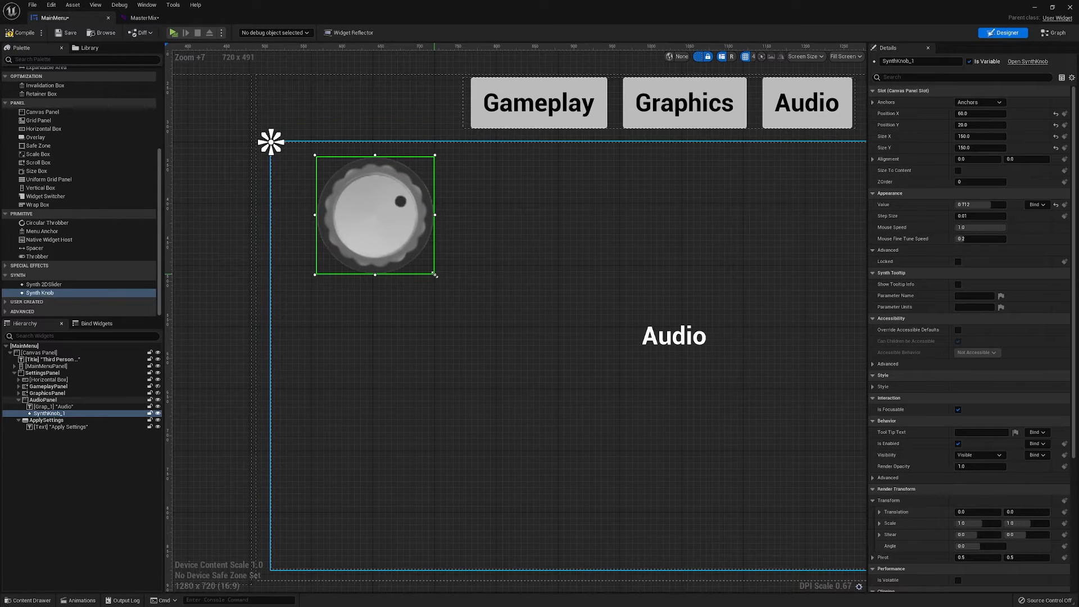
drag(435, 274, 423, 267)
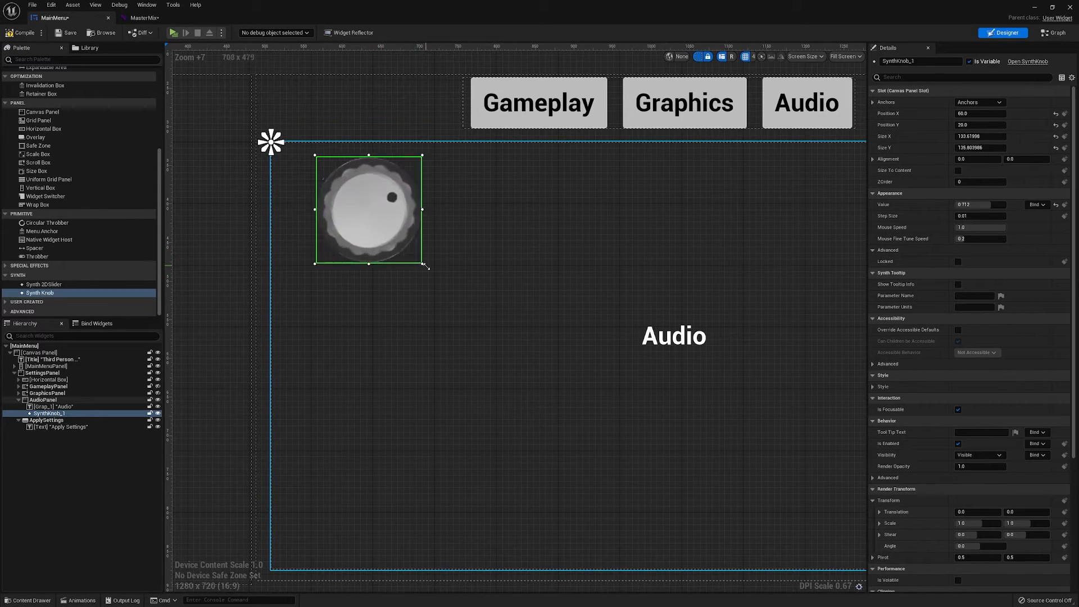
drag(425, 266, 373, 216)
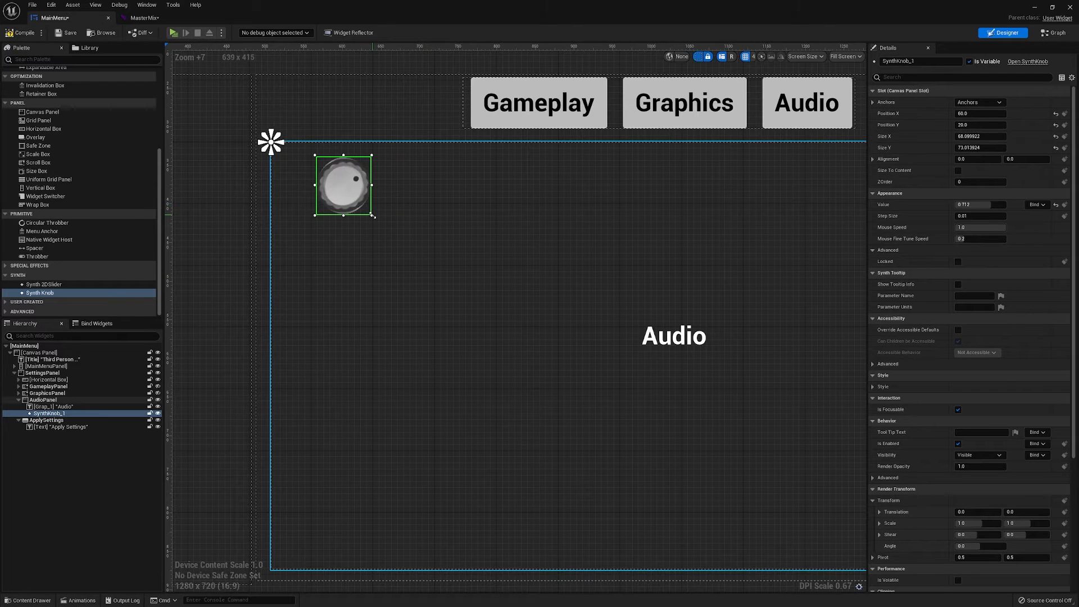
drag(374, 217, 413, 249)
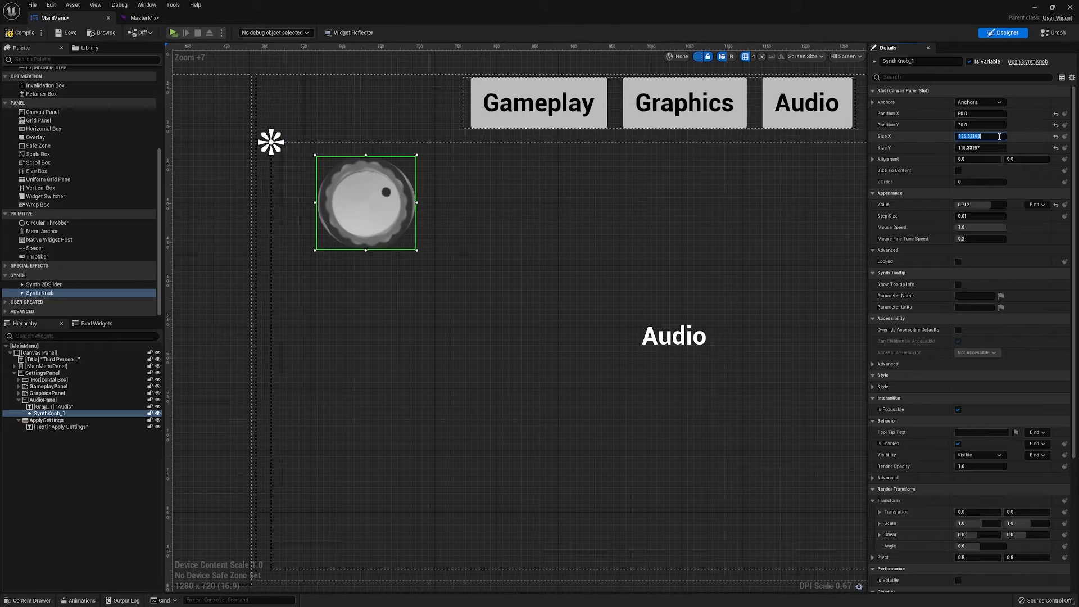
Step: Set the knob's Size X and Size Y to 75
text(50.0)
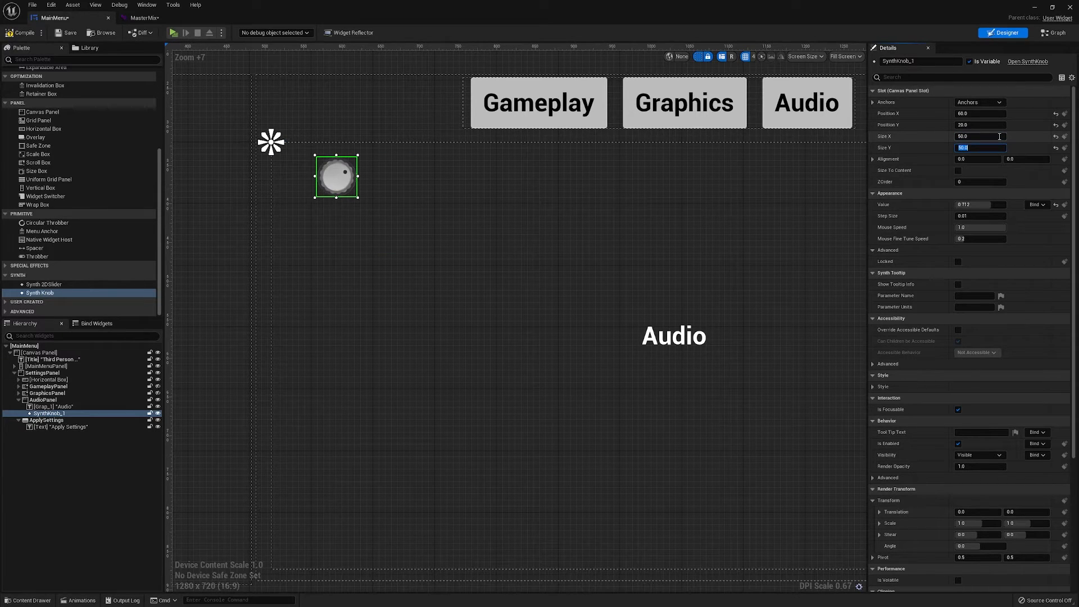
text(75)
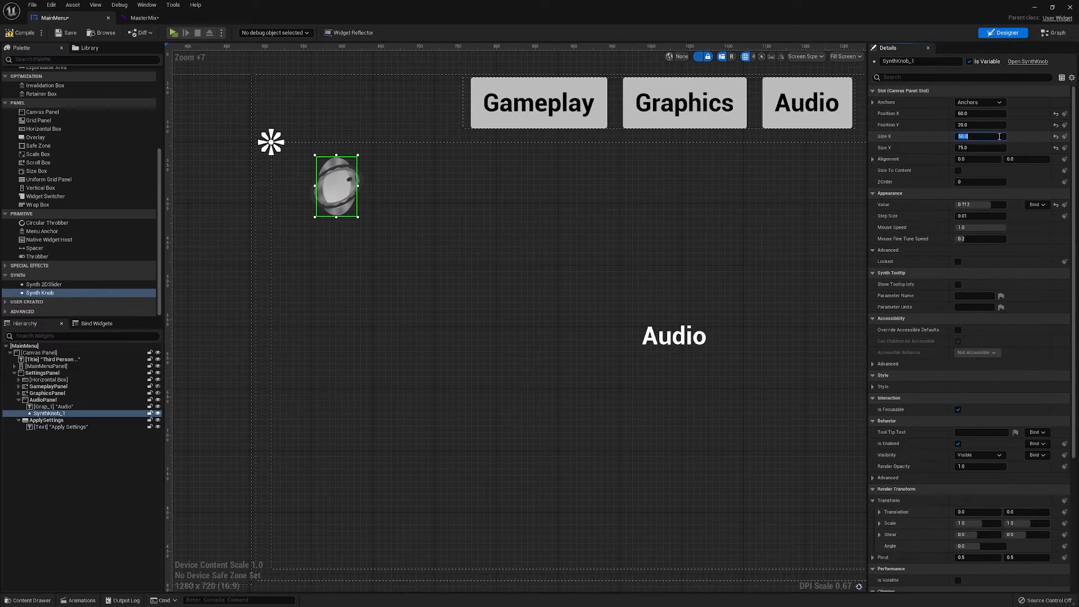
text(75.0)
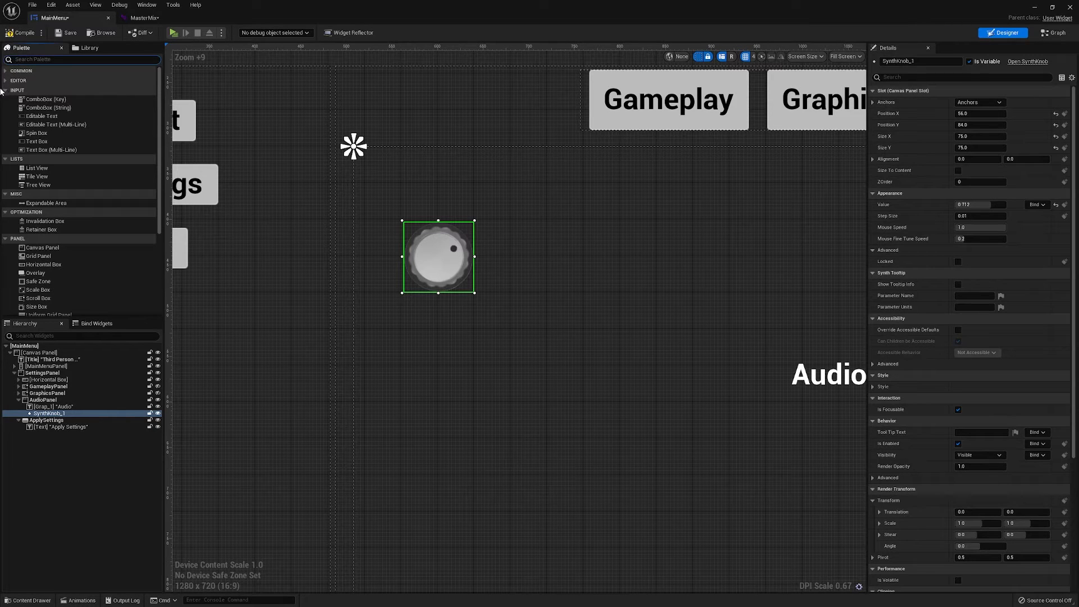
Step: Add a Canvas Panel to the Audio panel and stretch it over the knob
text(canvas)
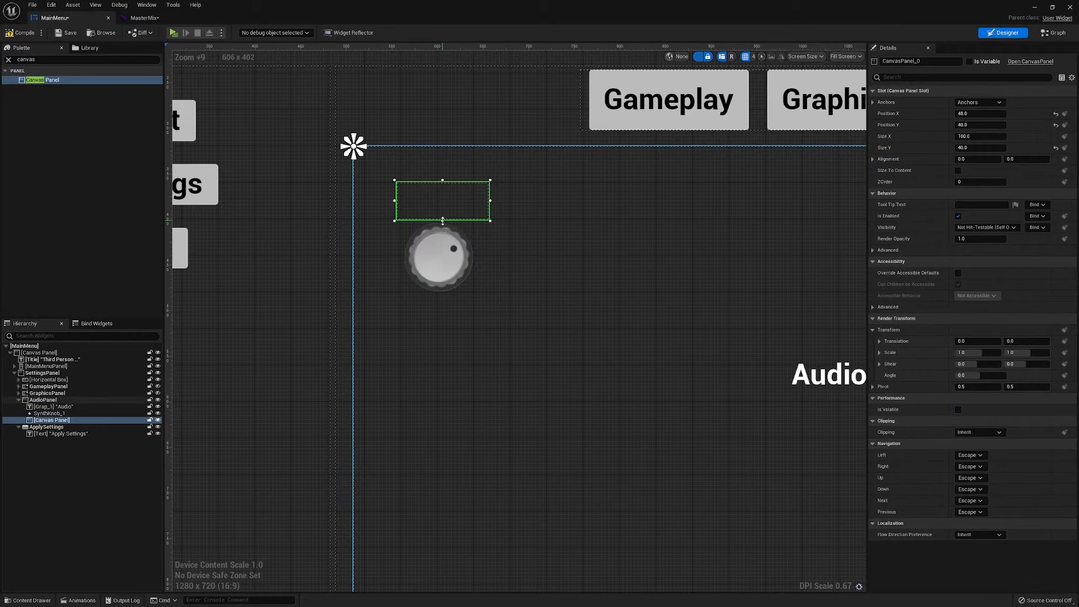
drag(442, 222, 442, 289)
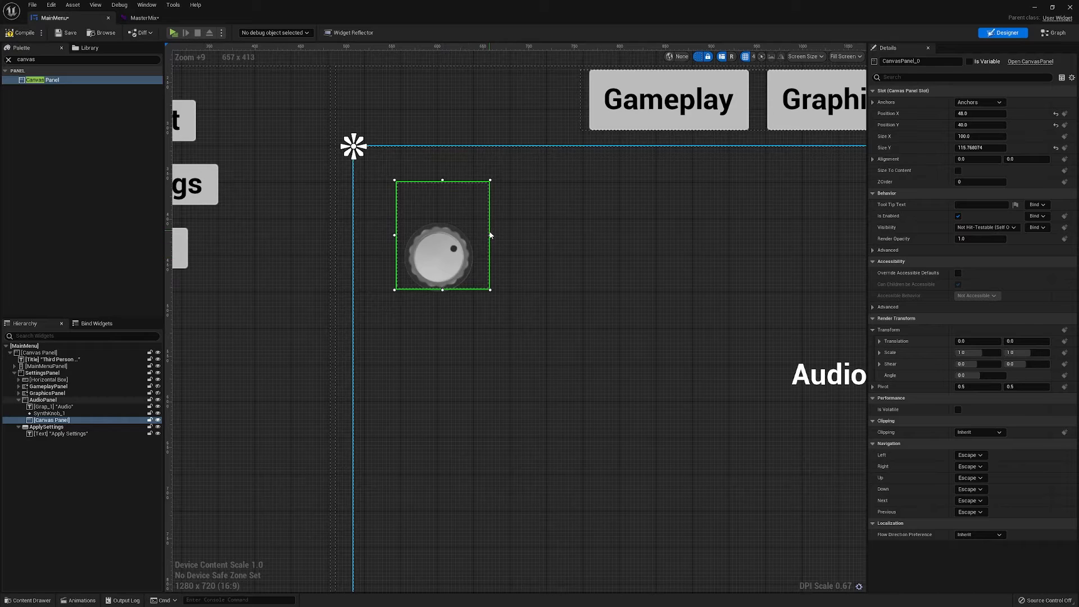
drag(490, 236, 516, 236)
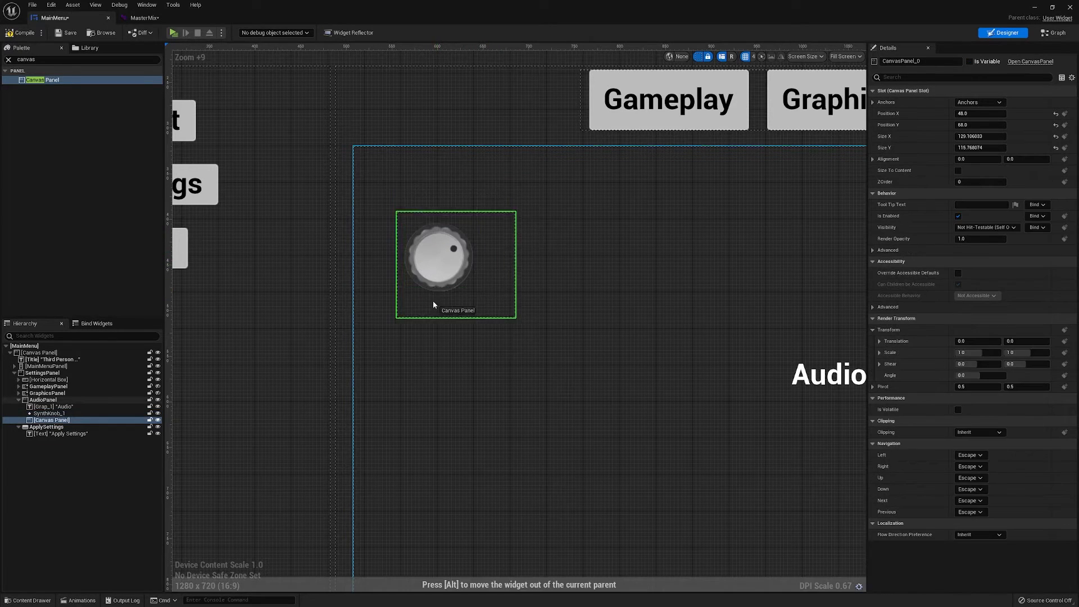
Step: Nest the synth knob inside the new canvas panel and set its Value to 0.1
click(435, 258)
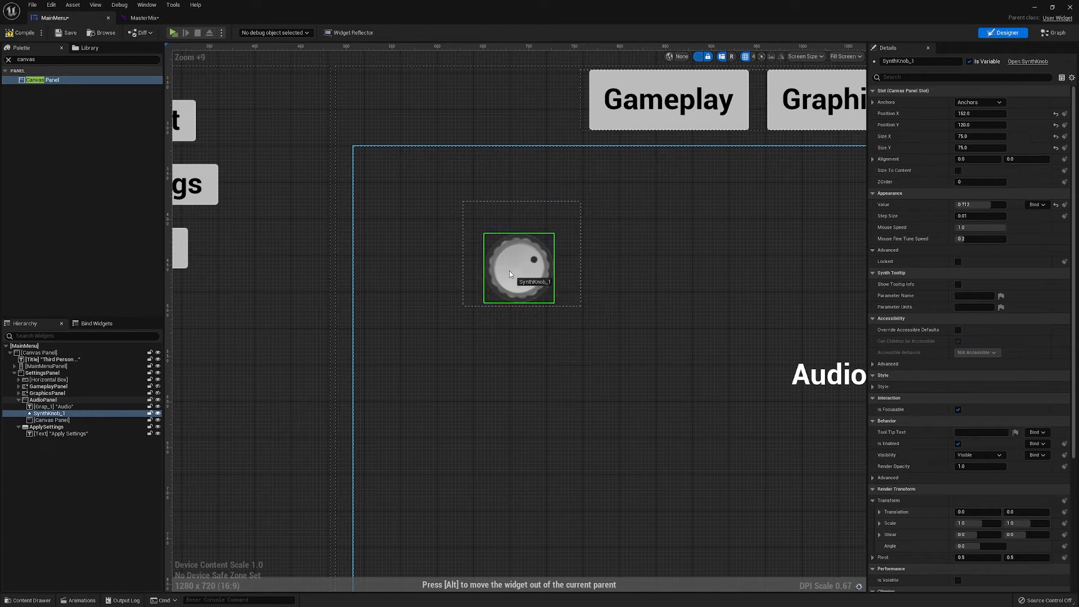
drag(519, 269, 517, 252)
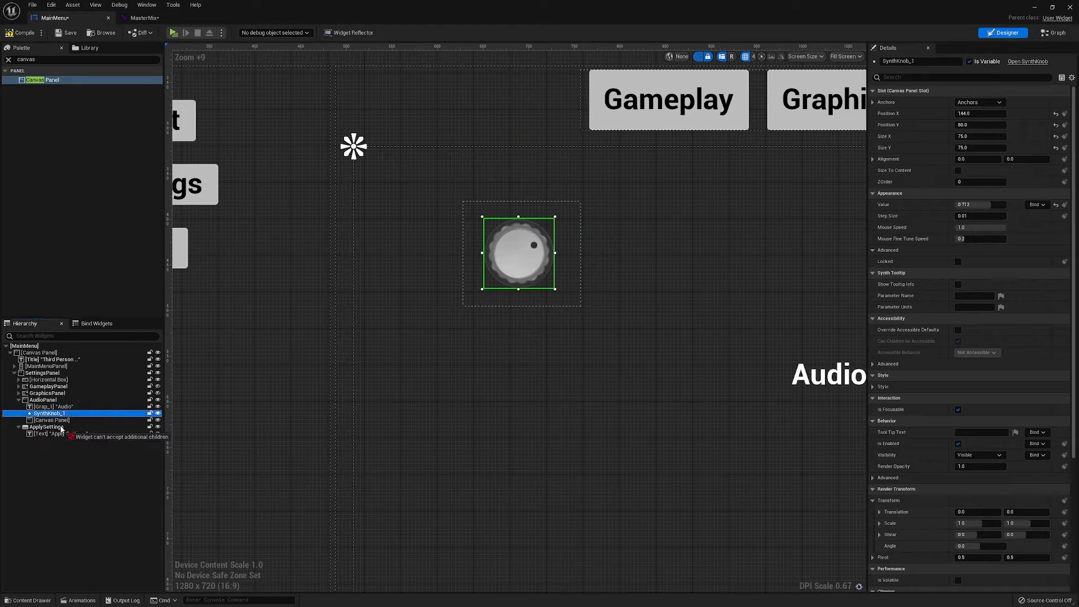
drag(519, 252, 626, 307)
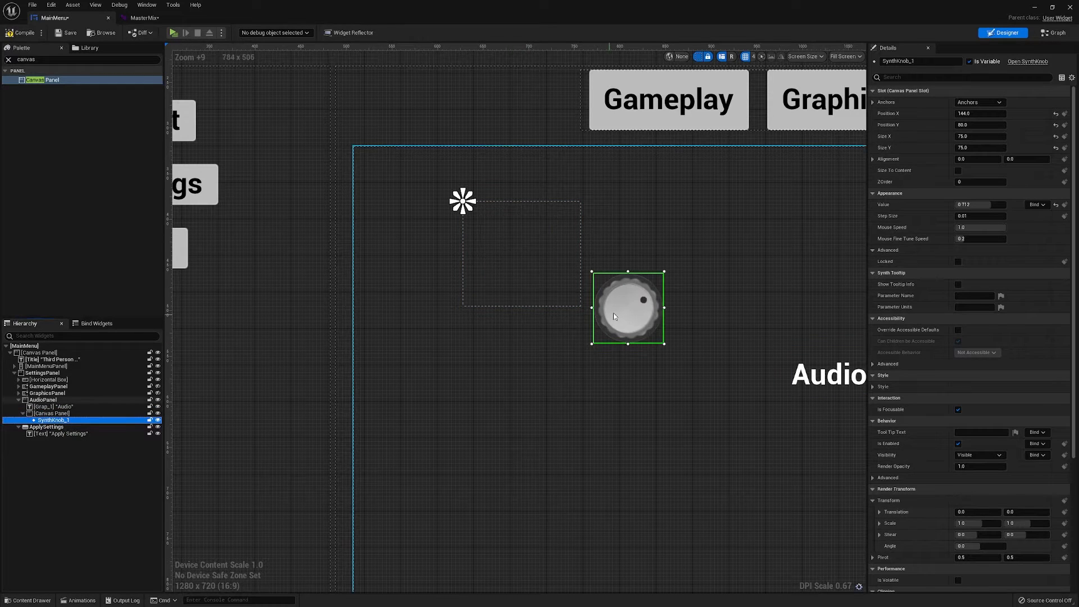
drag(626, 307, 522, 252)
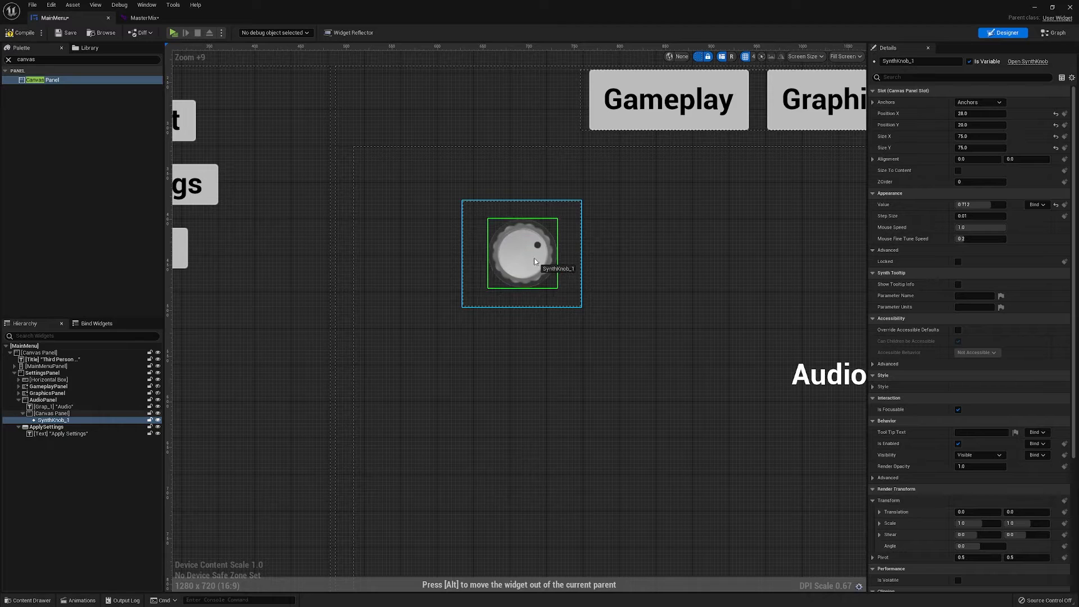
click(52, 413)
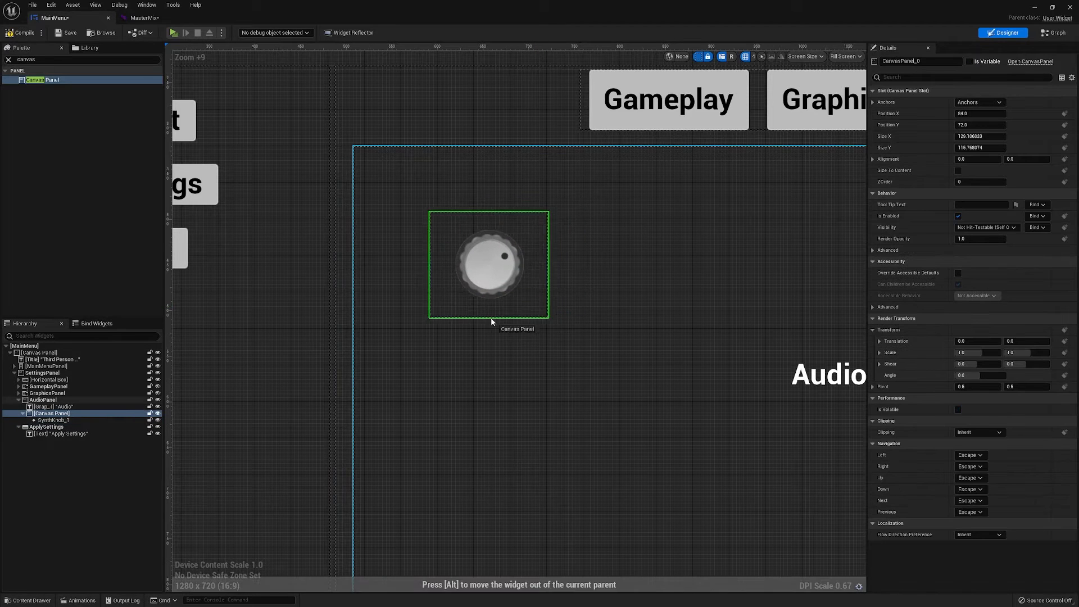
click(487, 263)
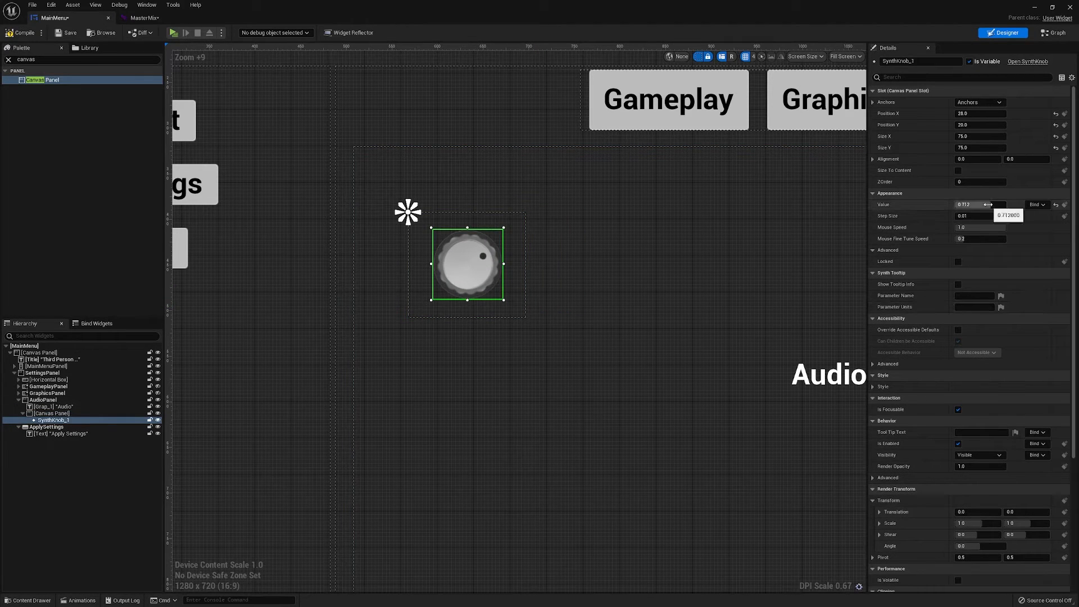
click(980, 205)
text(0.1)
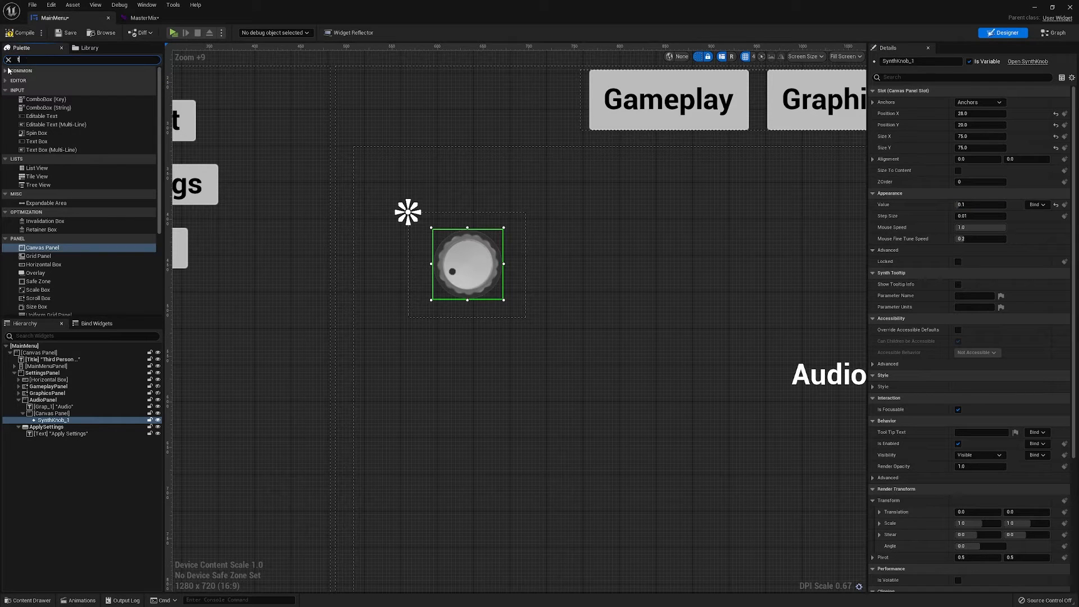
Step: Add a Text label '1' at font size 14 at the knob's lower left
text(text)
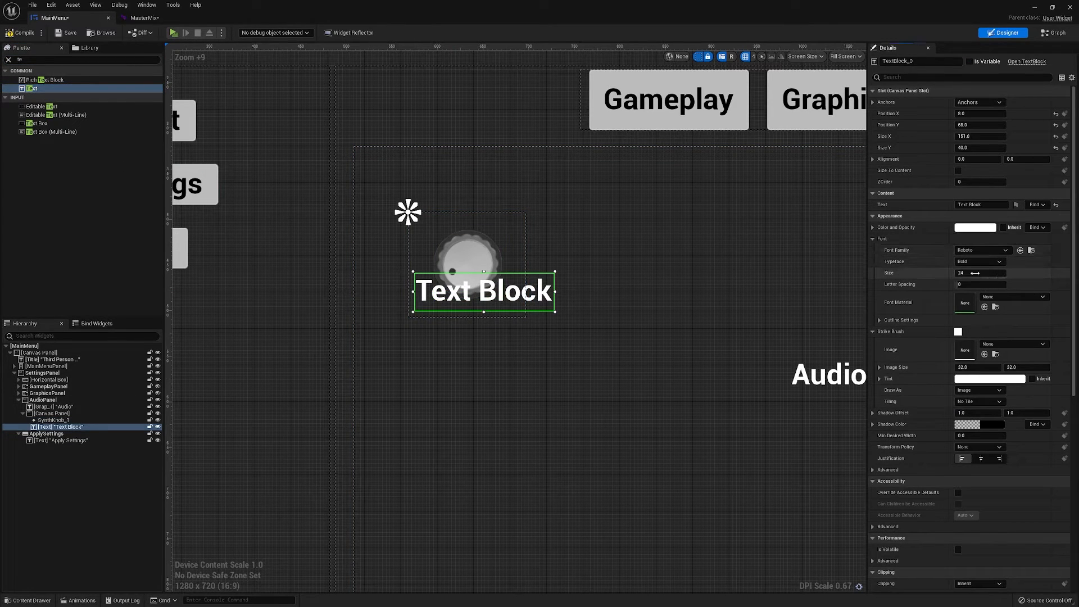
click(977, 273)
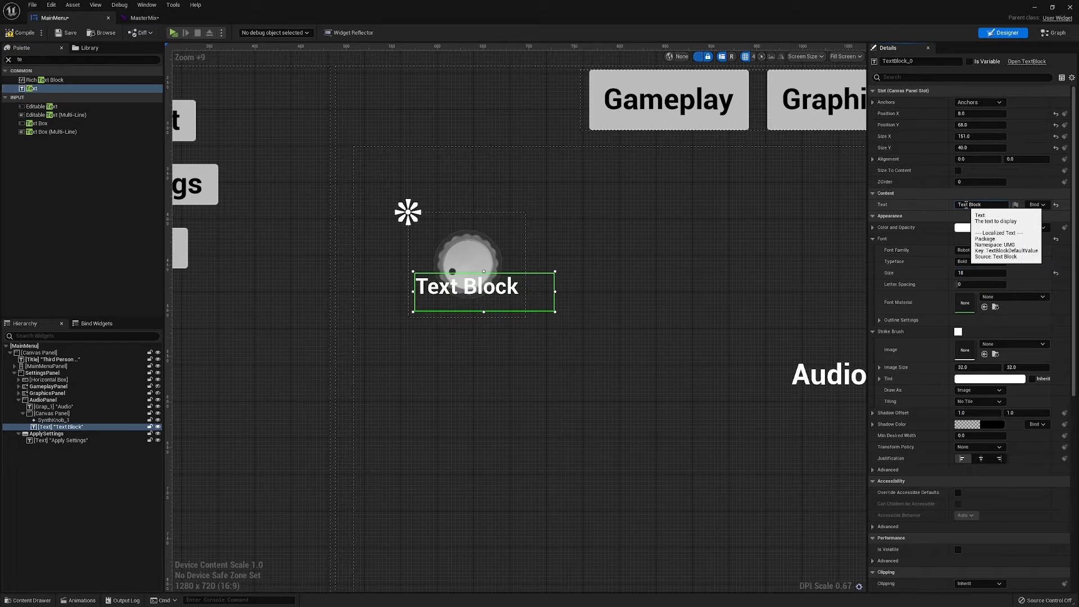
click(981, 205)
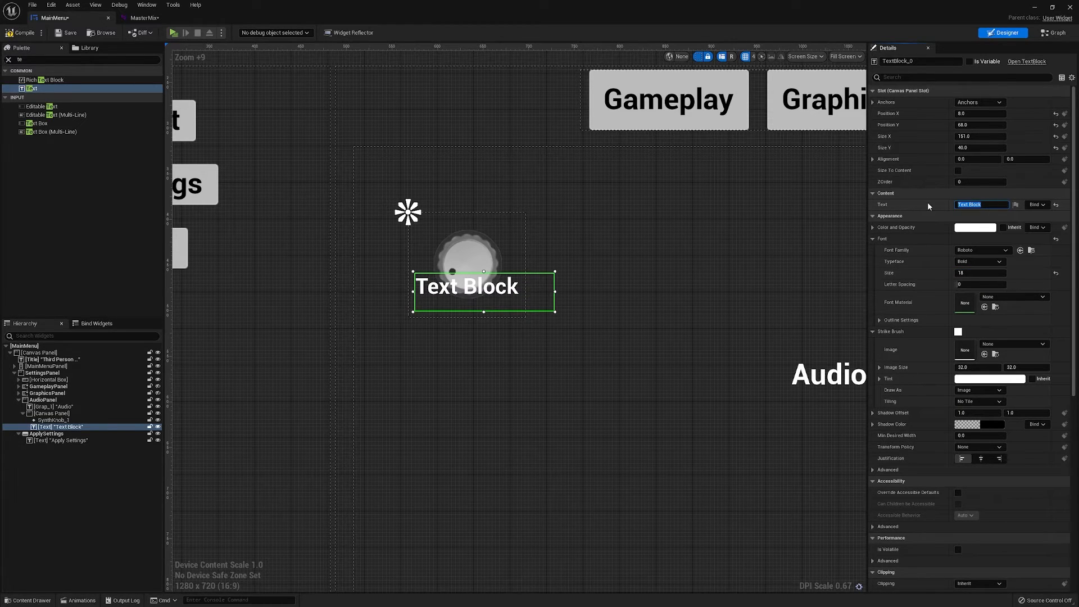
text(1)
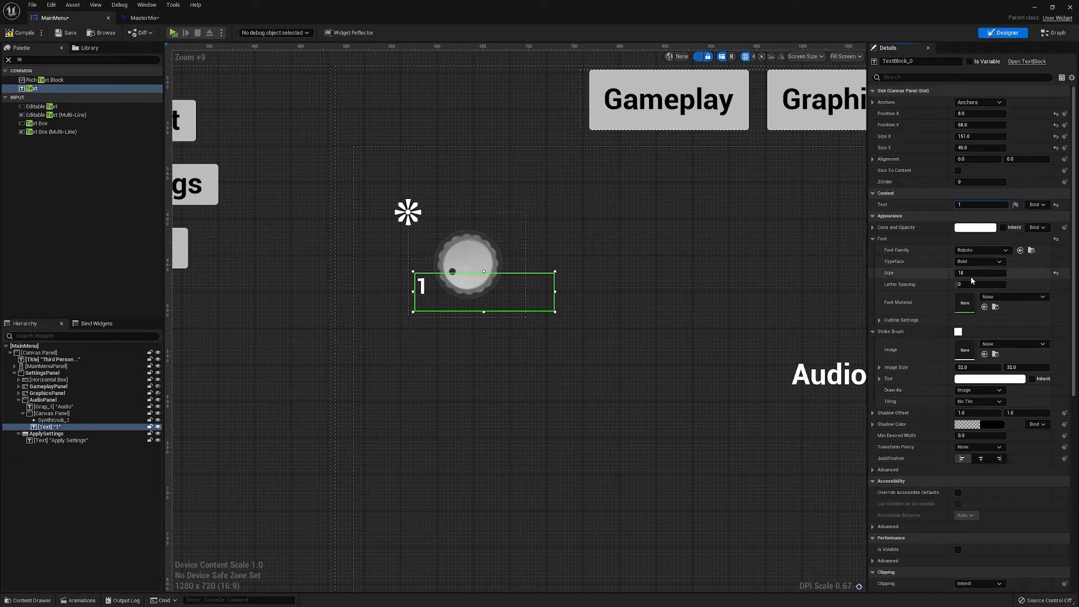
click(980, 272)
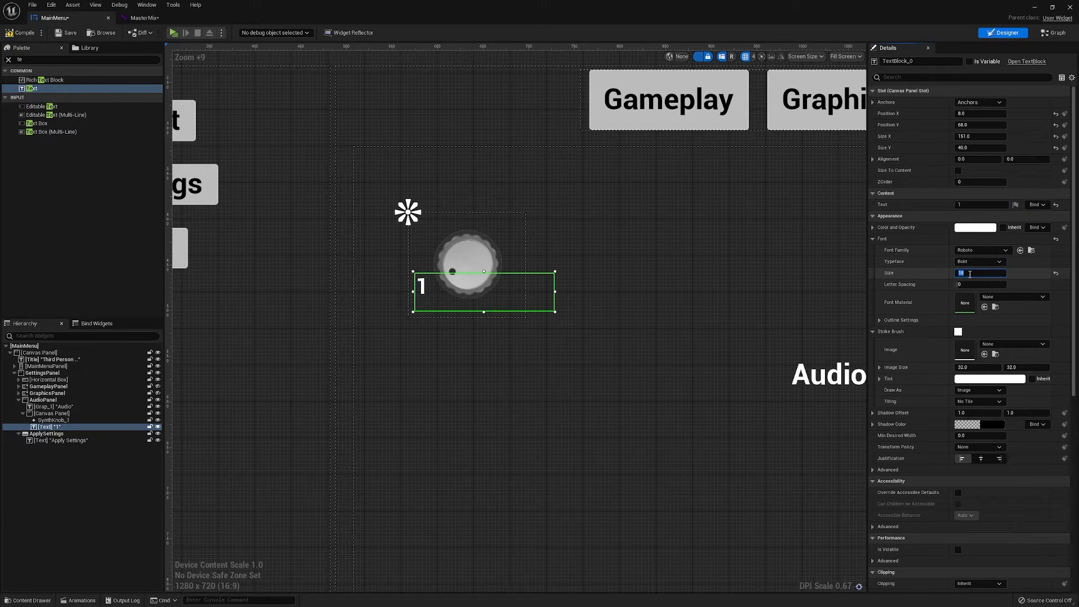
text(14)
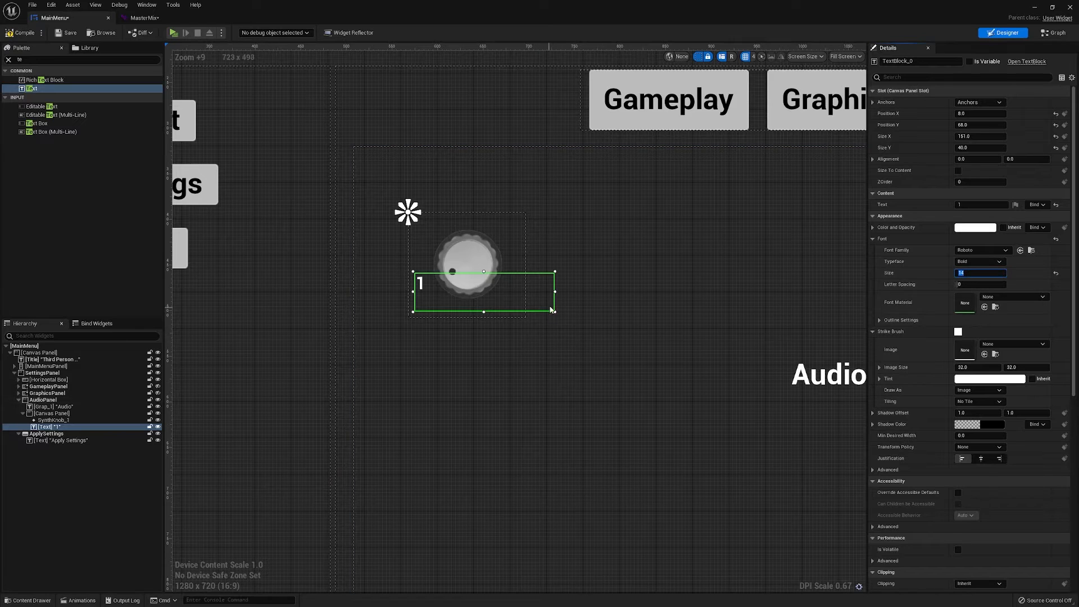
drag(554, 310, 427, 299)
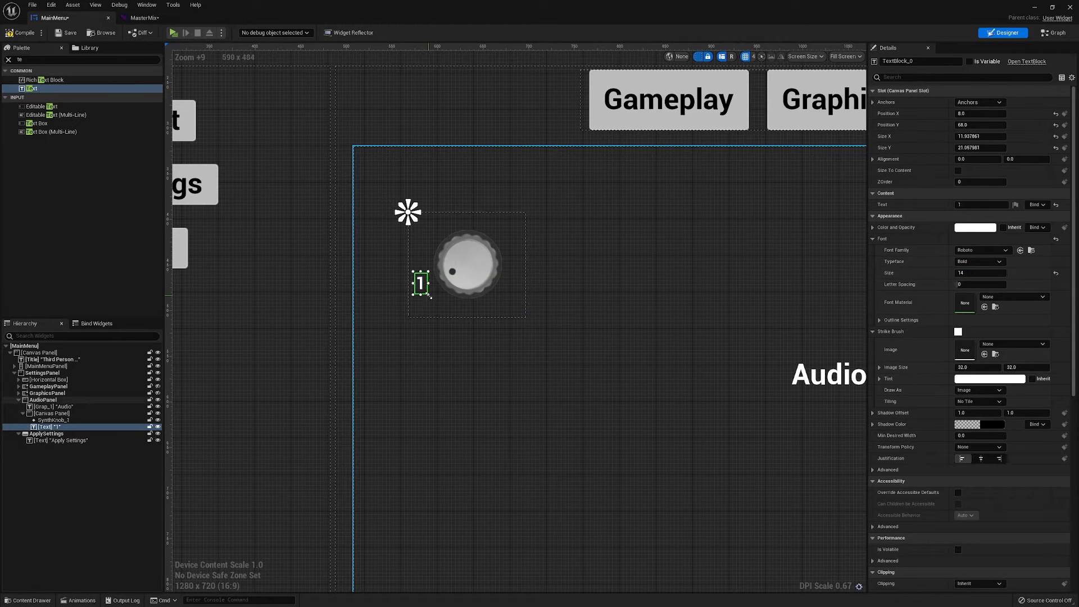
drag(418, 284, 430, 288)
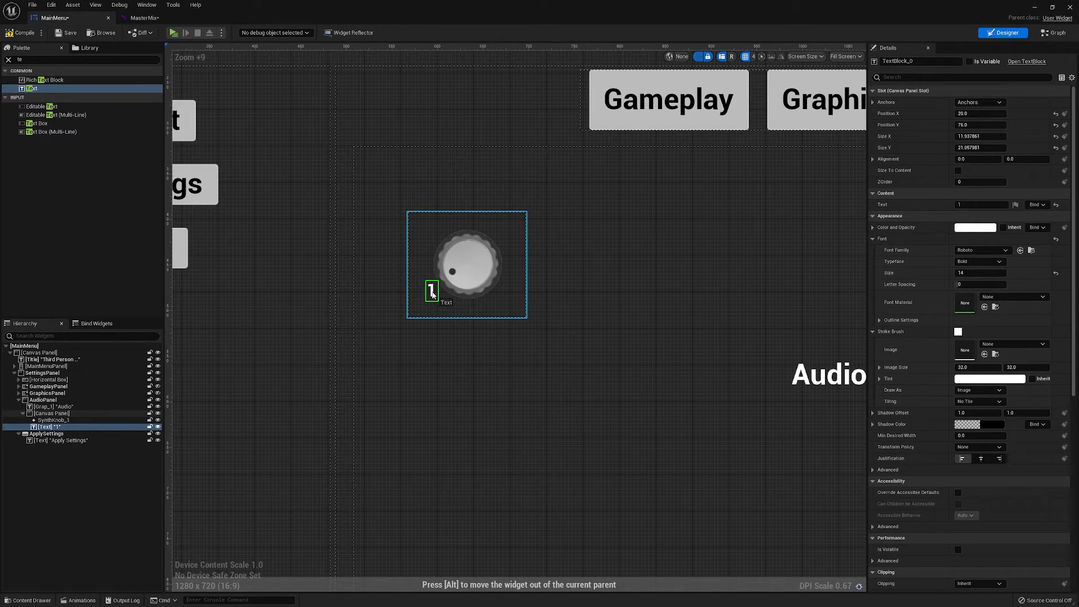
Step: Select the knob and enter 2 in its value field
click(467, 264)
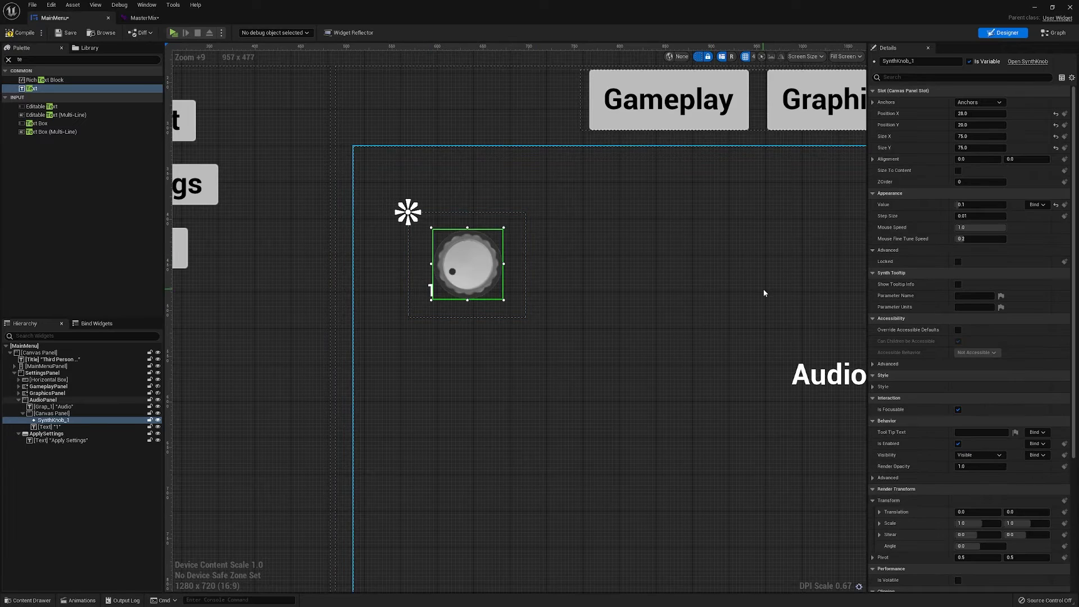
click(978, 205)
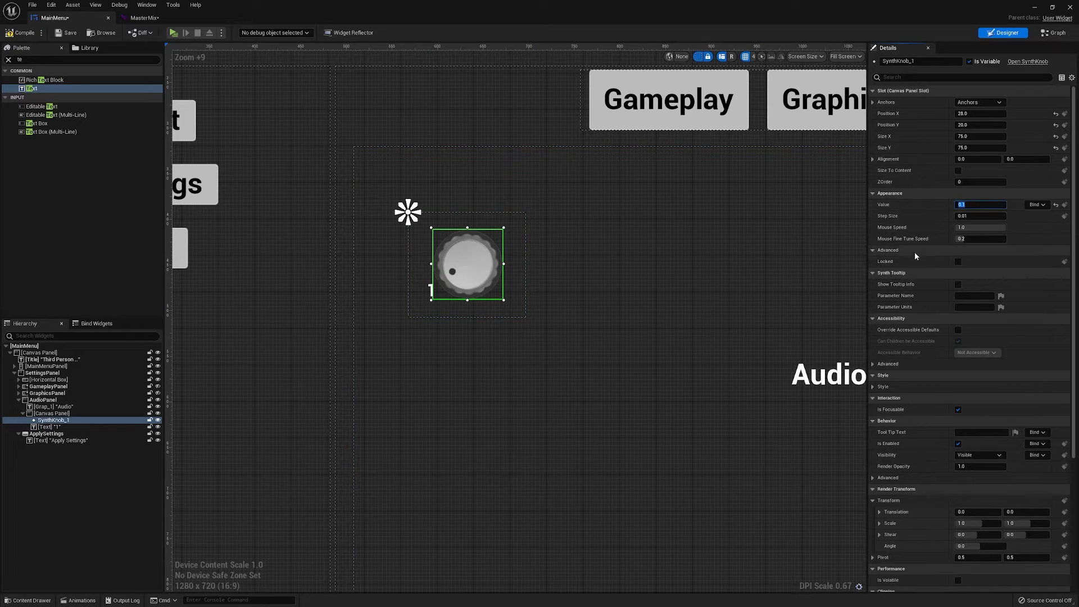
text(2)
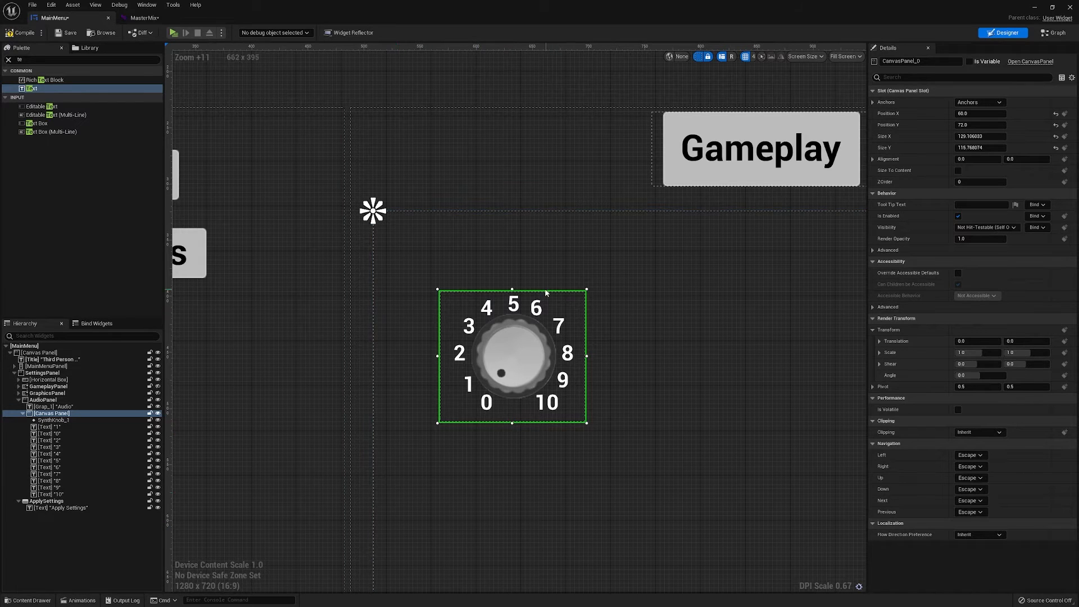
Step: Rename the Canvas Panel to MasterVolume and SynthKnob_1 to MasterKnob
click(49, 413)
text([MasterVolume)
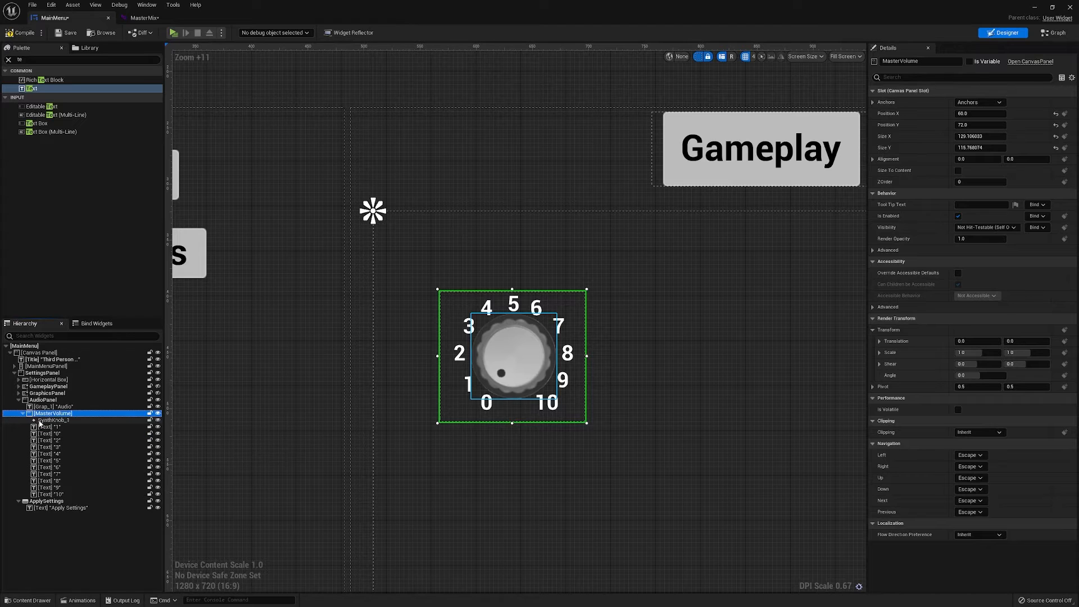
click(52, 421)
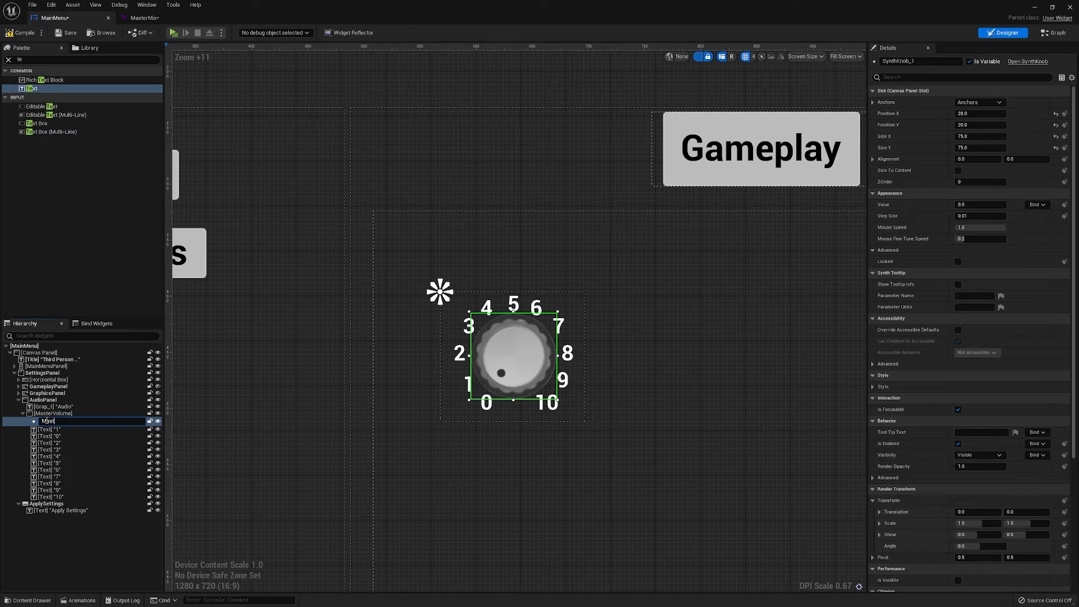
text(asterKnob)
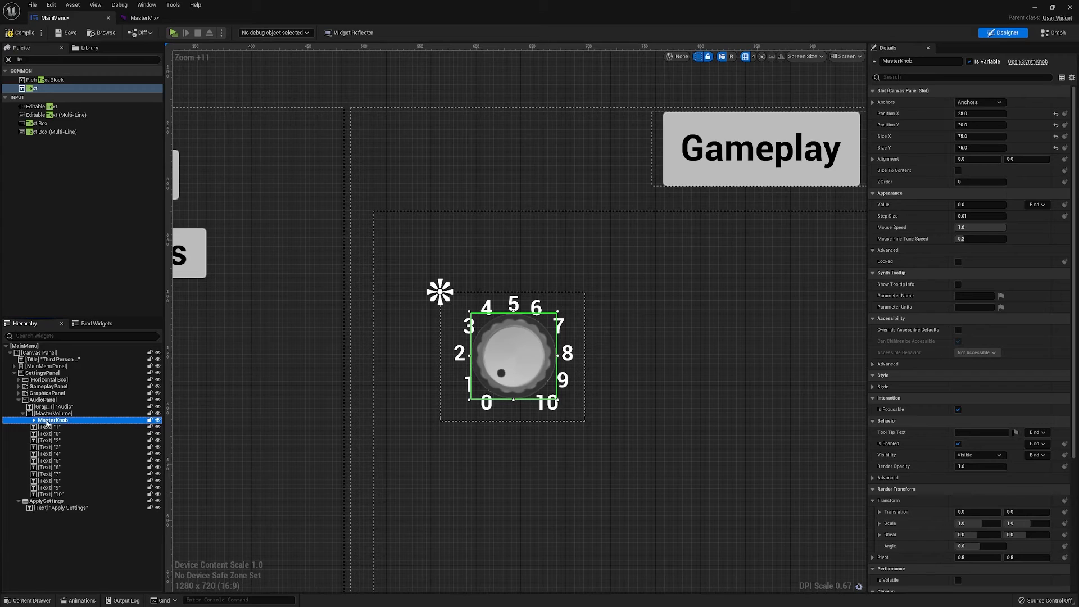
click(52, 413)
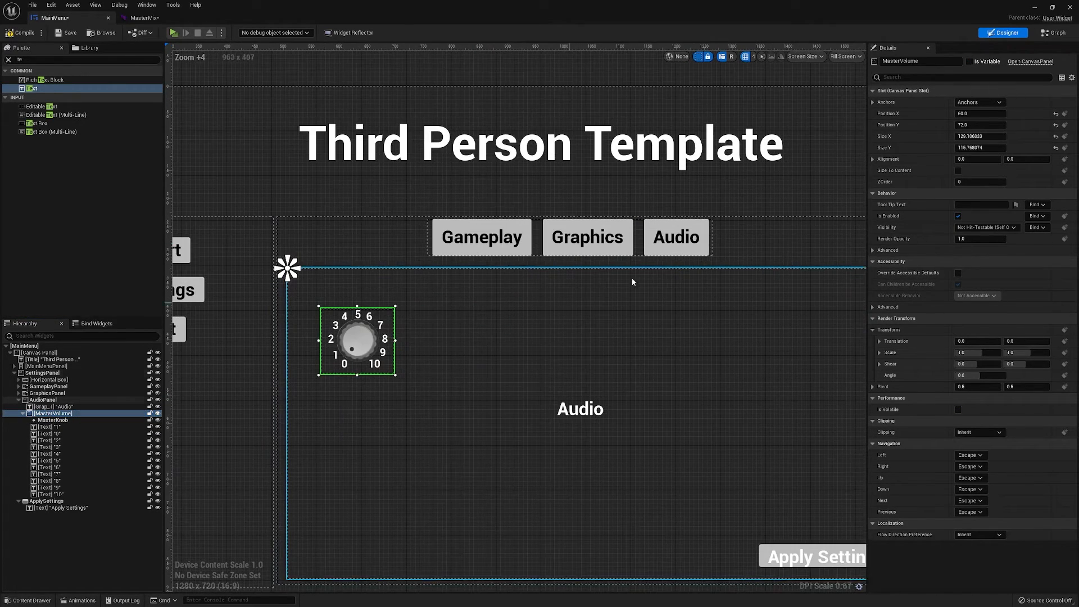
click(1052, 33)
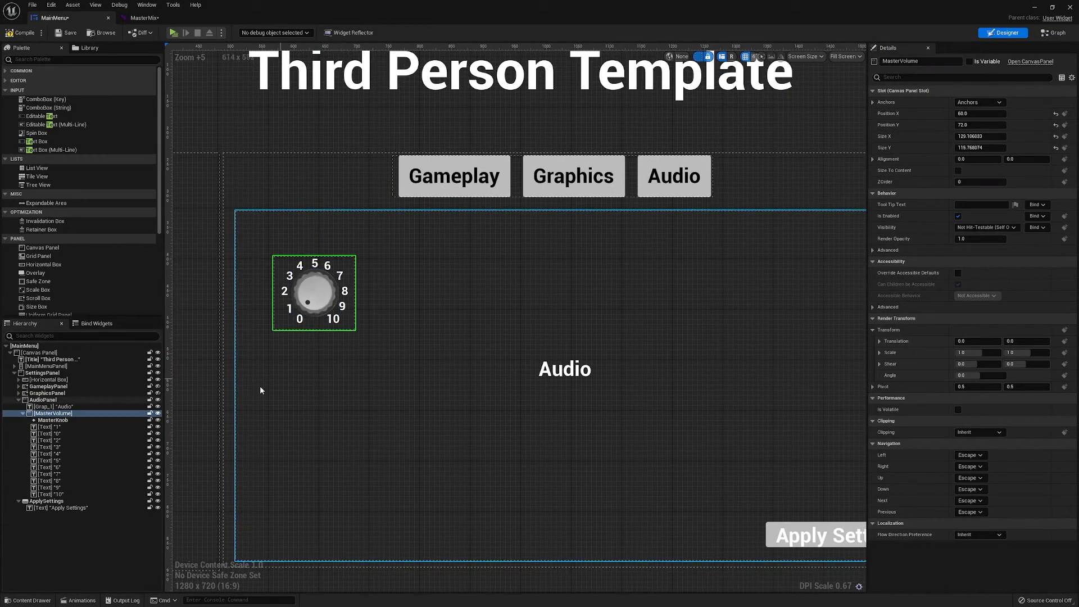
Step: Duplicate MasterVolume, move the copy to its right, and name it MusicVolume
right_click(53, 413)
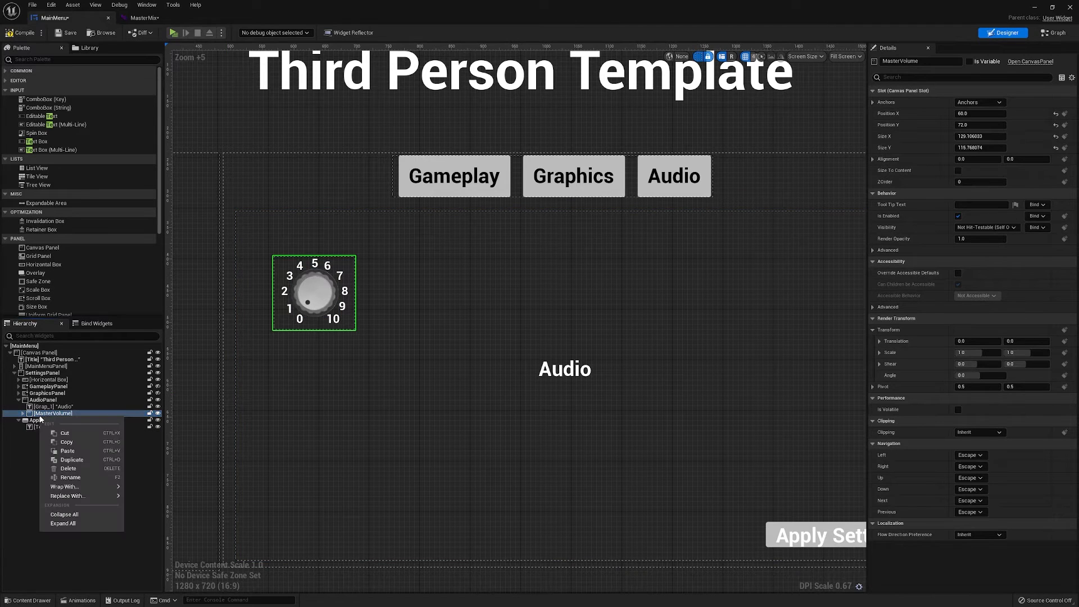
click(71, 459)
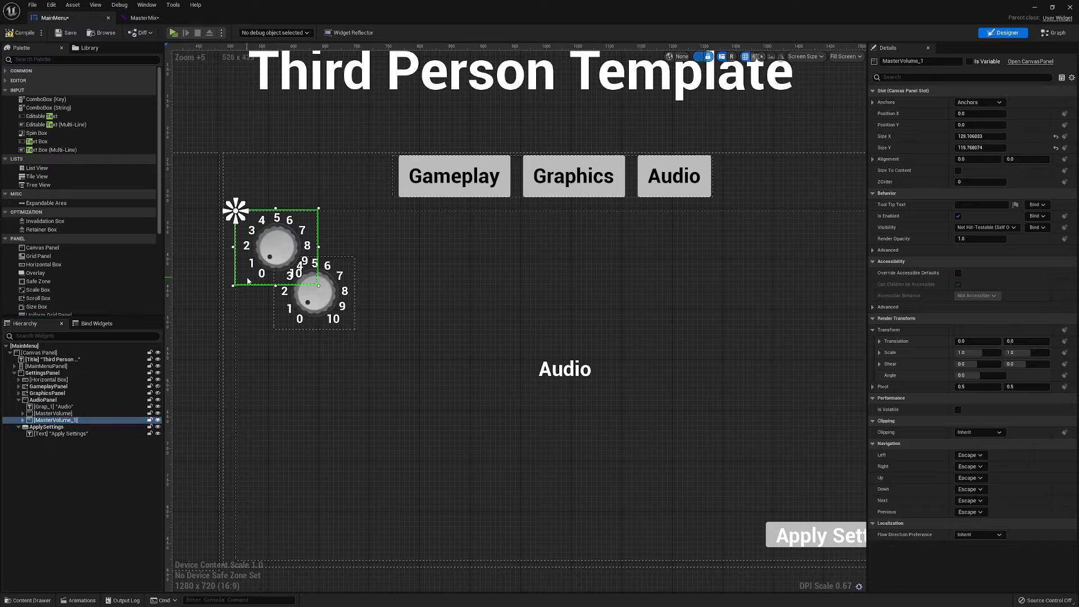
drag(275, 248, 445, 292)
text(usic)
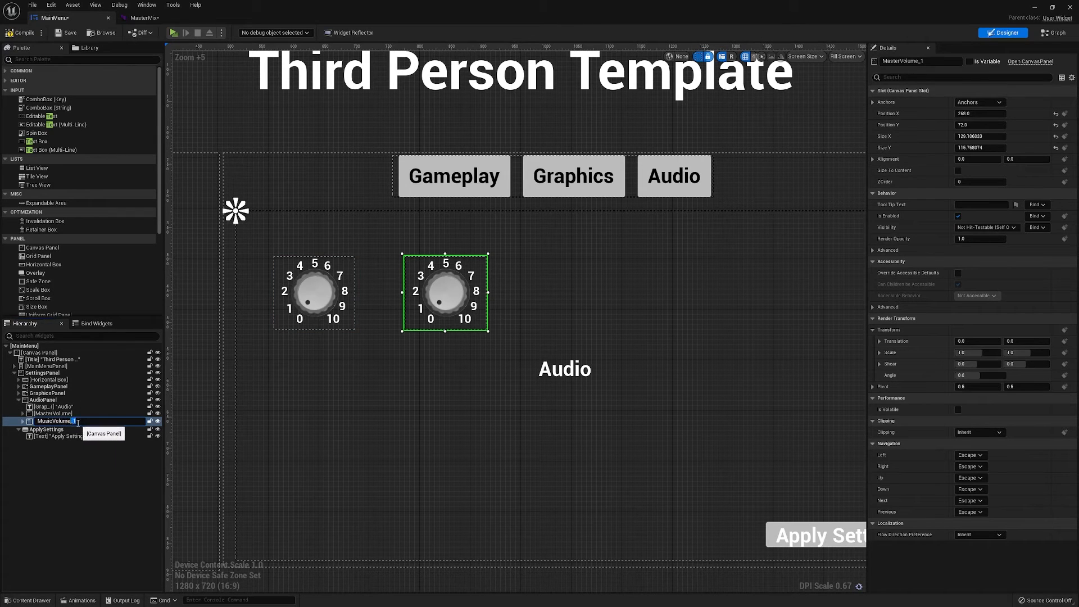
click(21, 421)
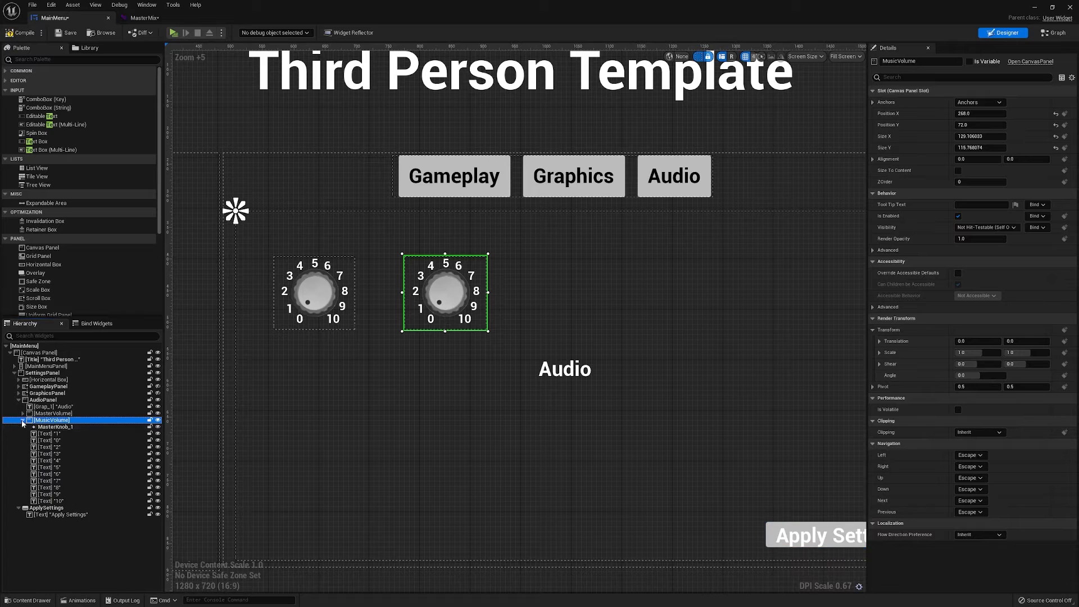
click(55, 426)
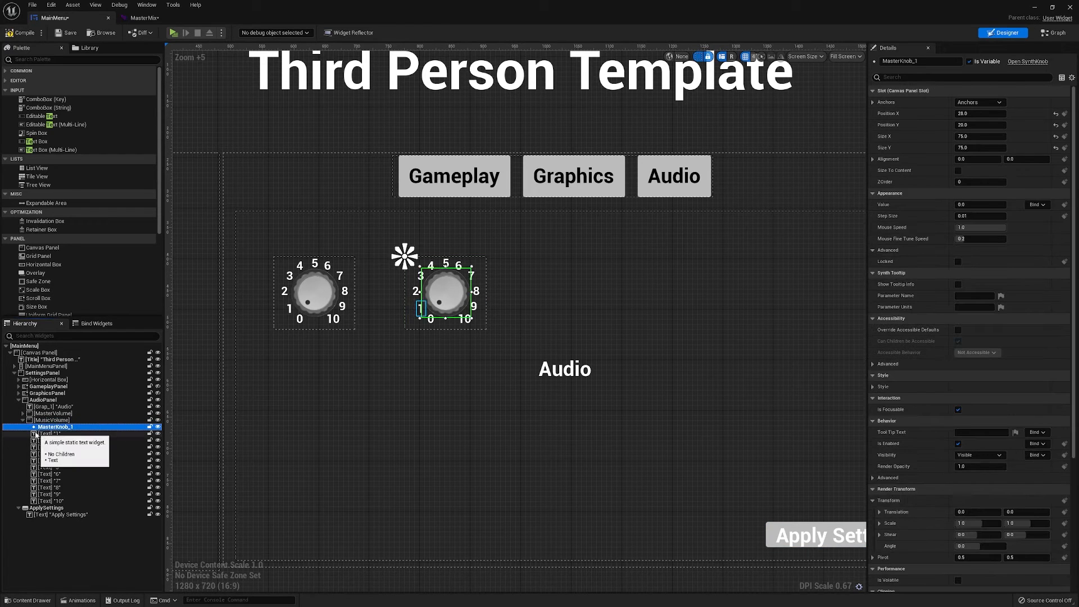
text(MasterKnob)
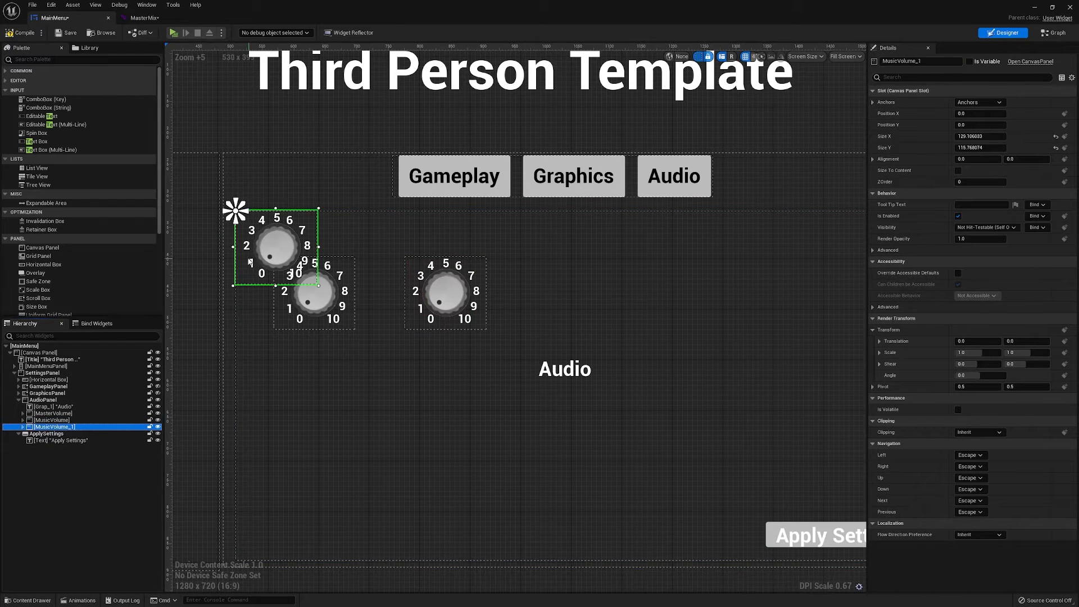
Step: Drag the third knob group further right, lining it up with the others
drag(276, 245, 581, 313)
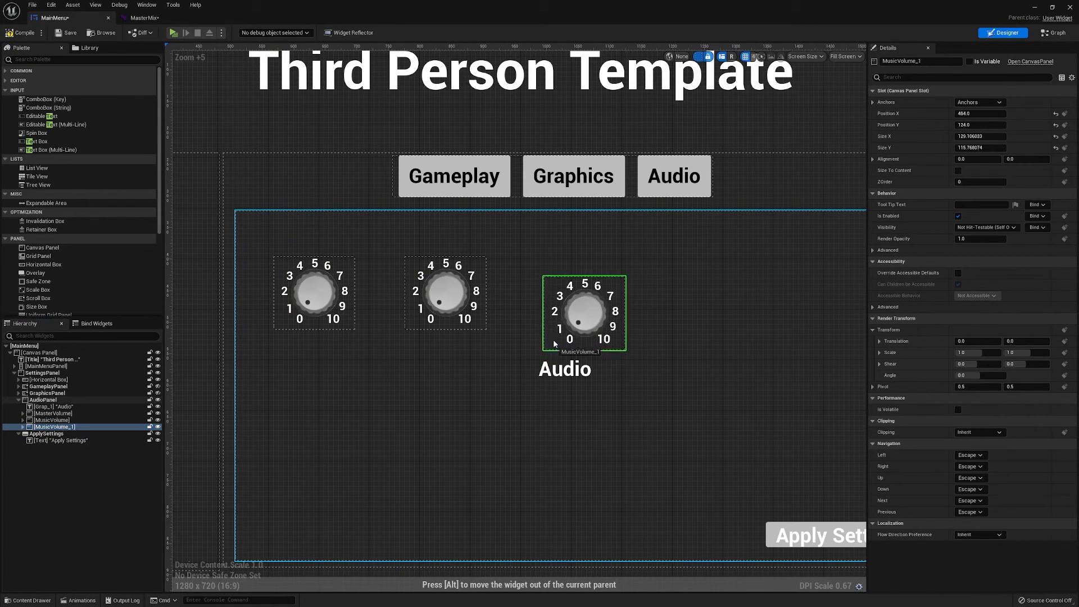
drag(583, 313, 610, 296)
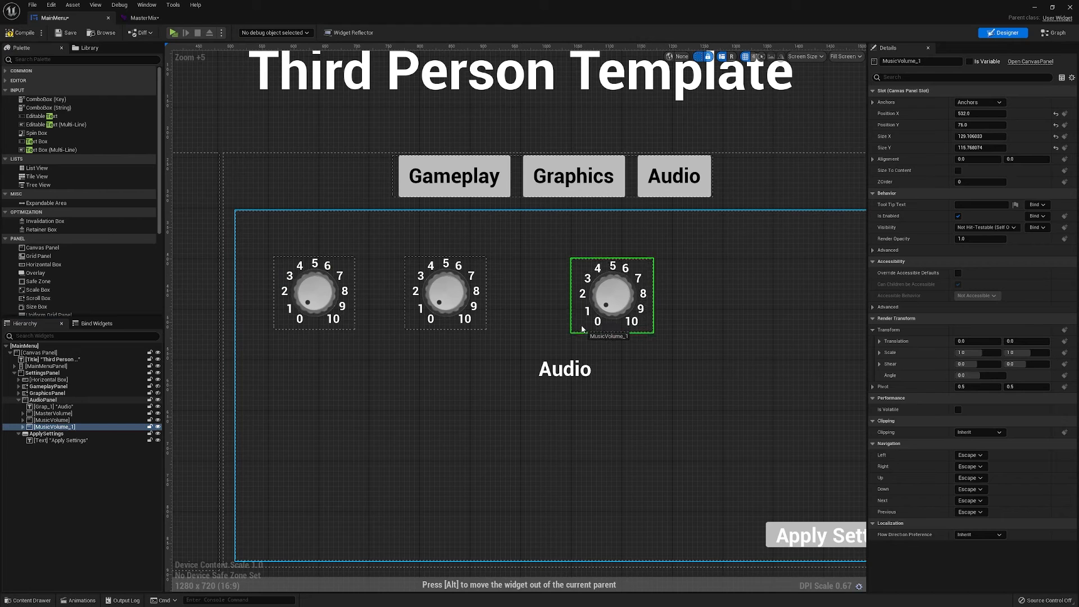
drag(610, 296, 655, 292)
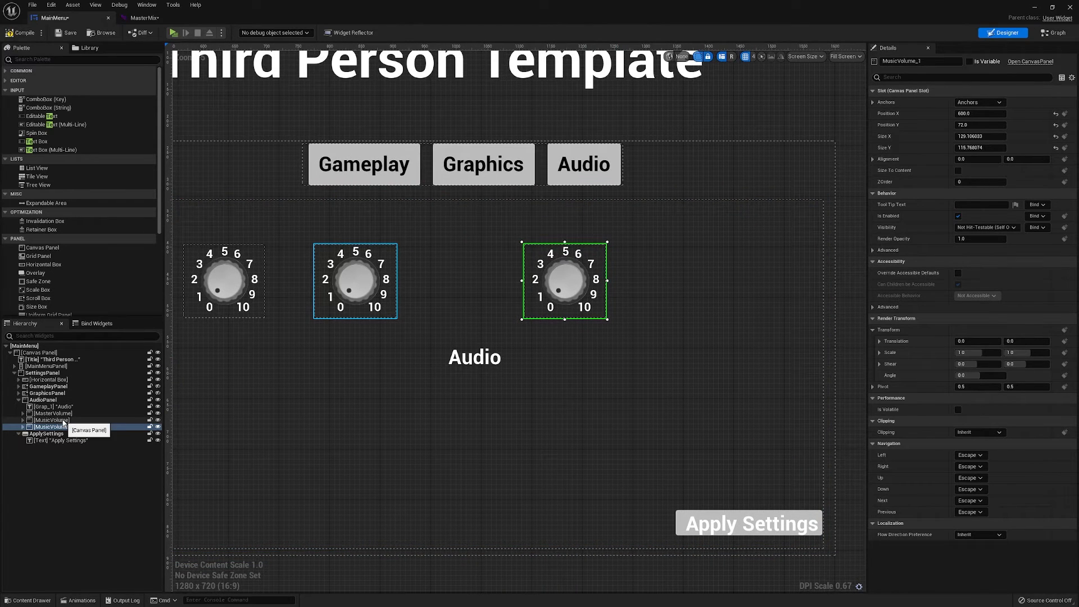
Step: Rename the third knob group (MusicVolume, MusicKnob) and align the fourth knob with the rest
click(52, 426)
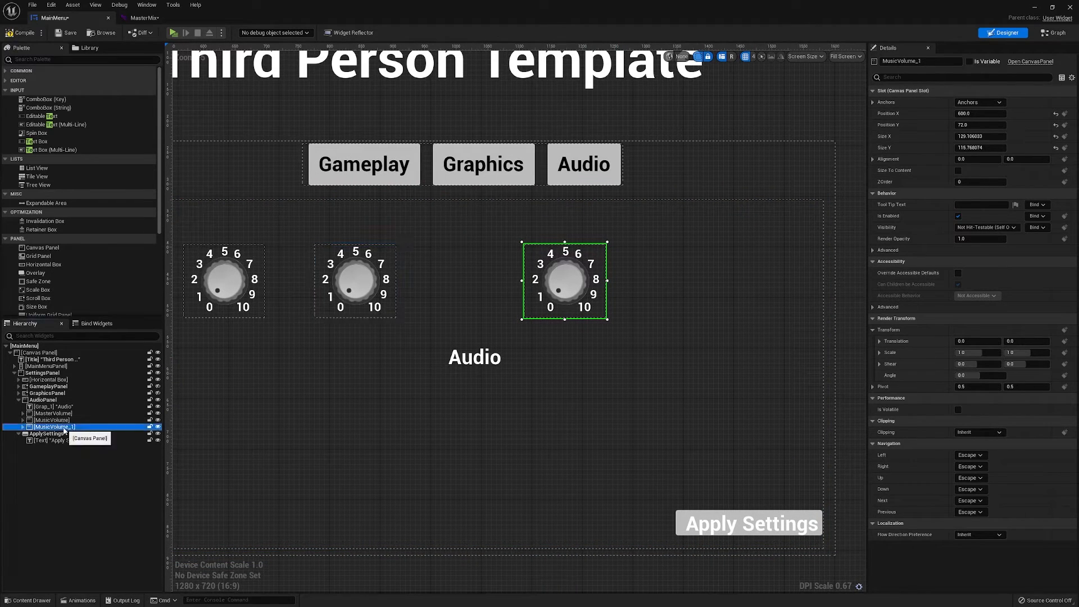
text(MusicVolume)
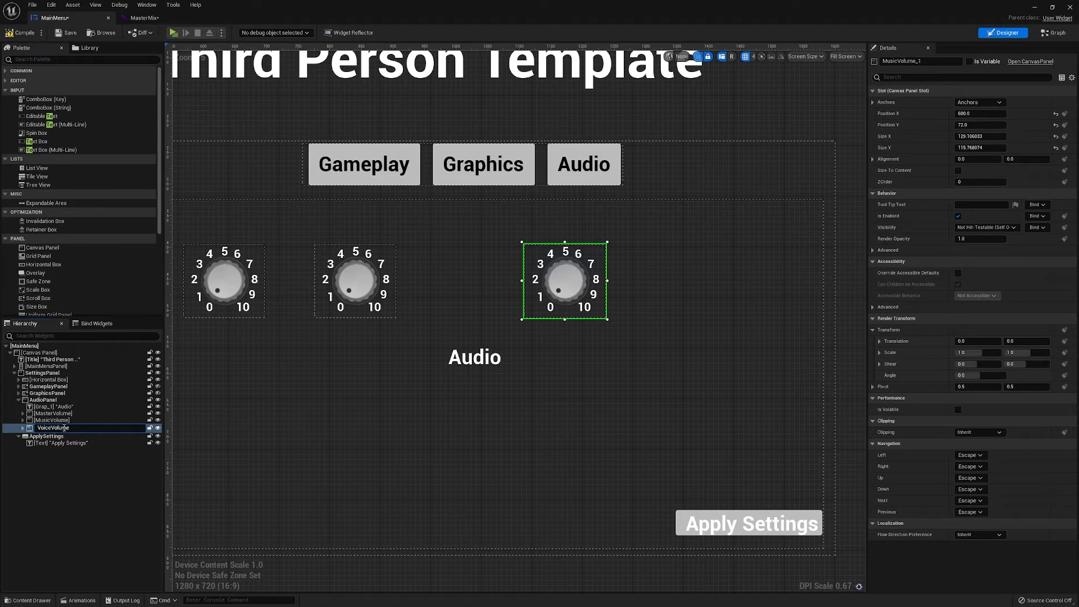
click(51, 432)
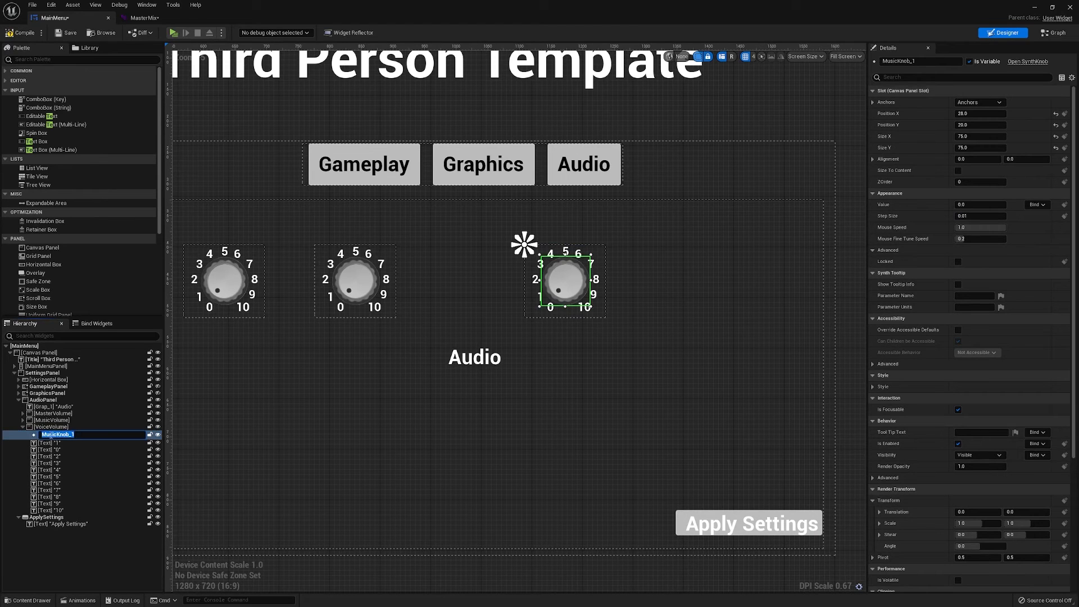
text(MusicKnob)
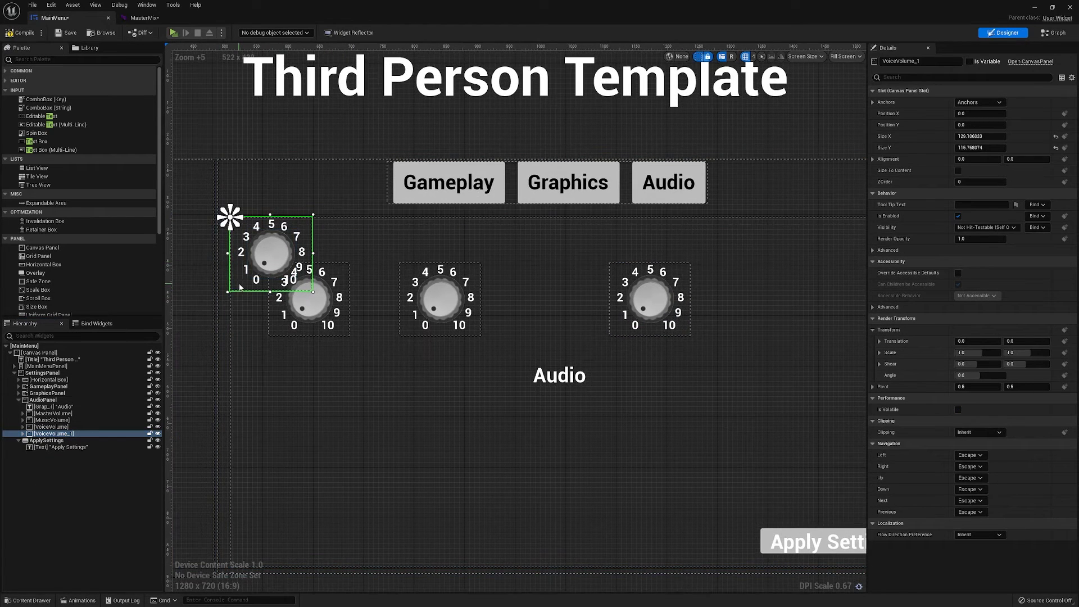
drag(270, 249, 778, 301)
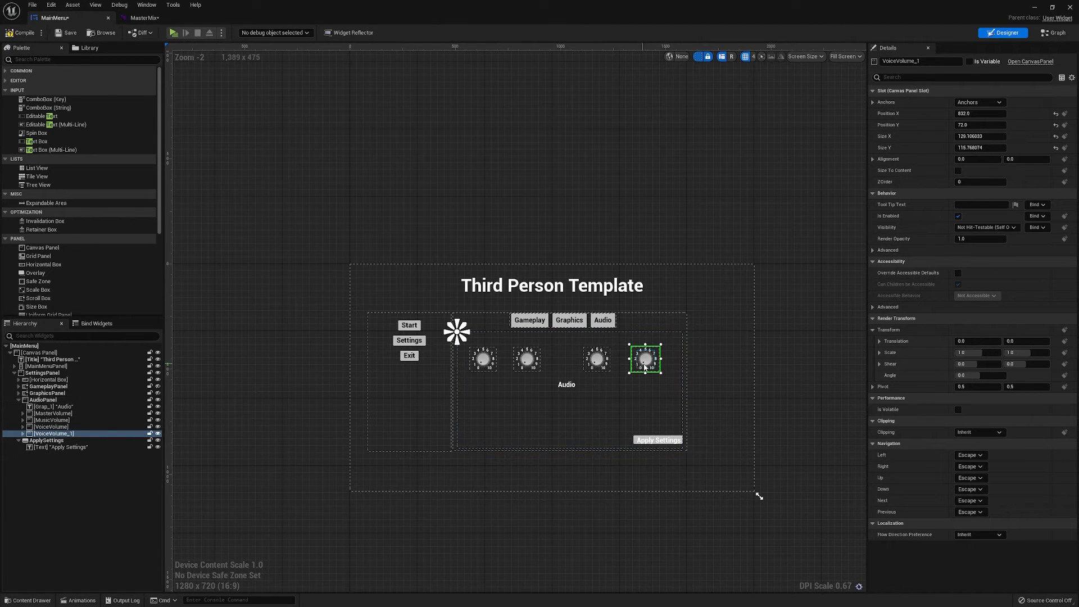
drag(646, 359, 643, 377)
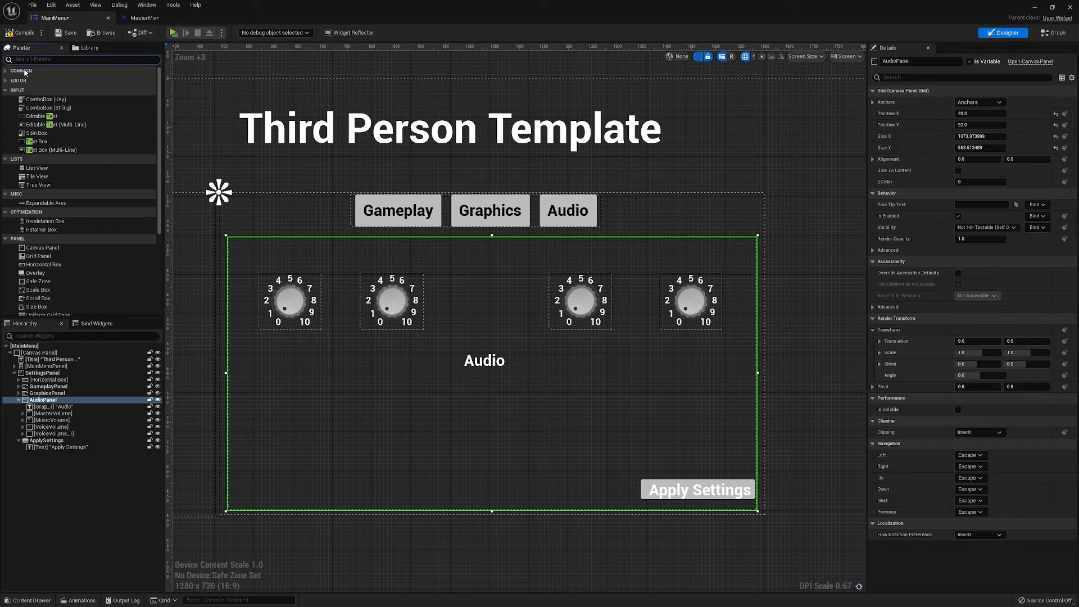
Step: Add Text labels 'Master' and 'Music' above the first two knobs, copying one toward the third
text(text)
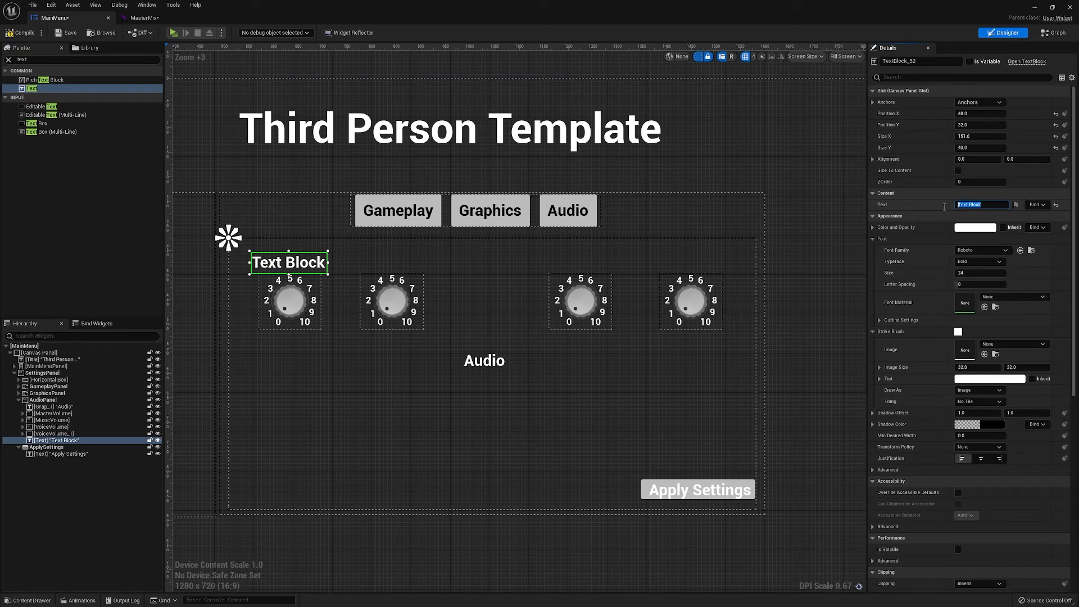
text(Master)
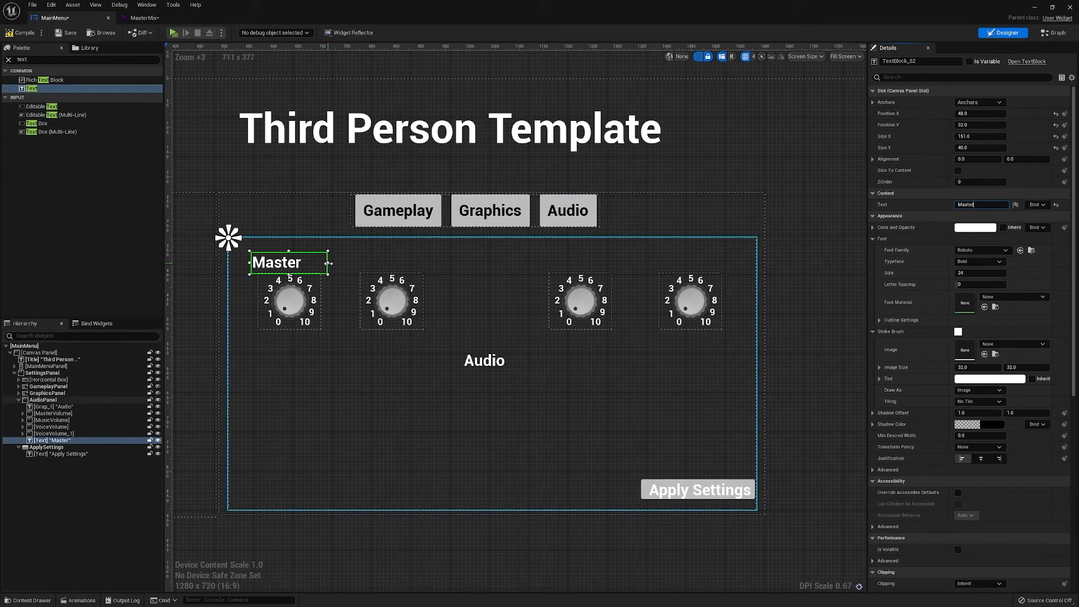
drag(275, 262, 289, 260)
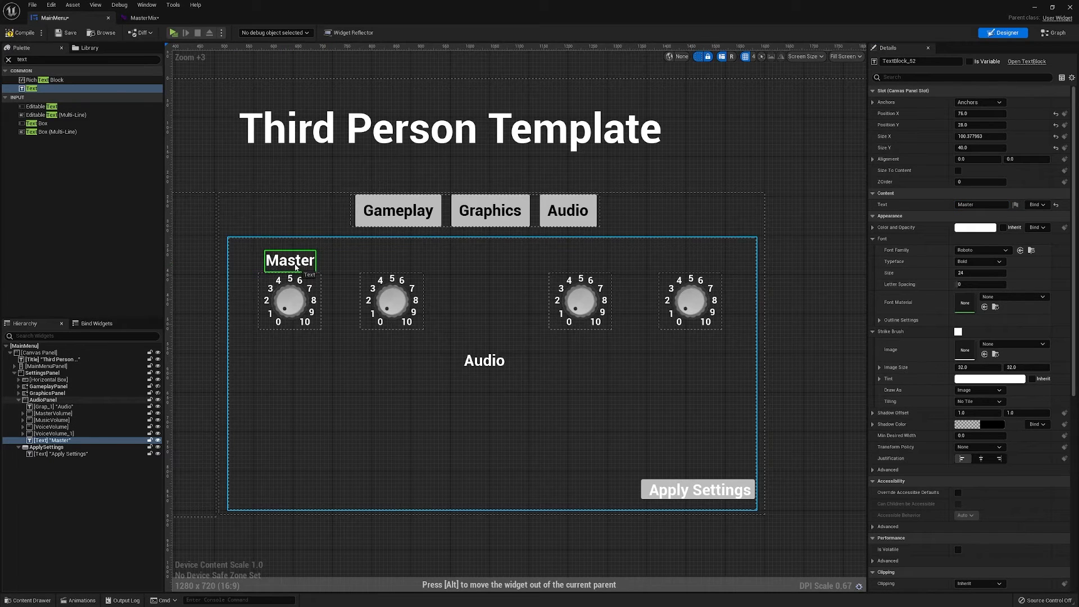
drag(289, 260, 306, 273)
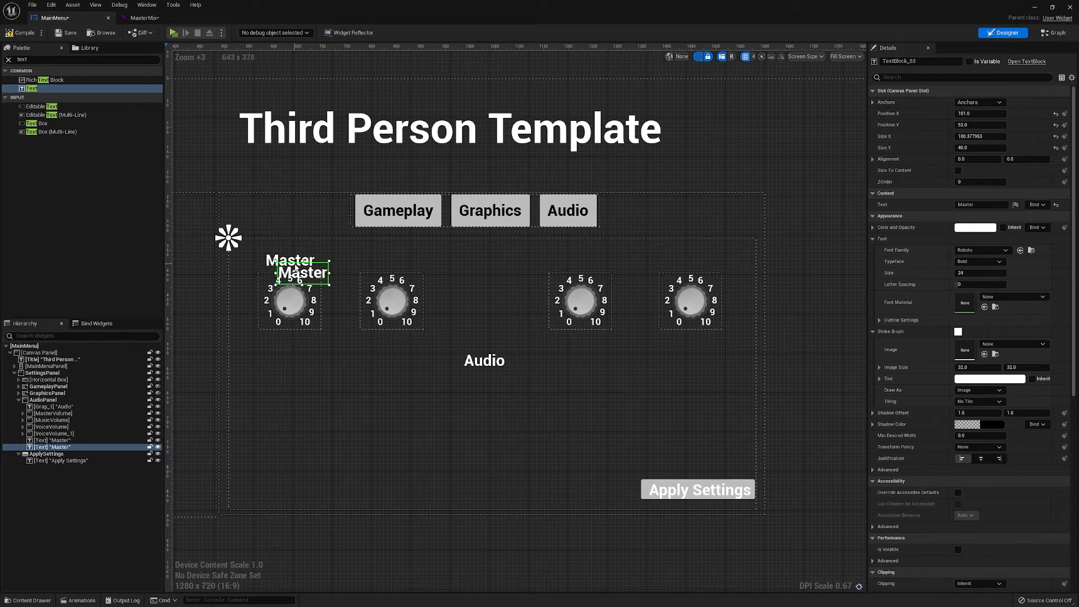
drag(289, 270, 390, 260)
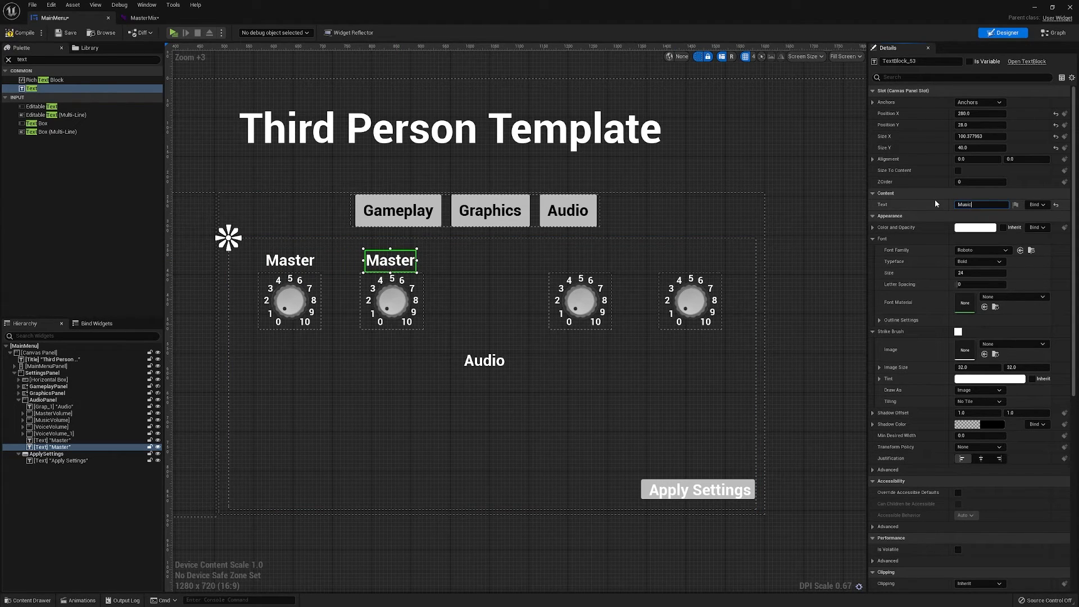
text(Music)
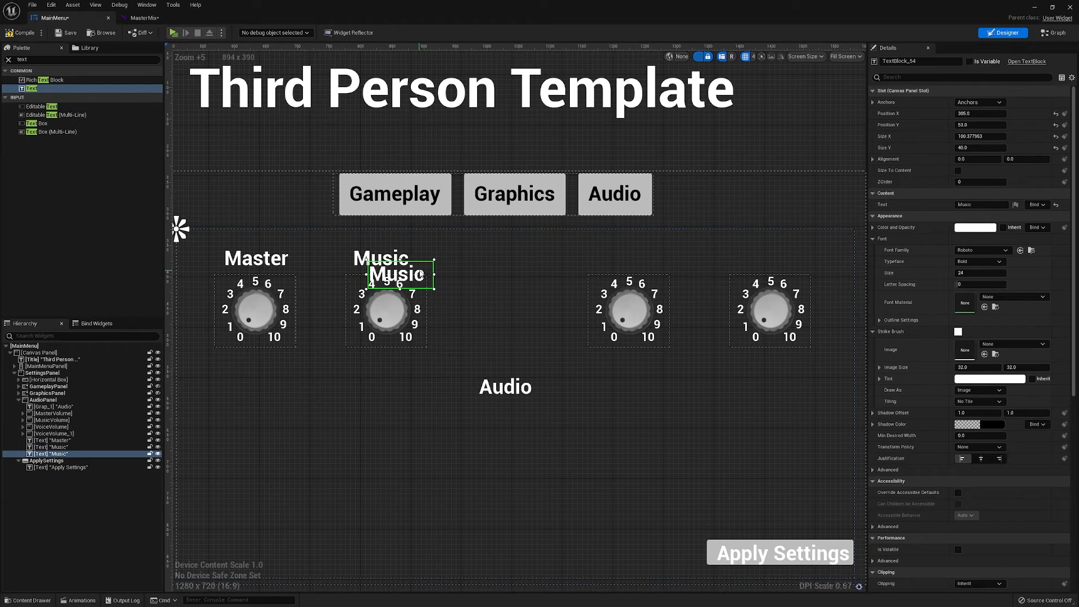
drag(396, 274, 629, 261)
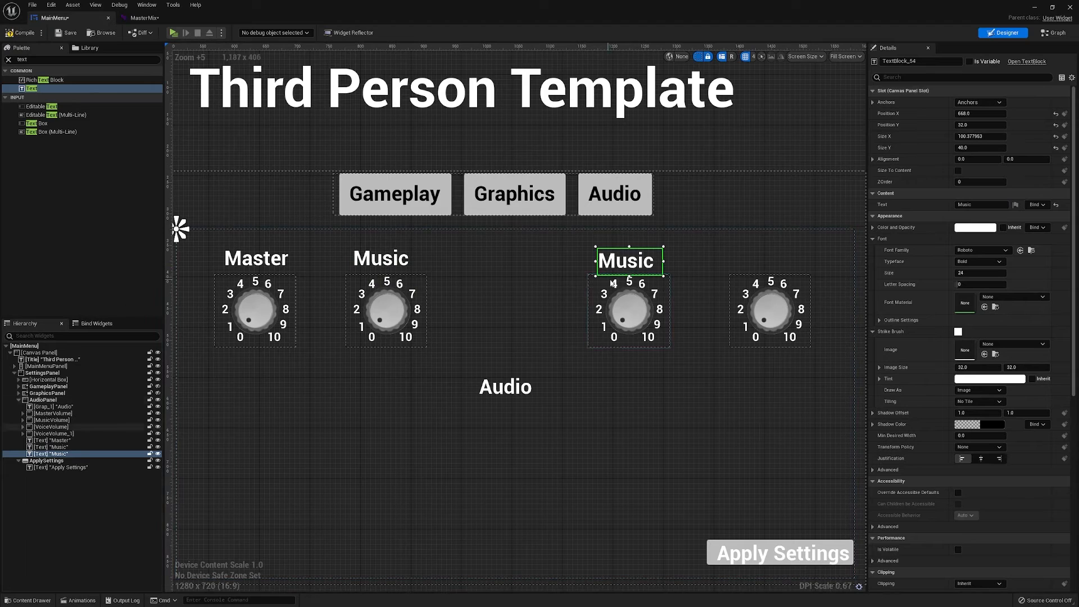
Step: Relabel the third copy 'Voice', resize it, and add an 'SFX' label above the fourth knob
click(982, 205)
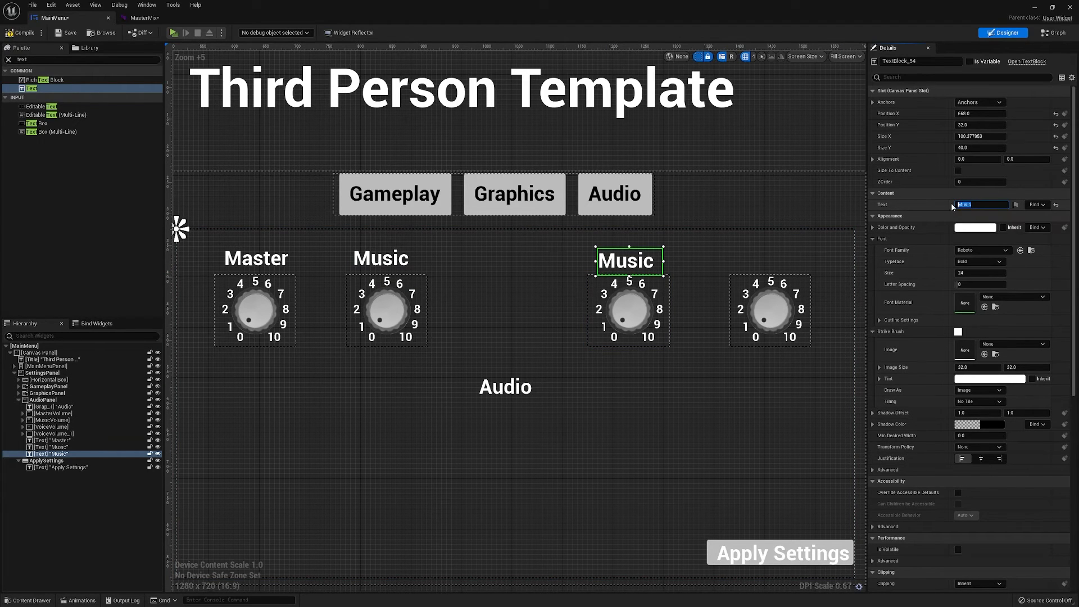
text(olc)
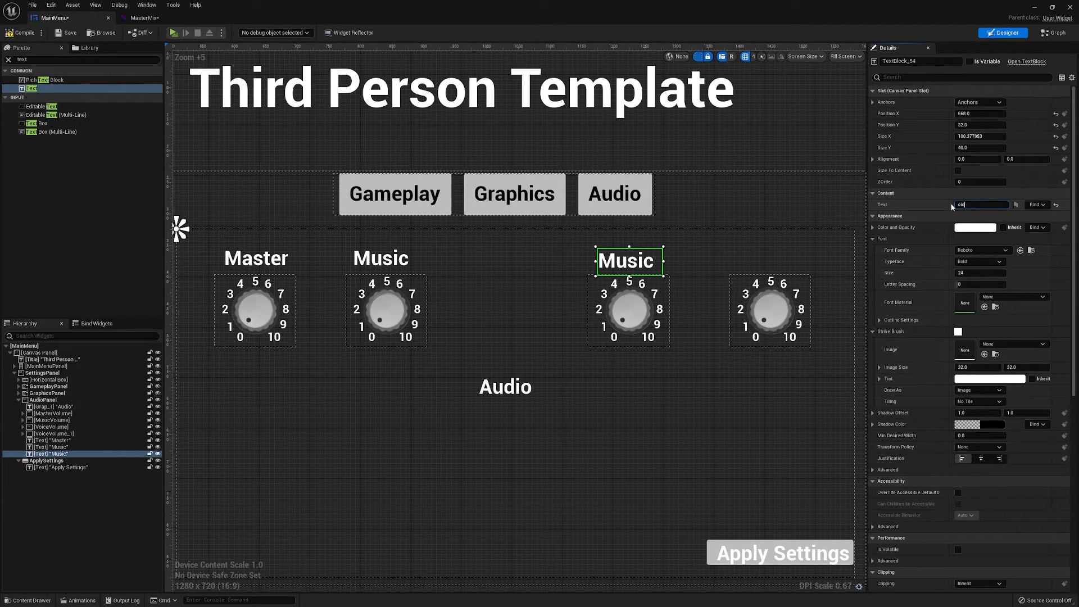
text(Voice)
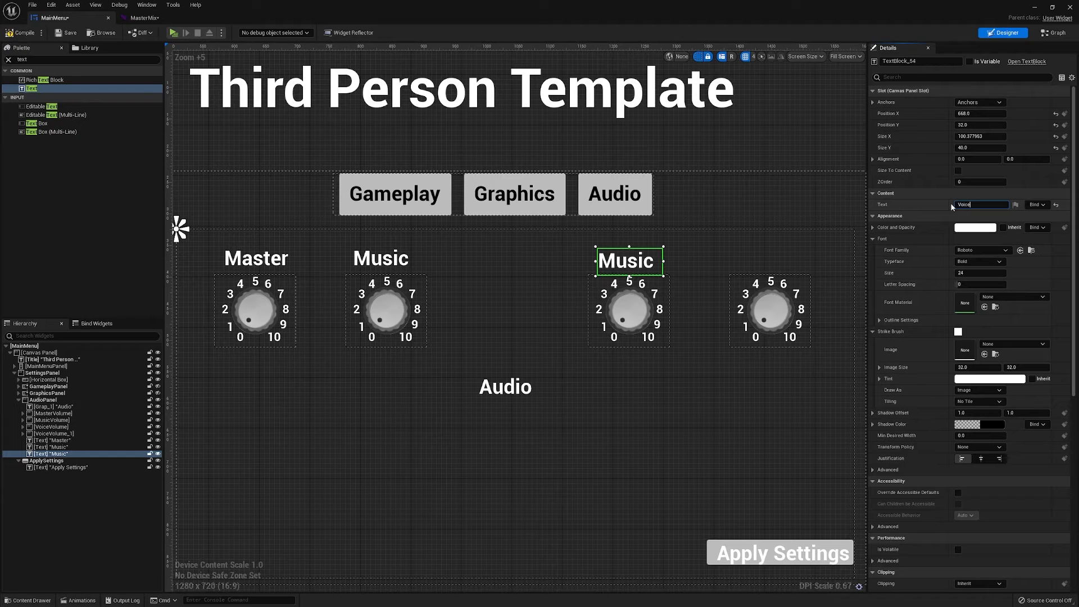
text(Voice)
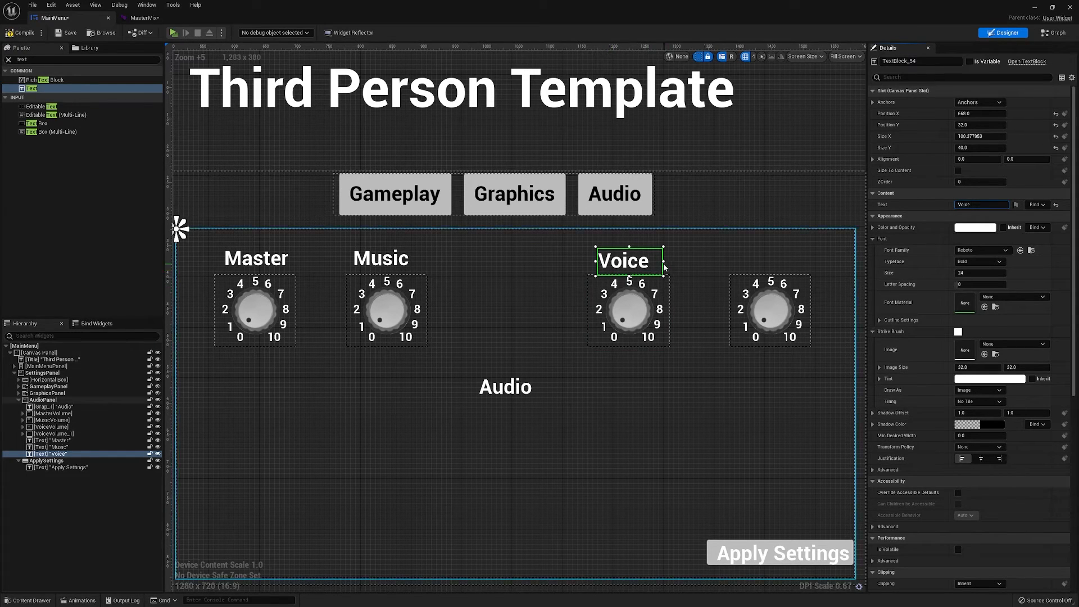
drag(661, 267, 648, 267)
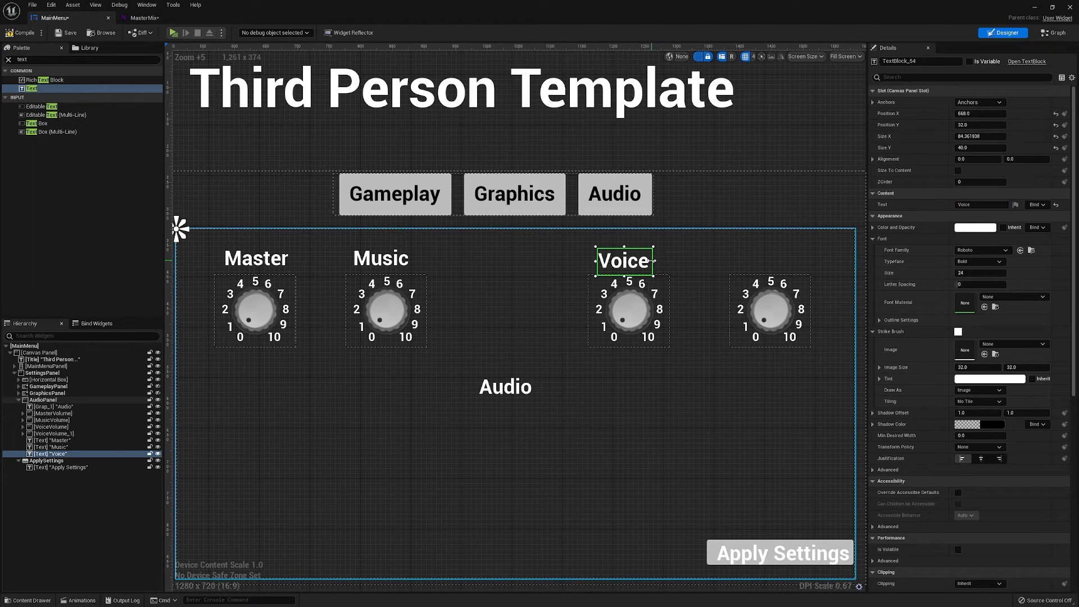
drag(623, 260, 629, 261)
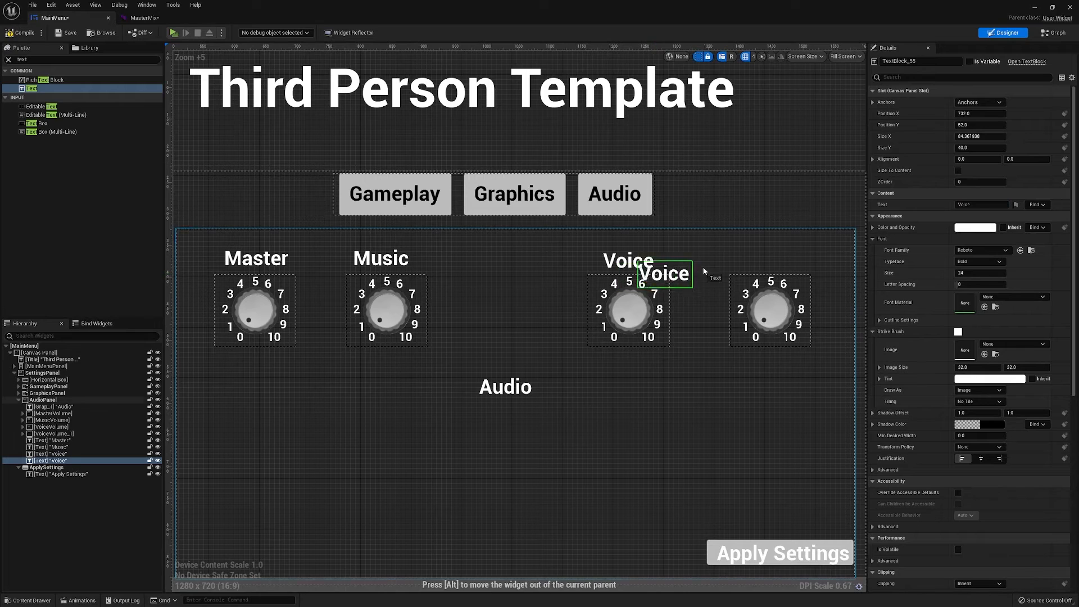
drag(661, 273, 771, 258)
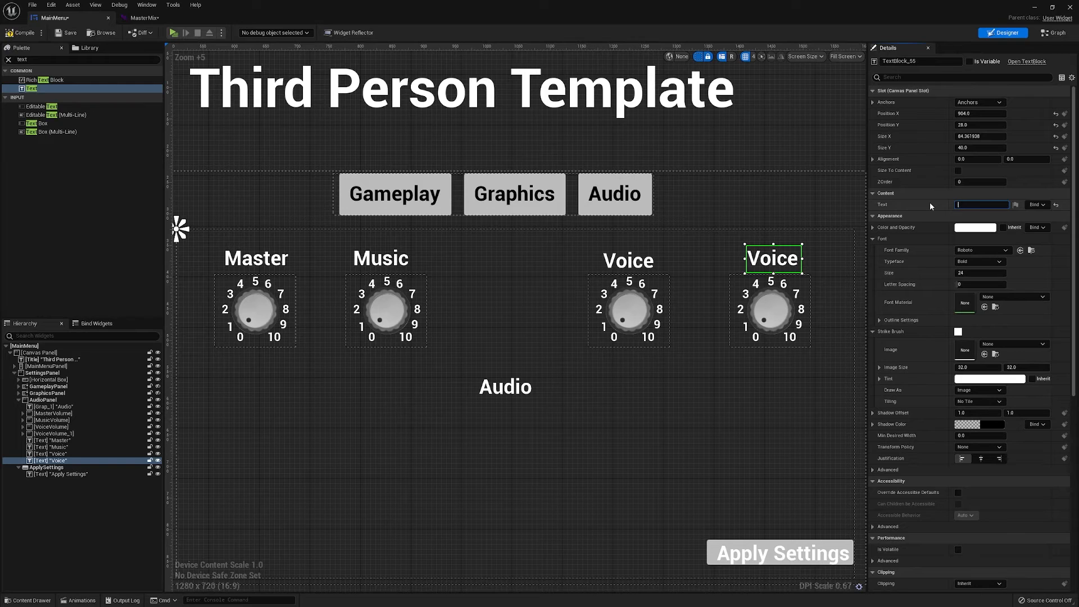
text(SFX)
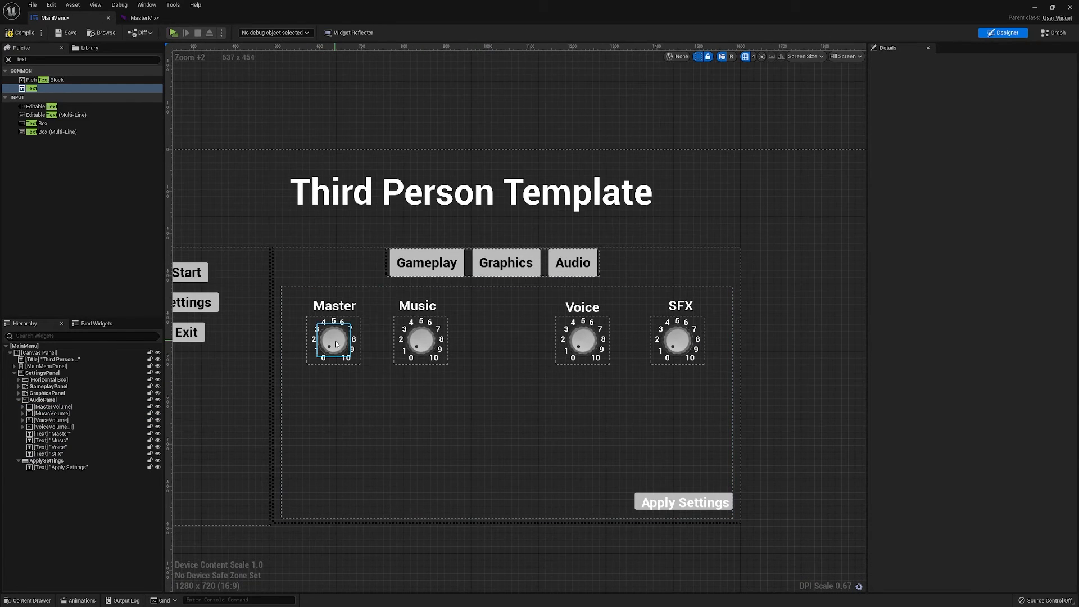
Step: In the Graph, add knob On Value Changed events, wiring each Value into its Master/Music/Voice/SFX override Volume
click(1055, 33)
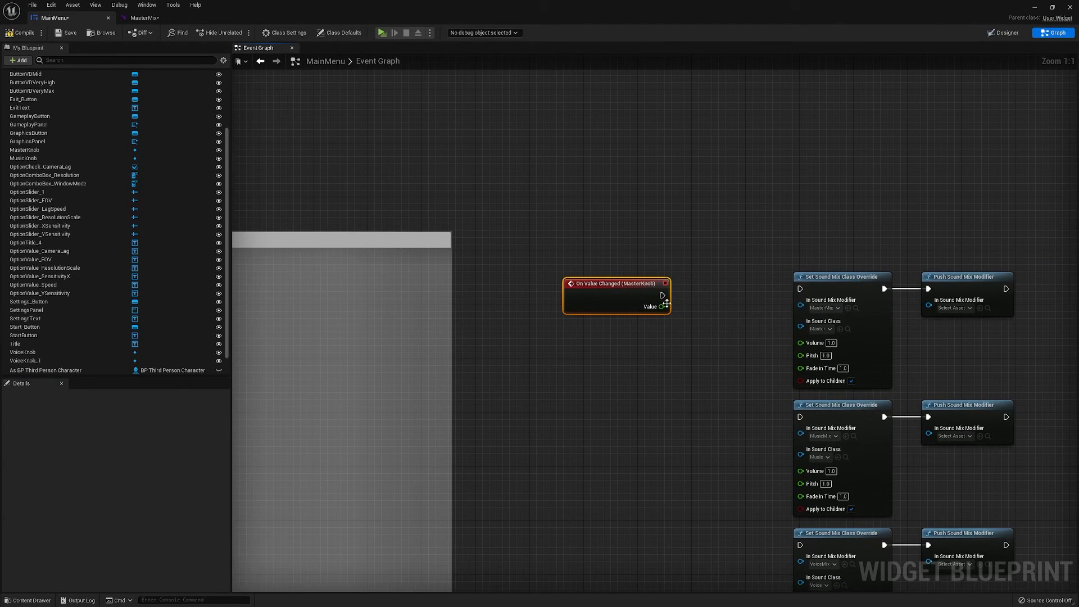
drag(663, 295, 800, 287)
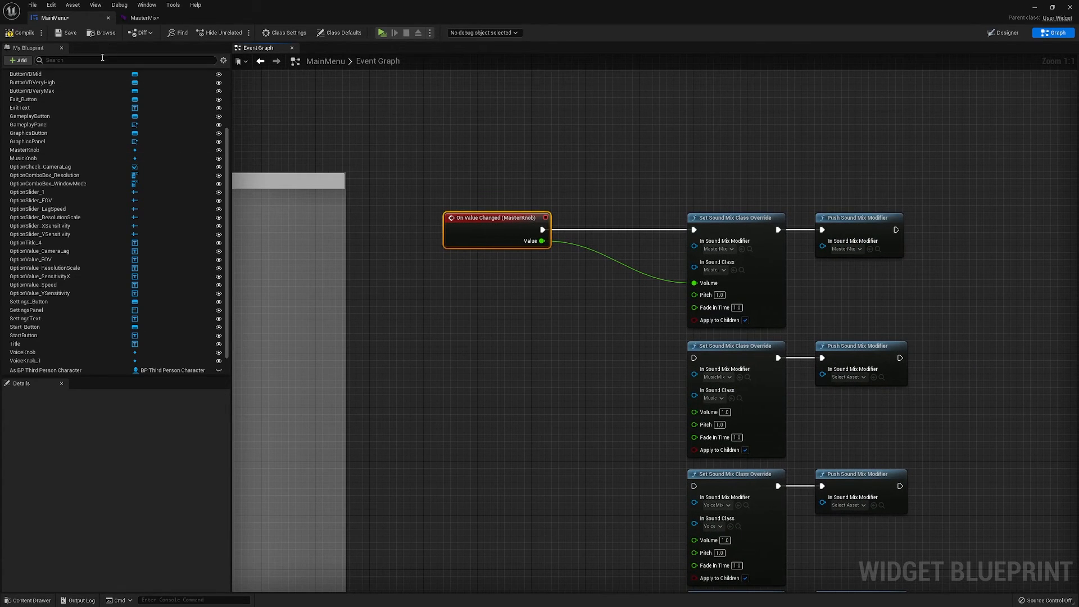
text(knob)
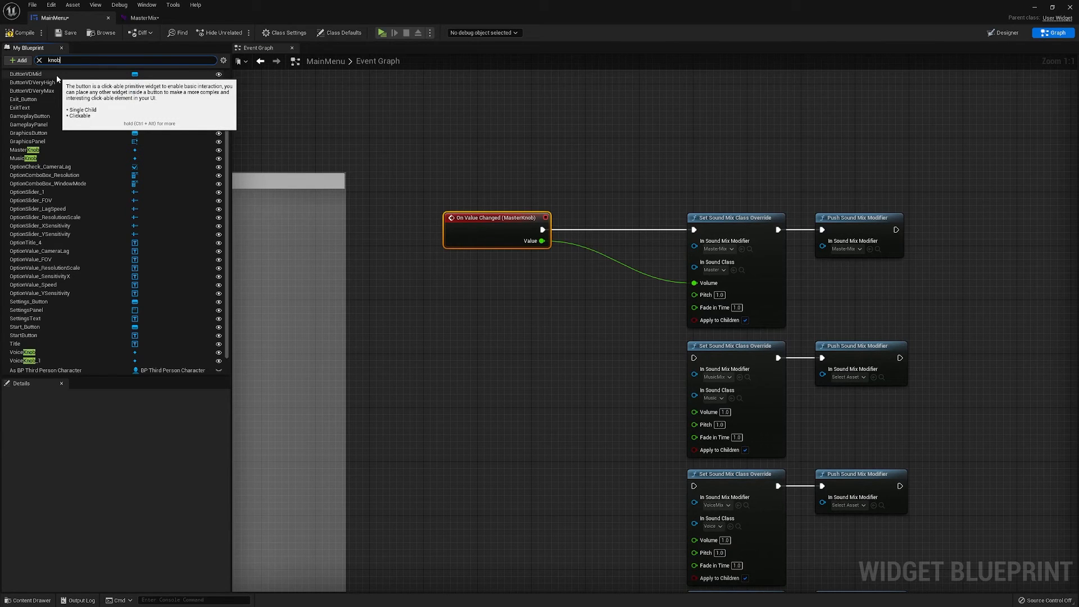
click(24, 150)
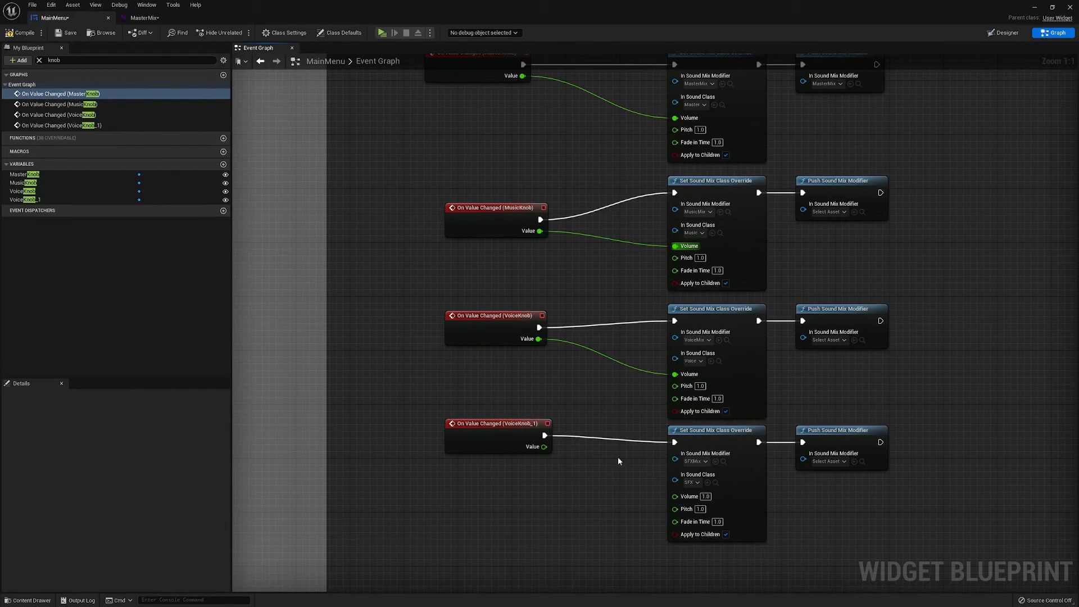
drag(545, 445, 674, 496)
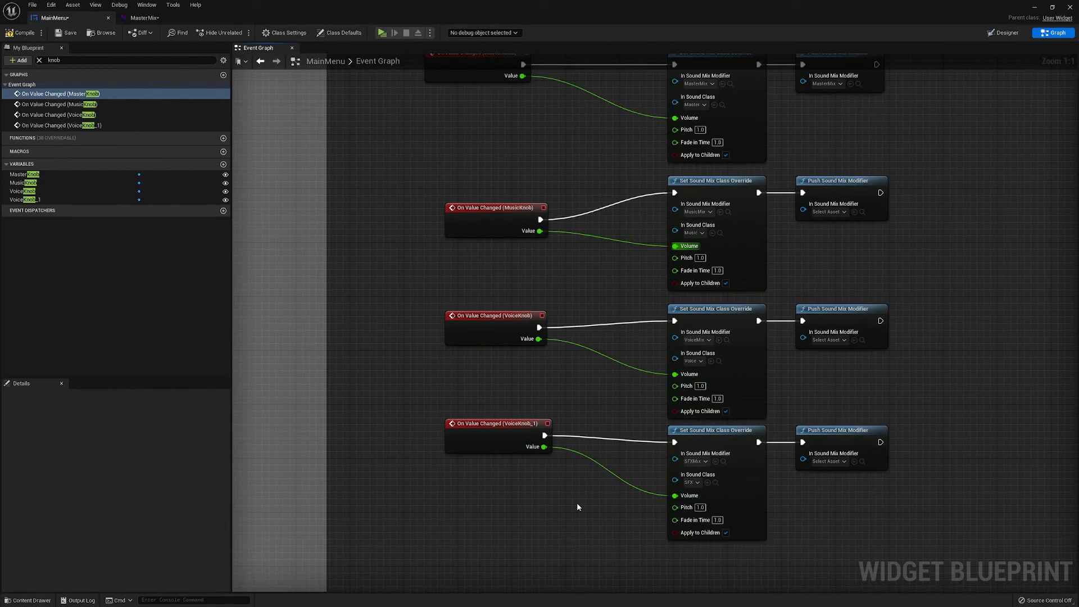
mouse_move(22, 32)
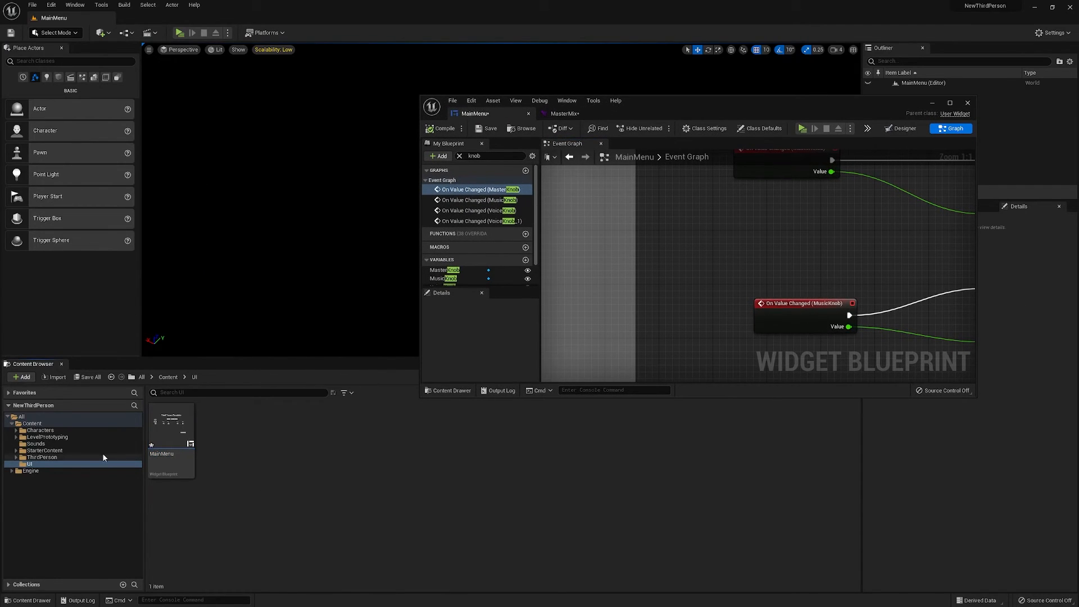
Step: Open Fire_Sparks01_Cue from StarterContent's Audio folder and assign it the Master sound class
click(44, 450)
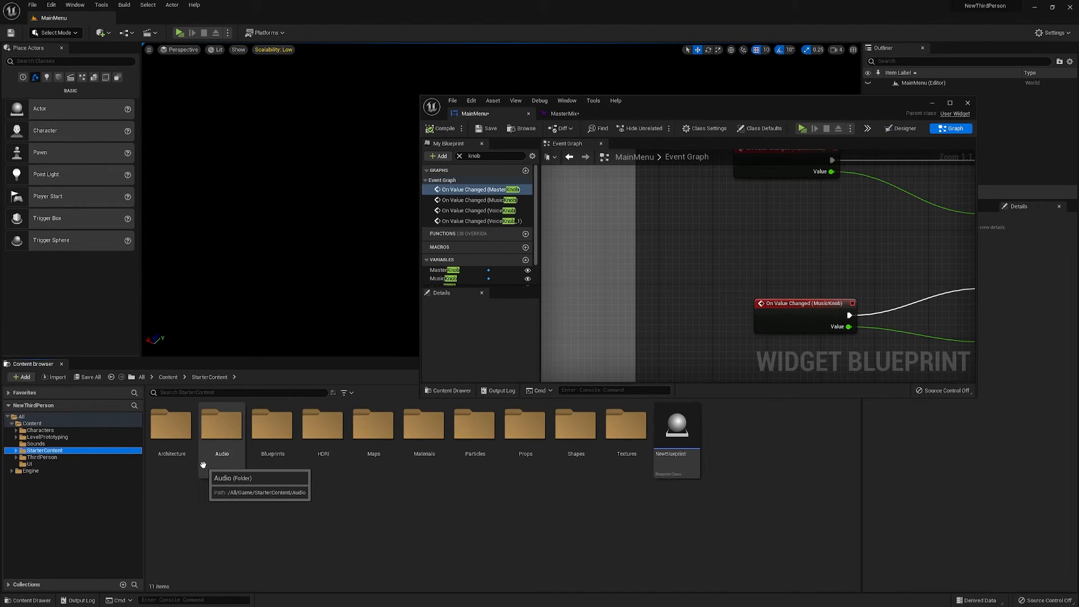
double_click(220, 423)
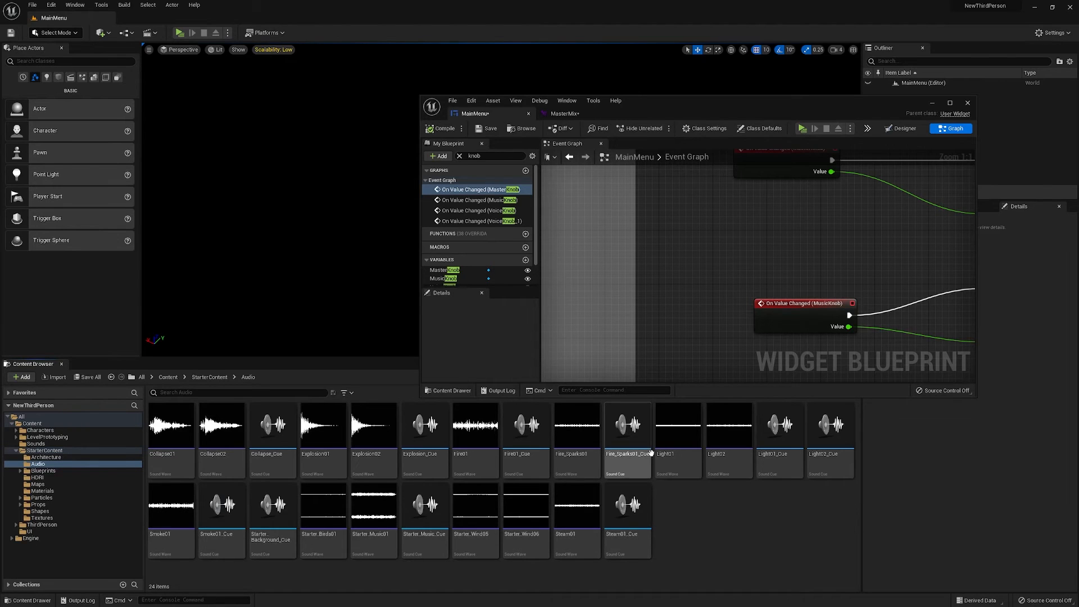
mouse_move(626, 425)
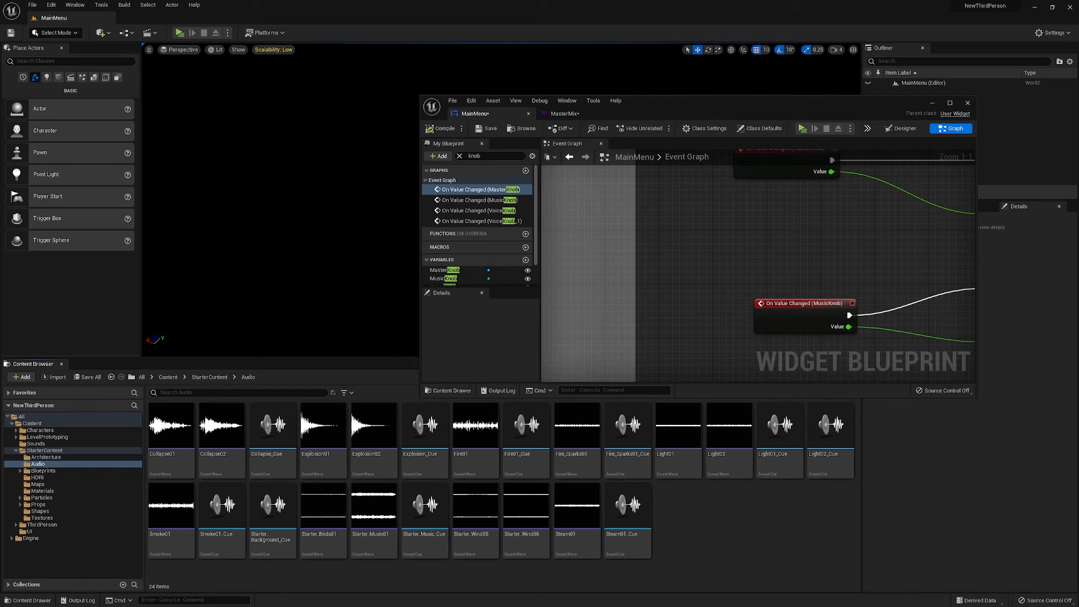
click(577, 425)
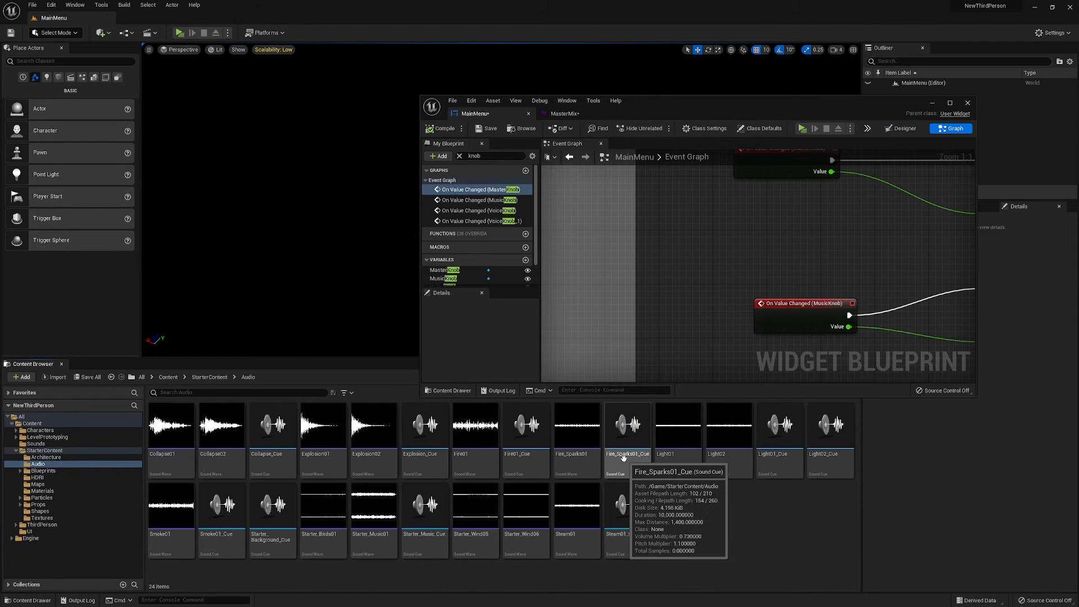
click(626, 430)
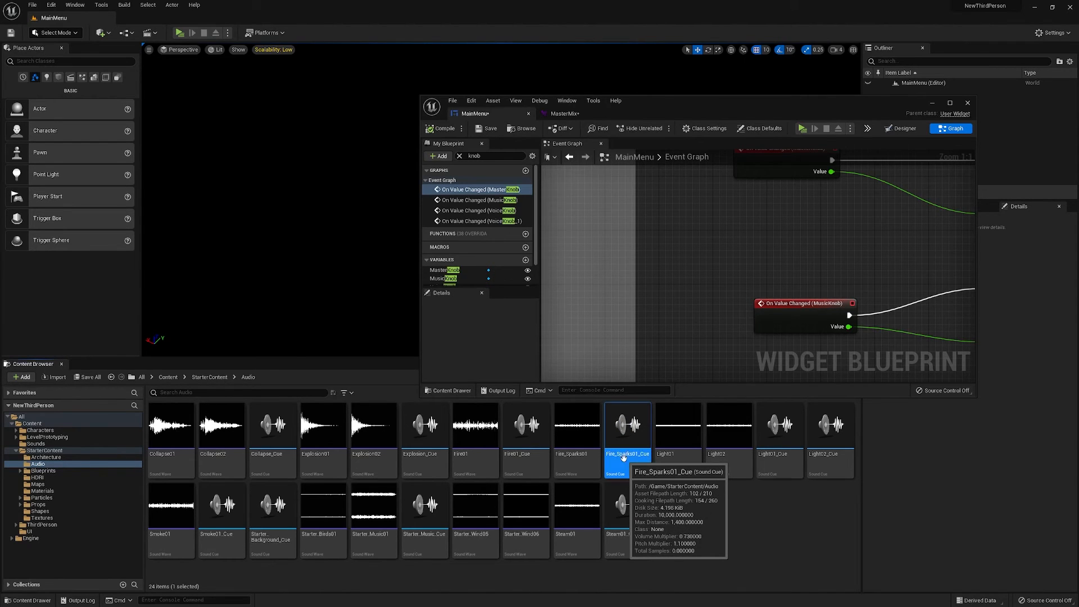
double_click(627, 425)
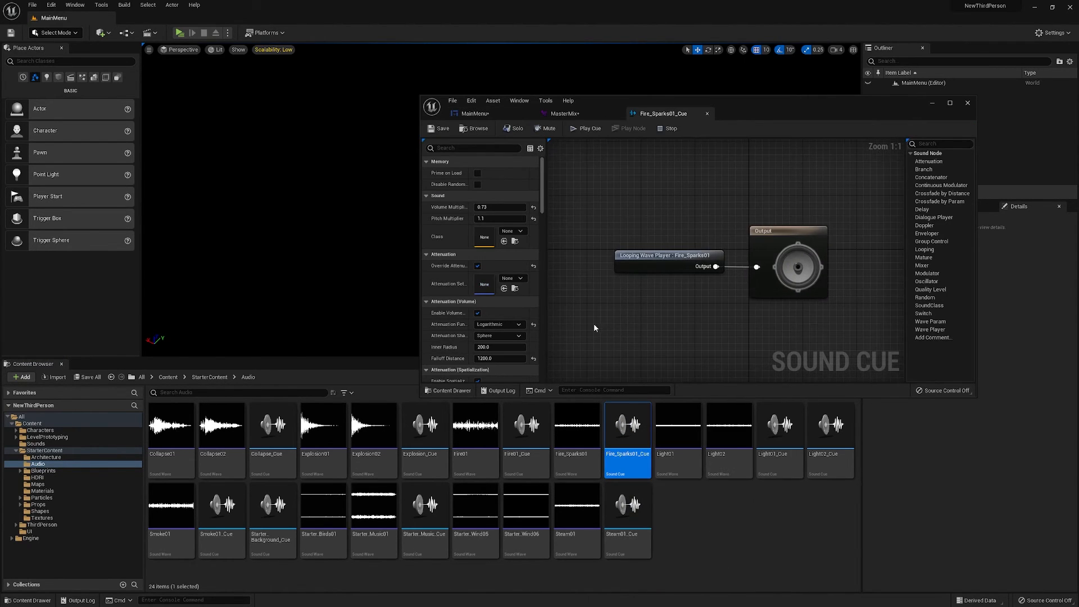
click(512, 231)
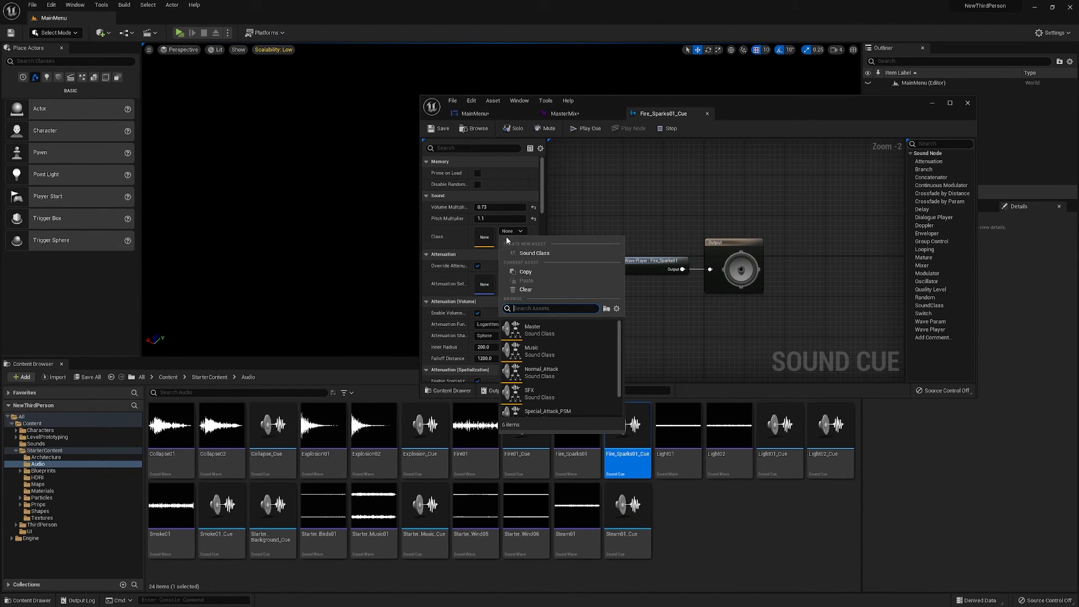
click(532, 327)
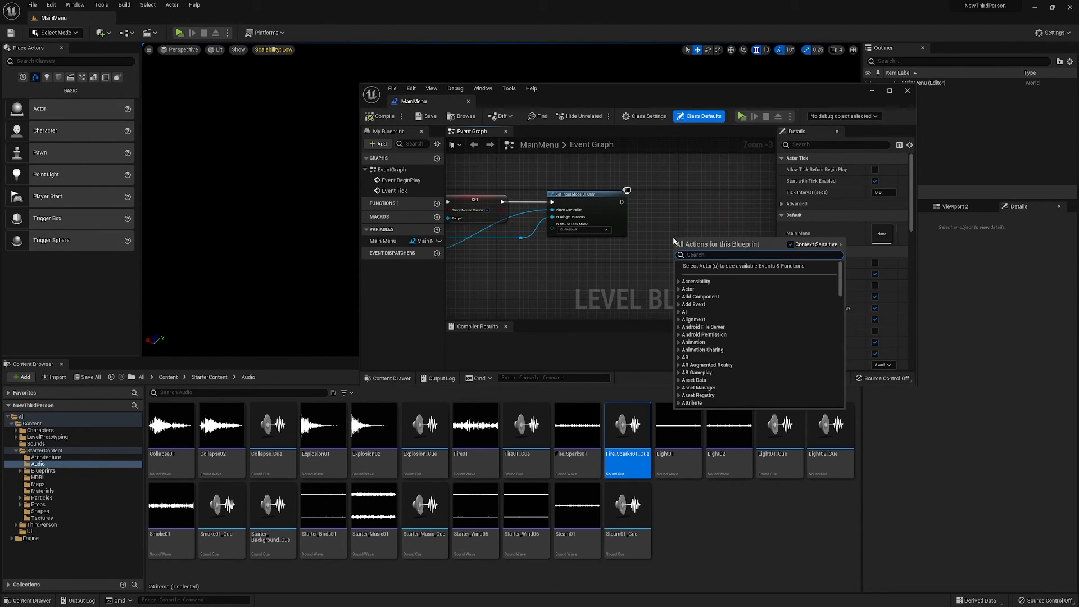
Step: Add a Play Sound 2D node playing Fire01_Cue after Set Input Mode UI Only
text(play sound)
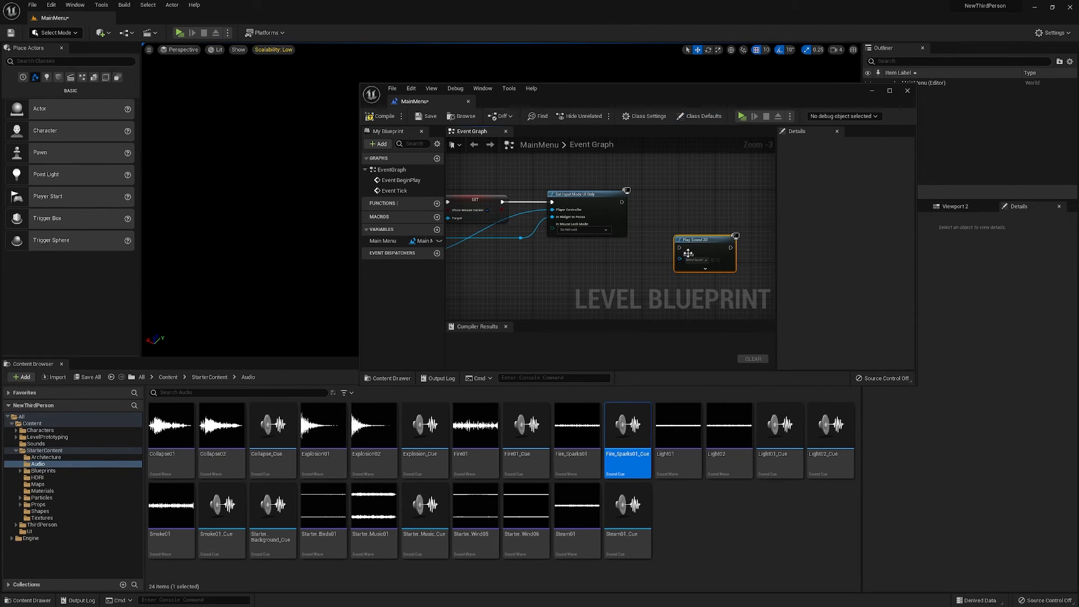
click(695, 260)
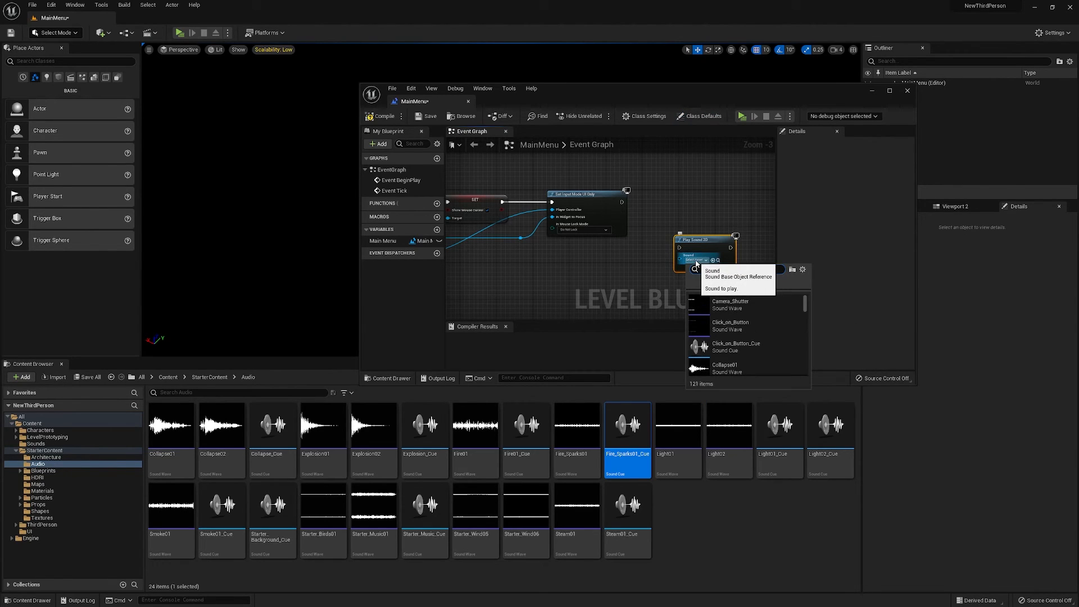
text(fire)
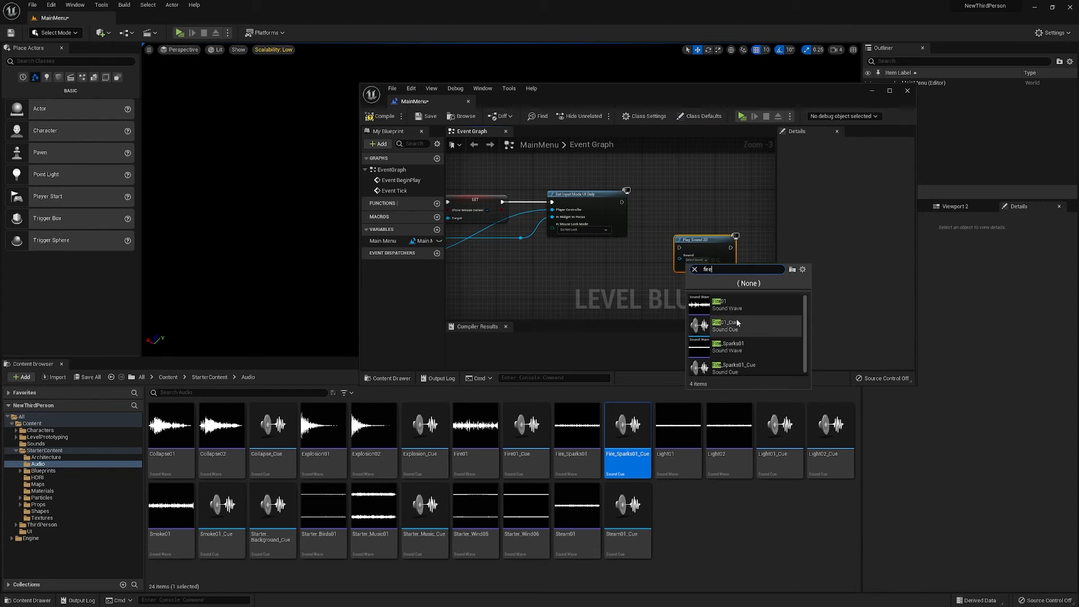
click(723, 305)
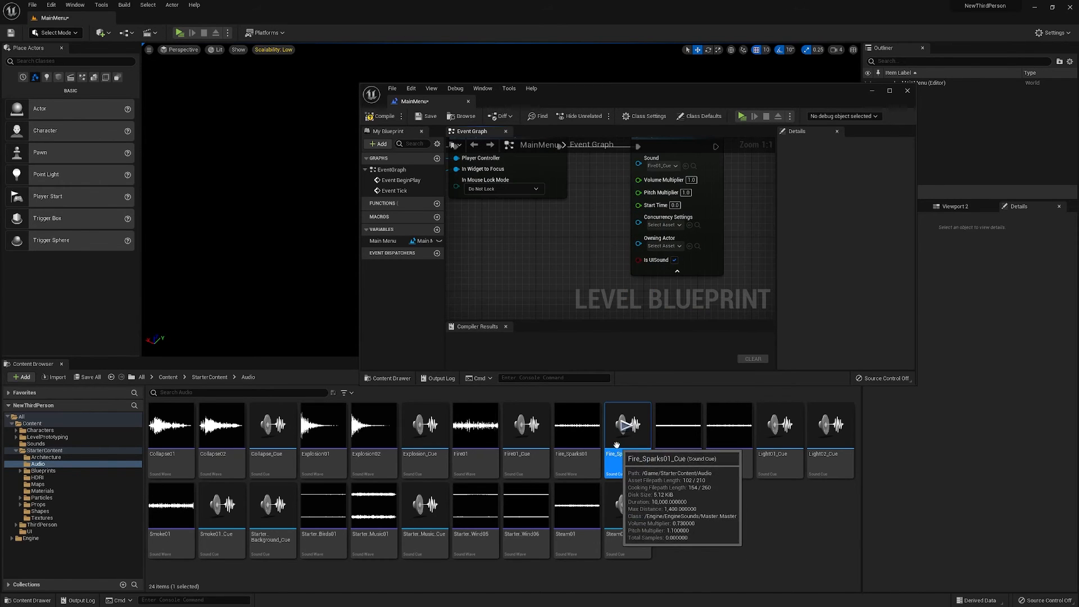
Step: Reopen Fire_Sparks01_Cue, return to the MainMenu level blueprint and compile it
double_click(626, 425)
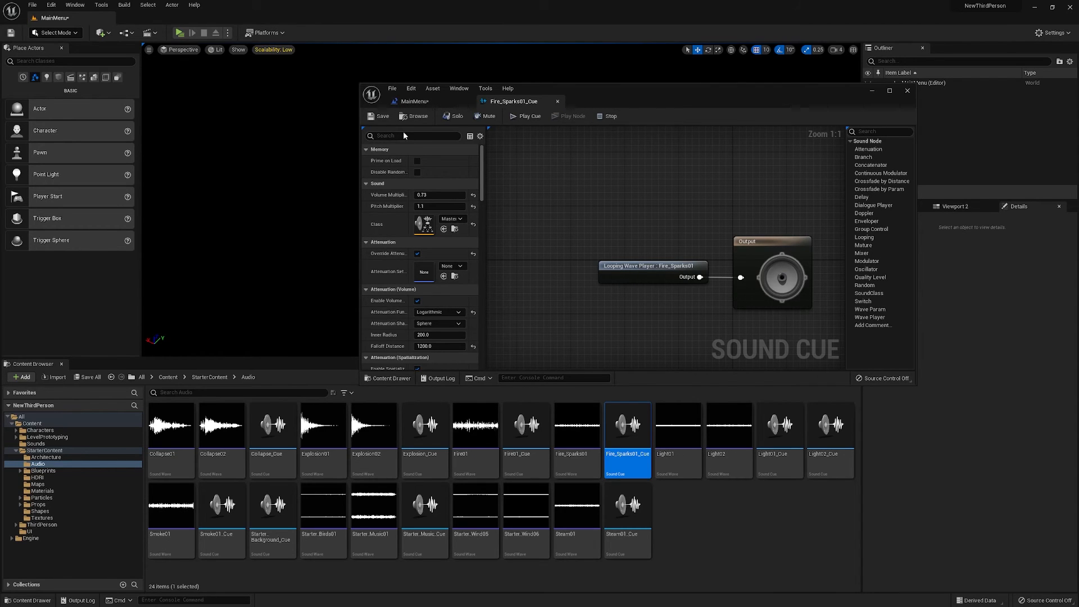
text(loop)
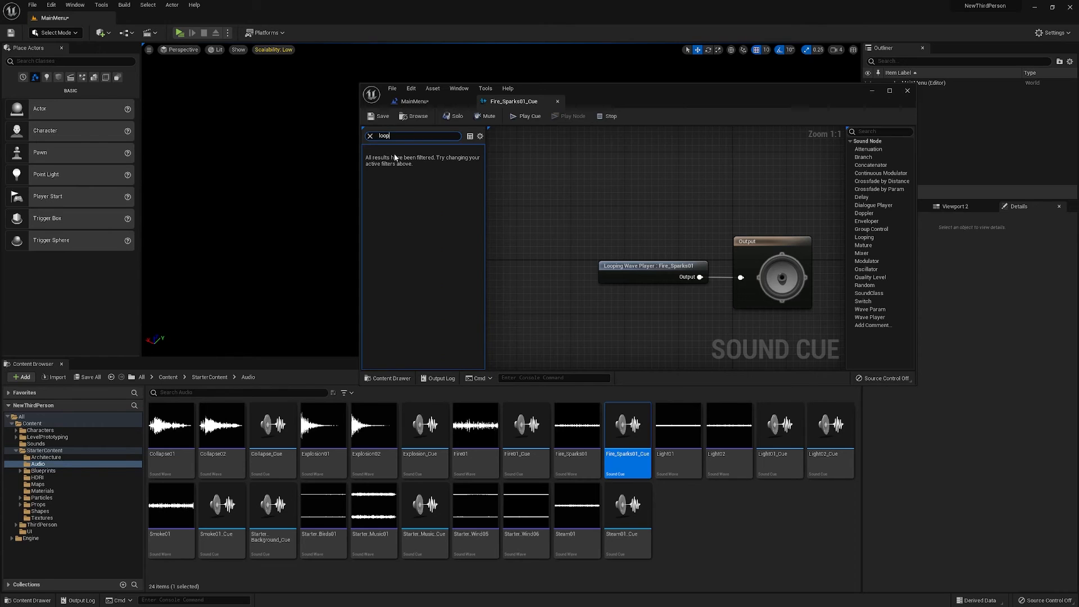
click(652, 266)
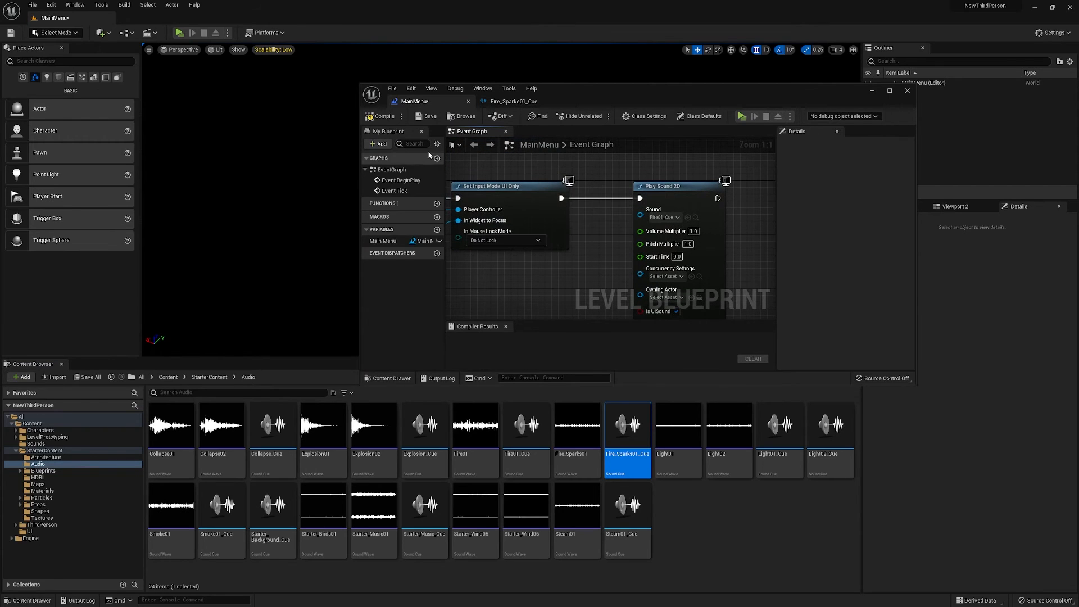
click(382, 116)
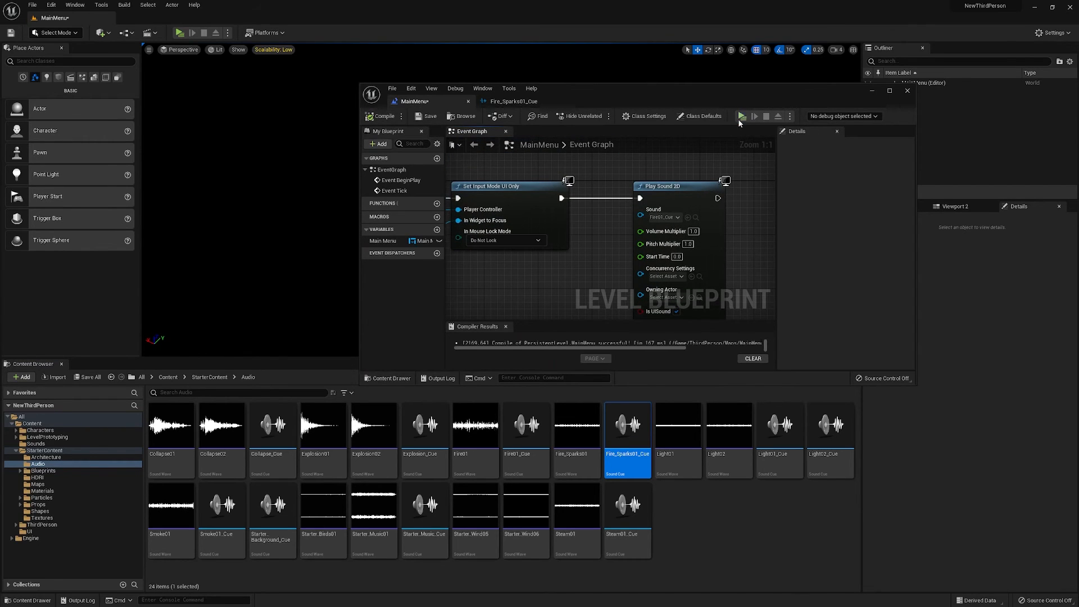
click(743, 116)
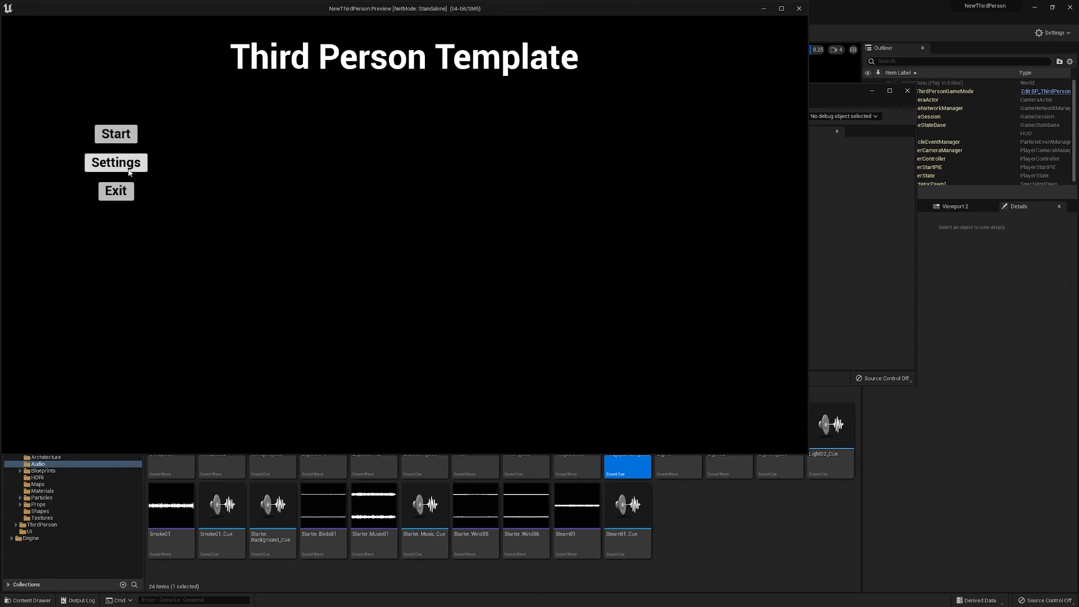
click(115, 162)
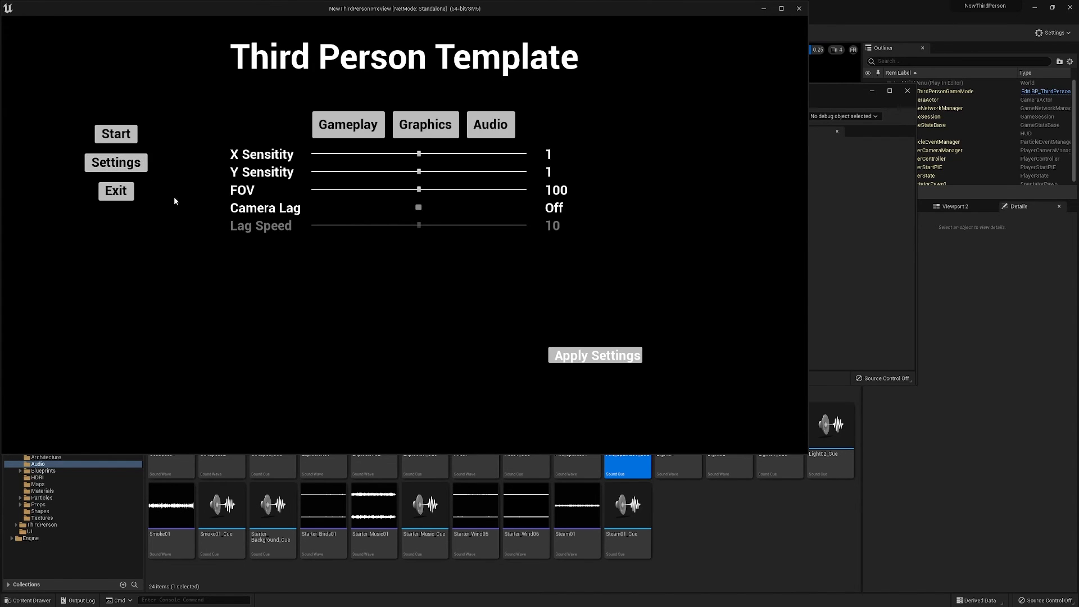
click(490, 124)
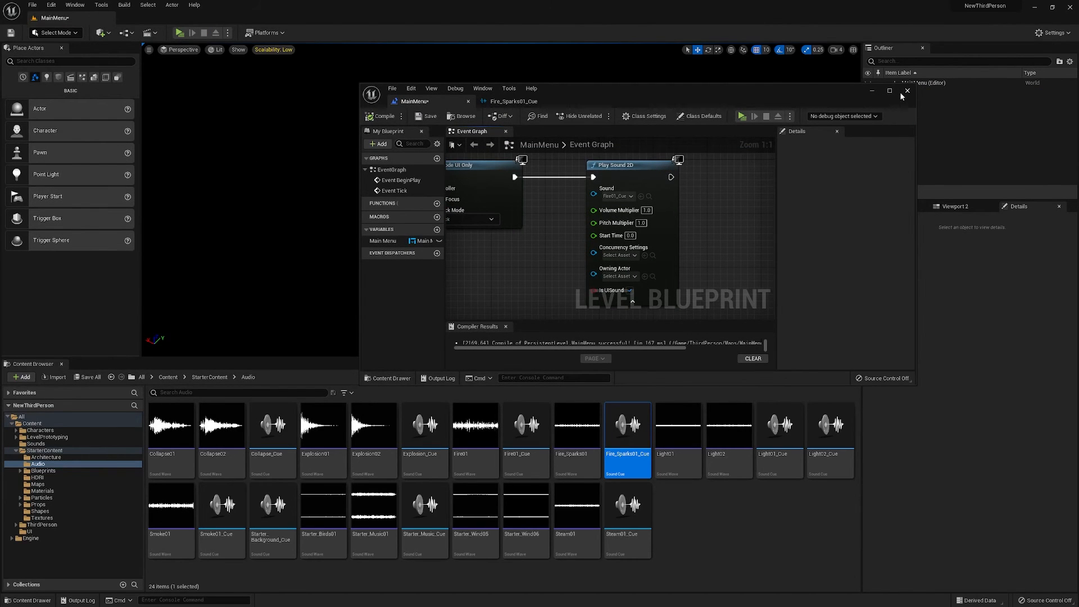
Step: Close the level blueprint and bring the MainMenu widget back to its Designer view
click(907, 90)
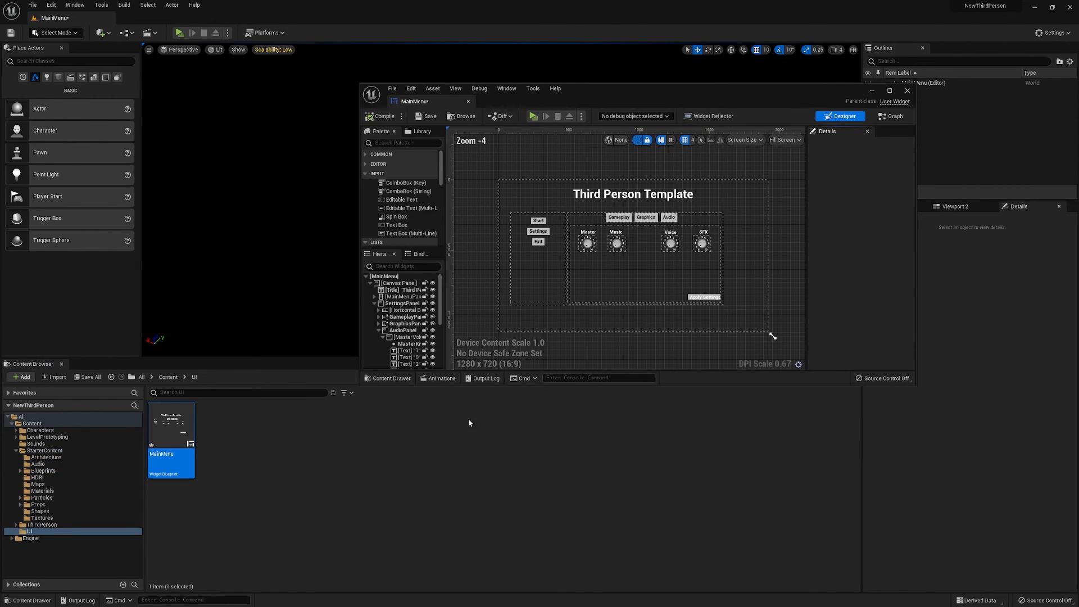
mouse_move(891, 116)
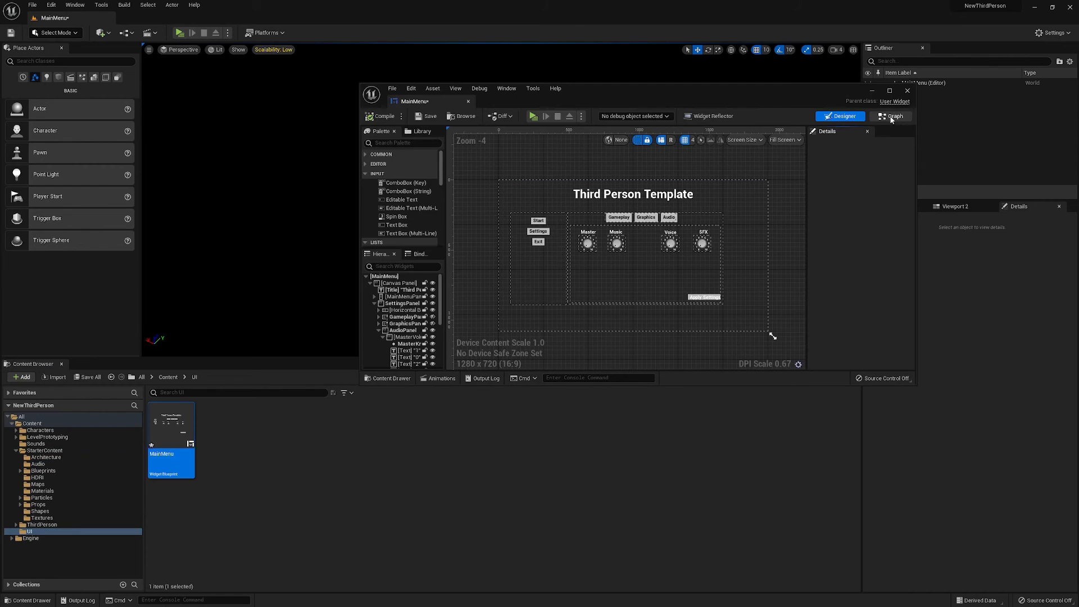
click(893, 116)
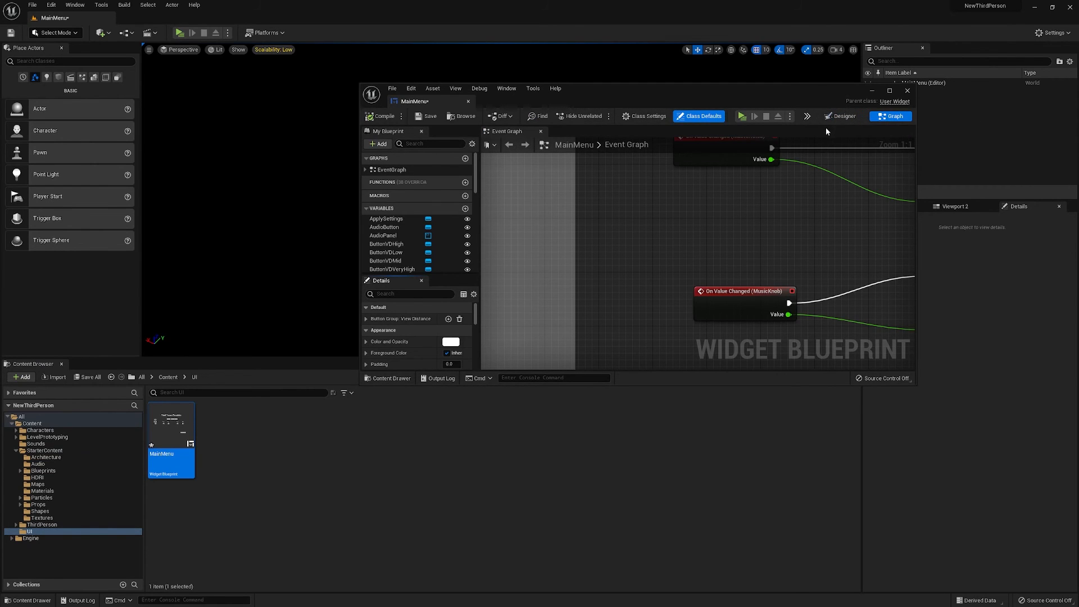
click(840, 116)
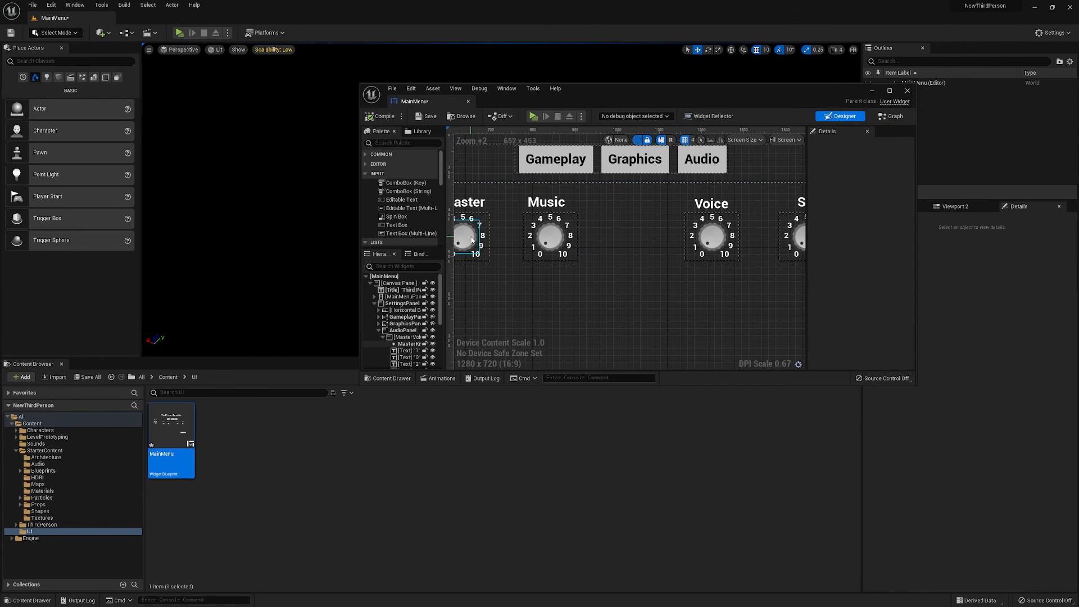
Step: Select MusicKnob, VoiceKnob and AudioPanel, setting the Music and Voice knobs' starting values to 0
click(470, 236)
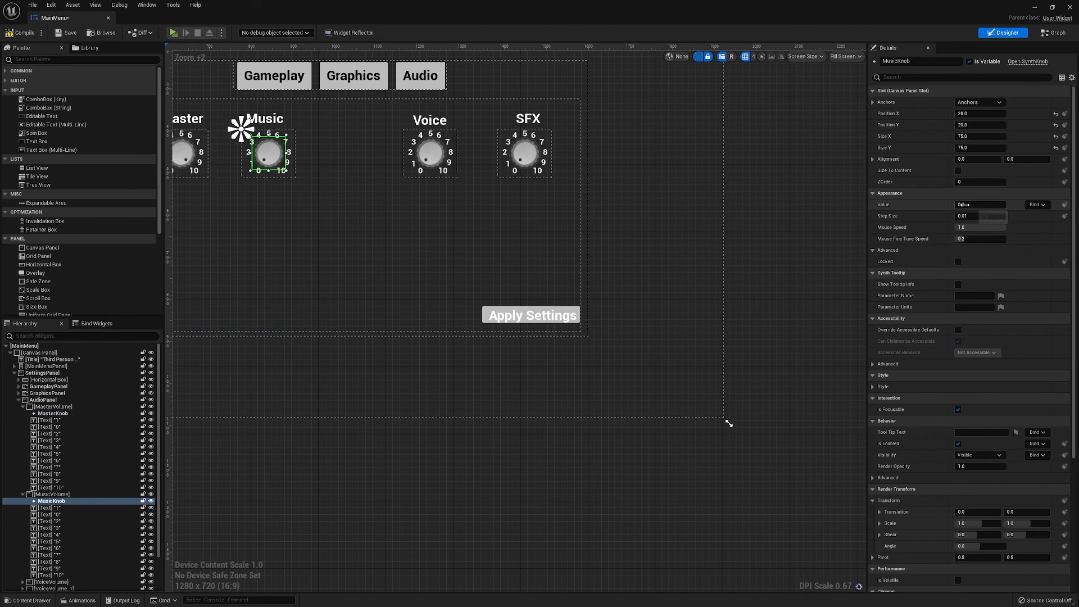
click(430, 152)
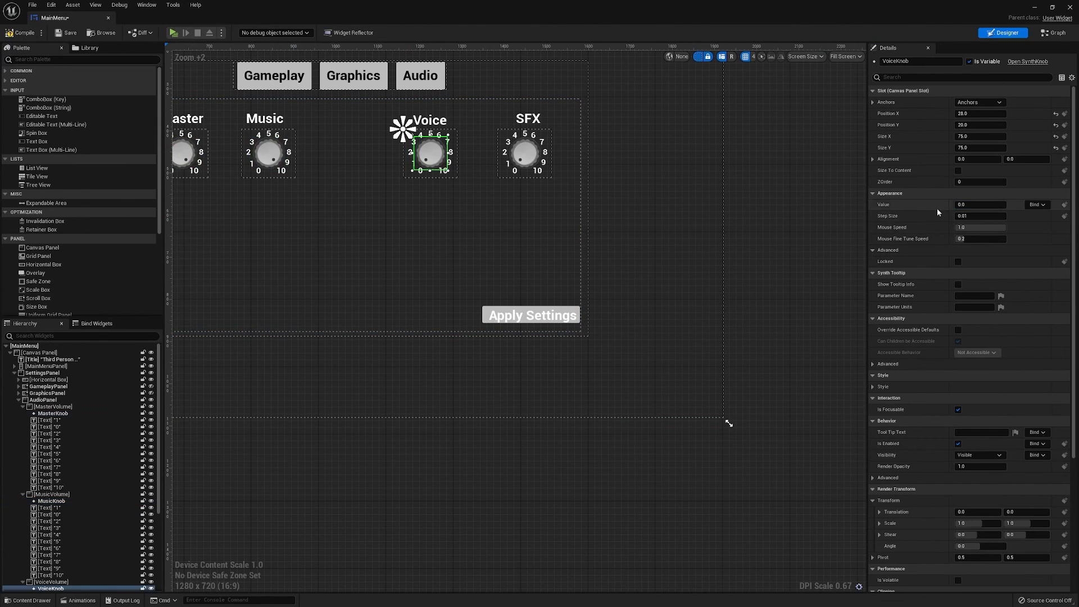
click(524, 153)
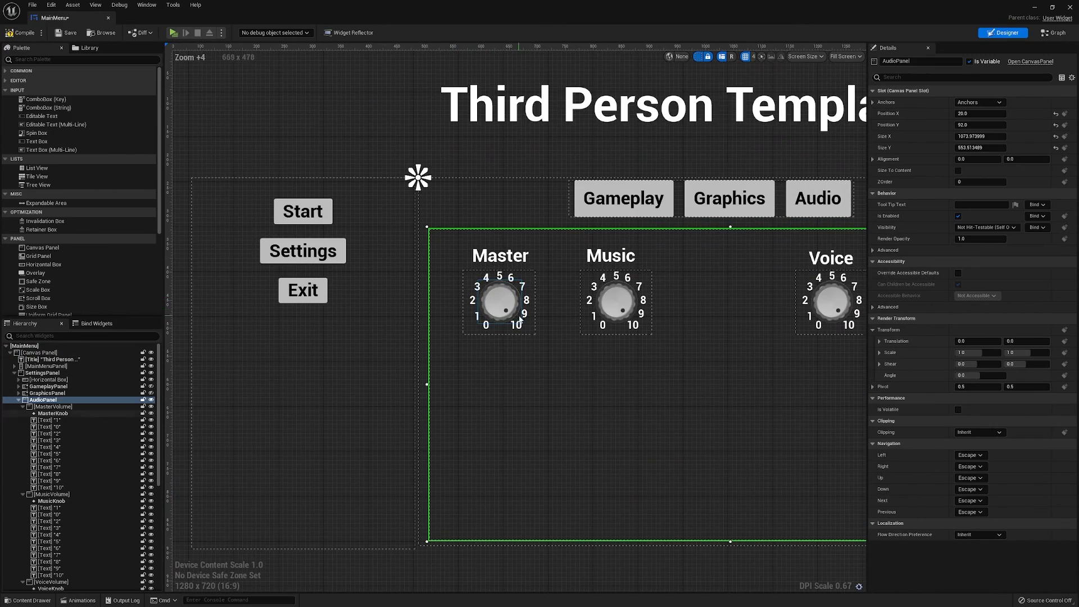
scroll(down, 3)
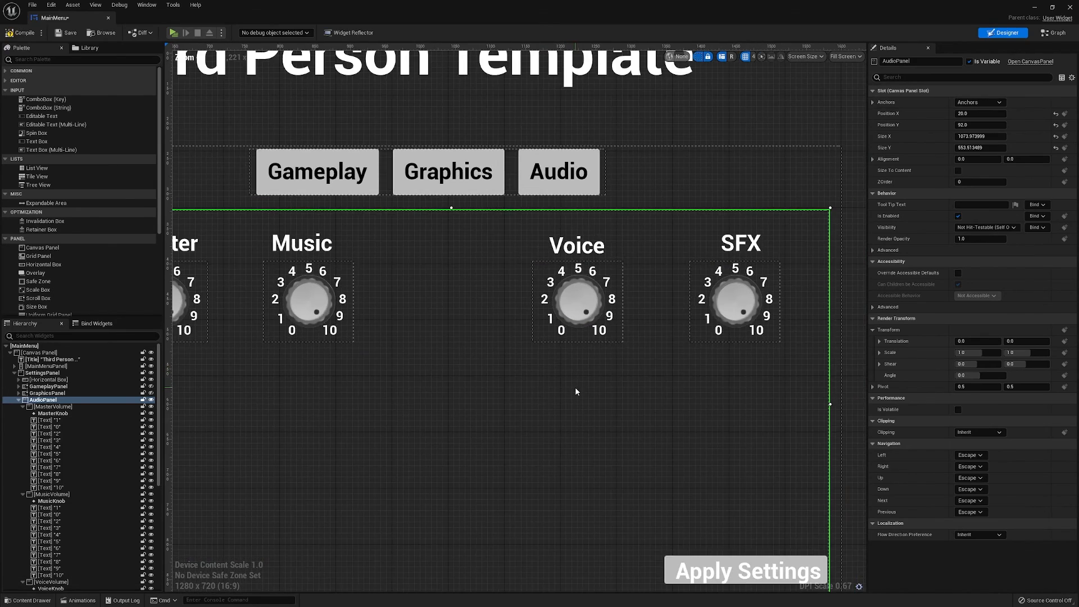
scroll(down, 3)
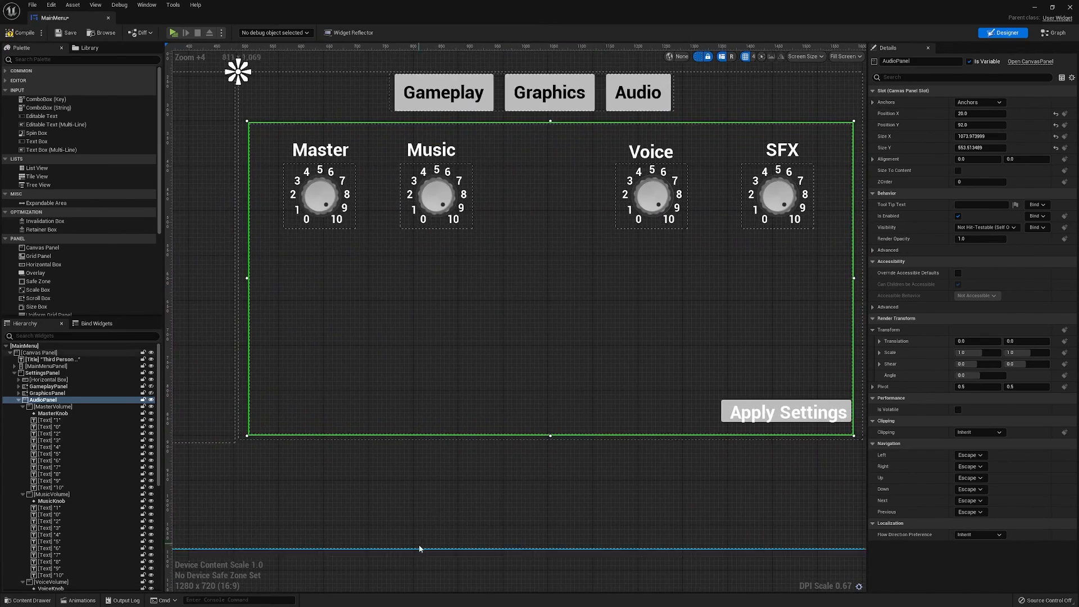